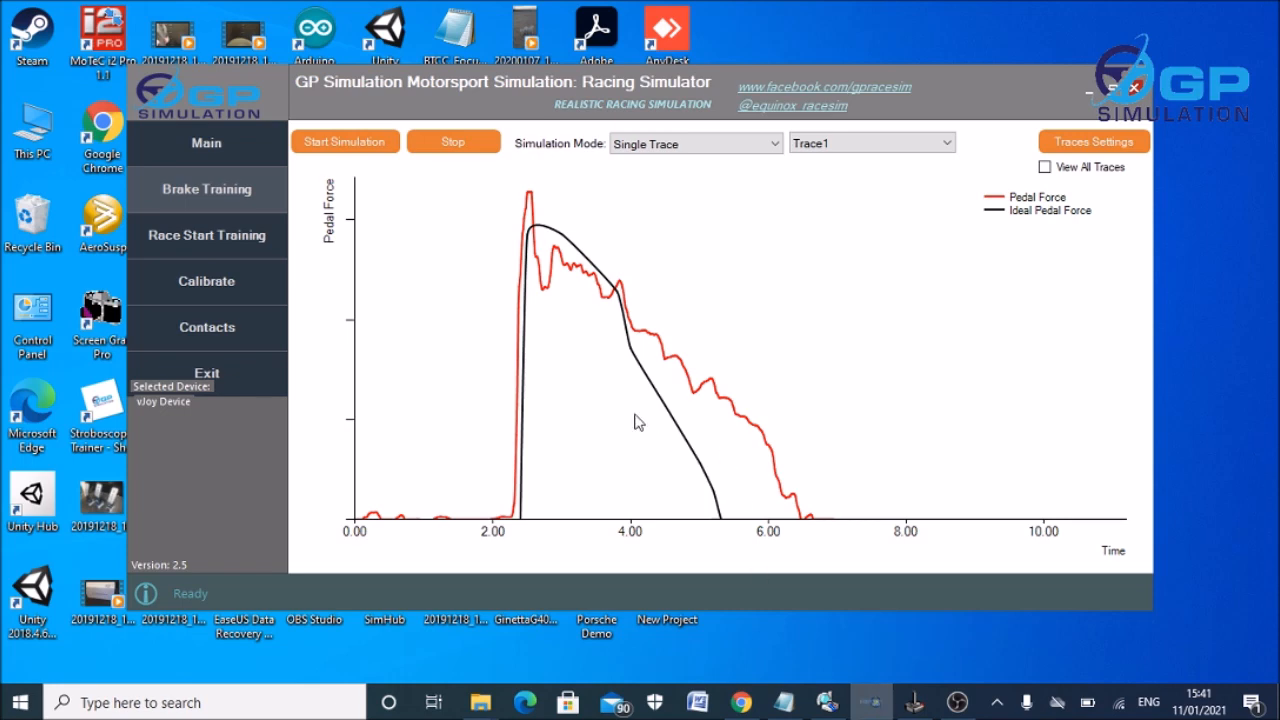
Return to the simulator's Main page with MECA CUP1 as the connected device.
left_click(206, 144)
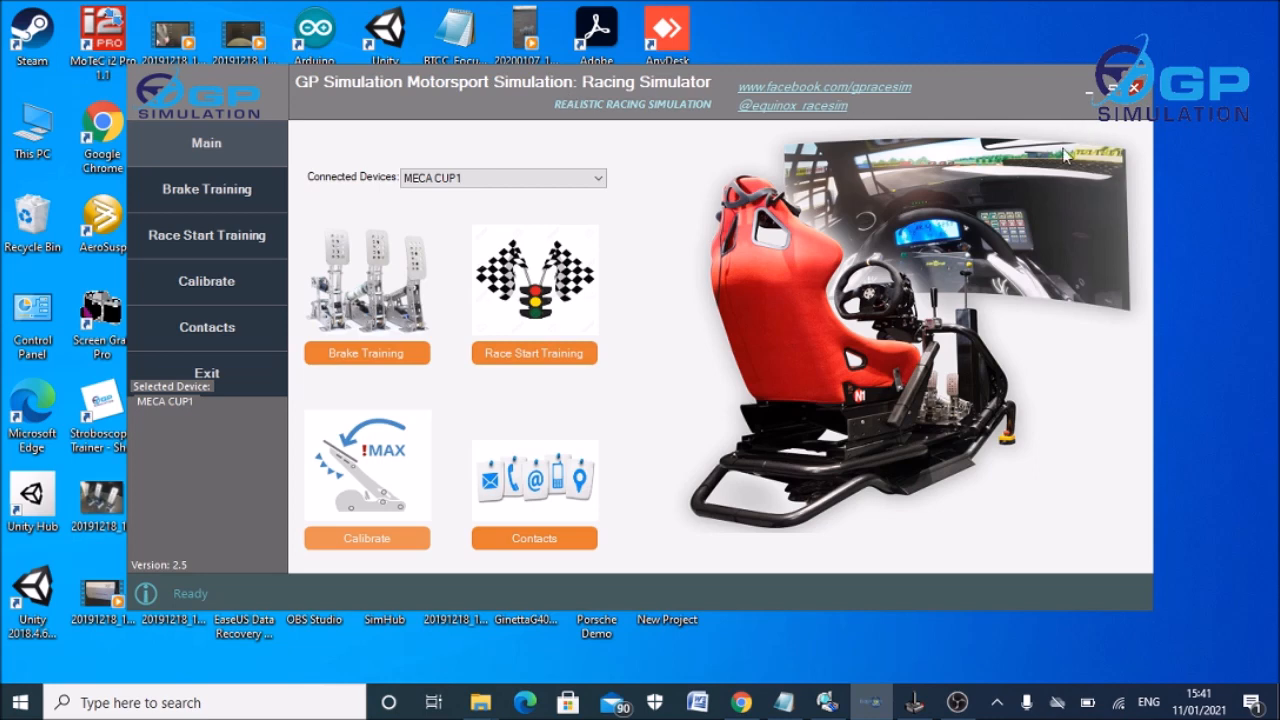
mouse_move(1122, 332)
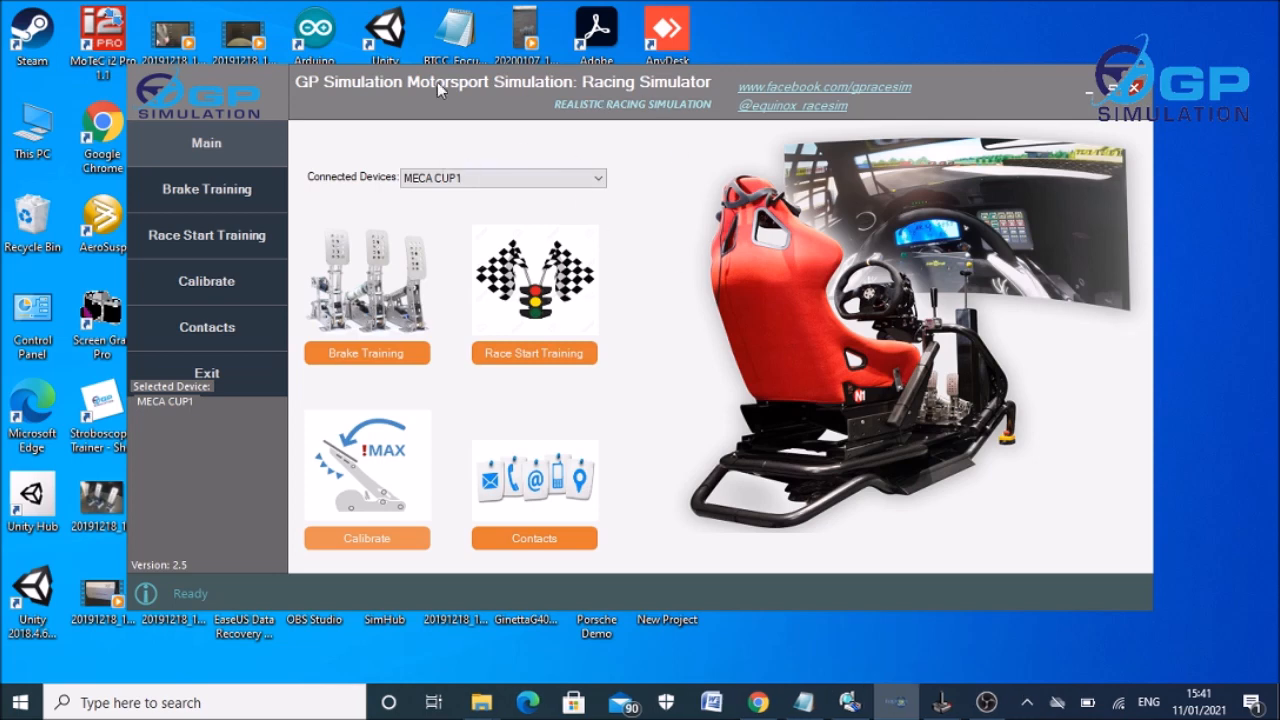
mouse_move(1016, 400)
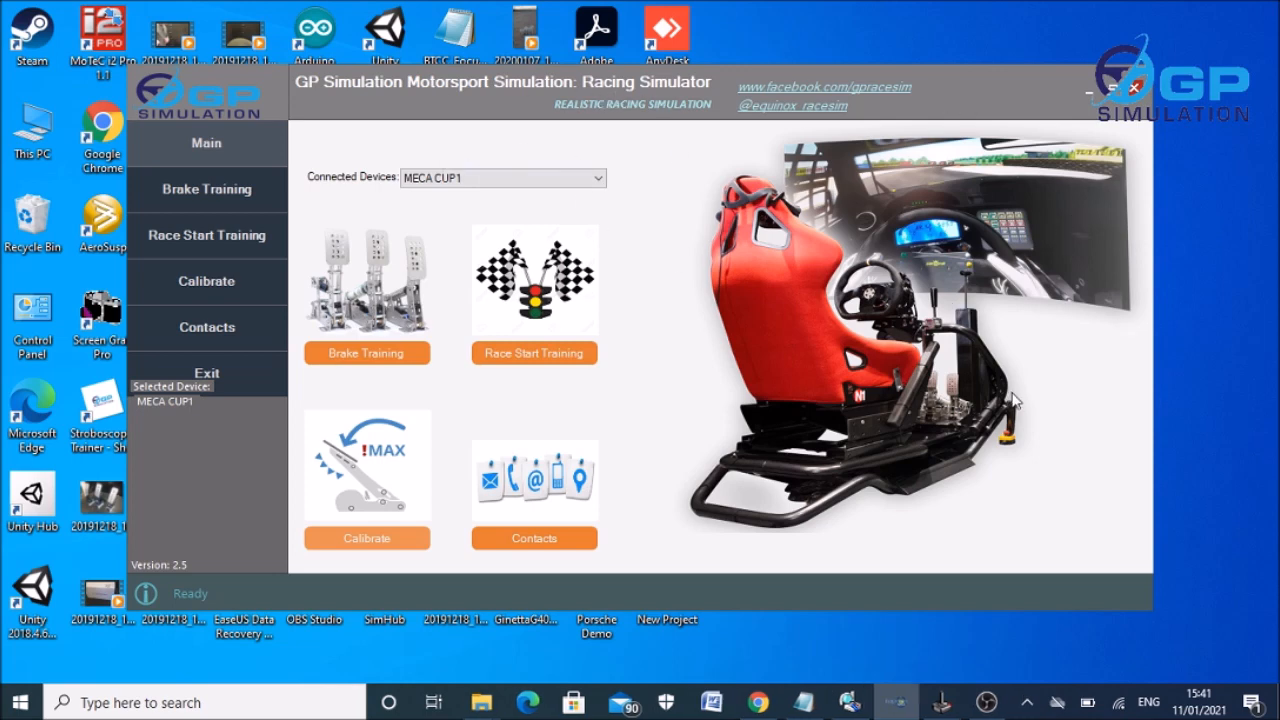
mouse_move(690, 500)
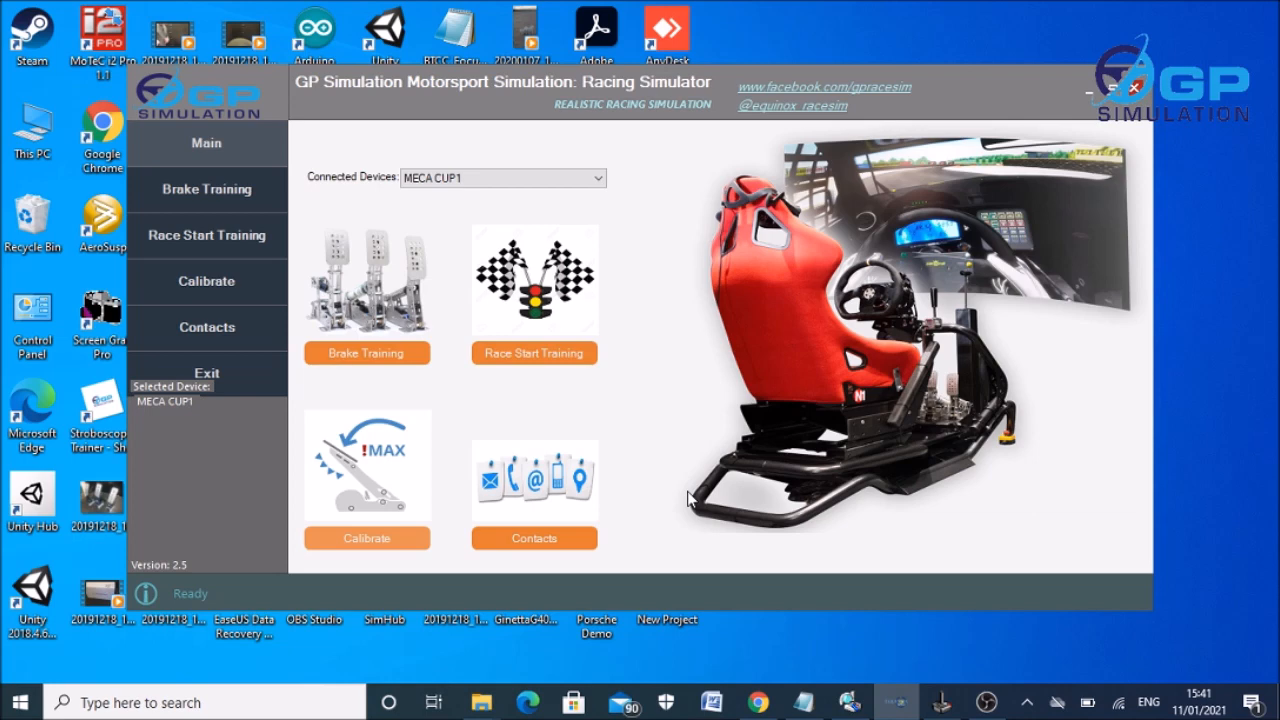
mouse_move(684, 592)
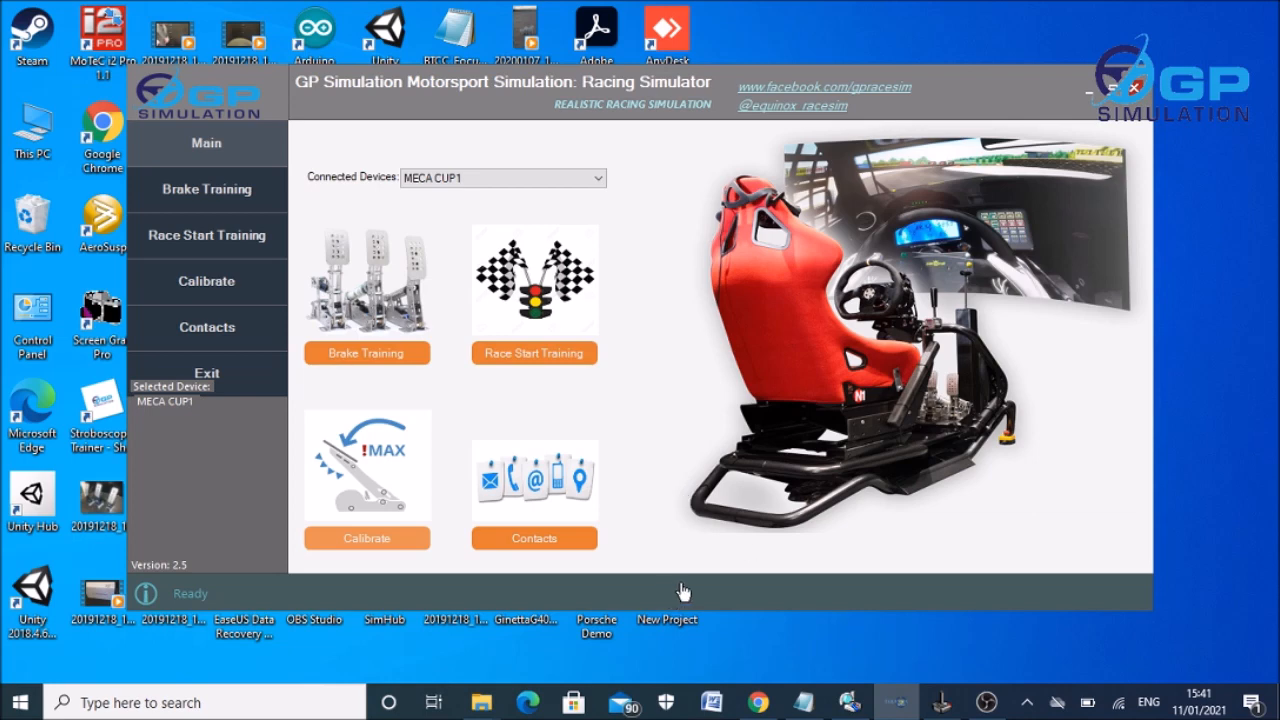
mouse_move(1060, 96)
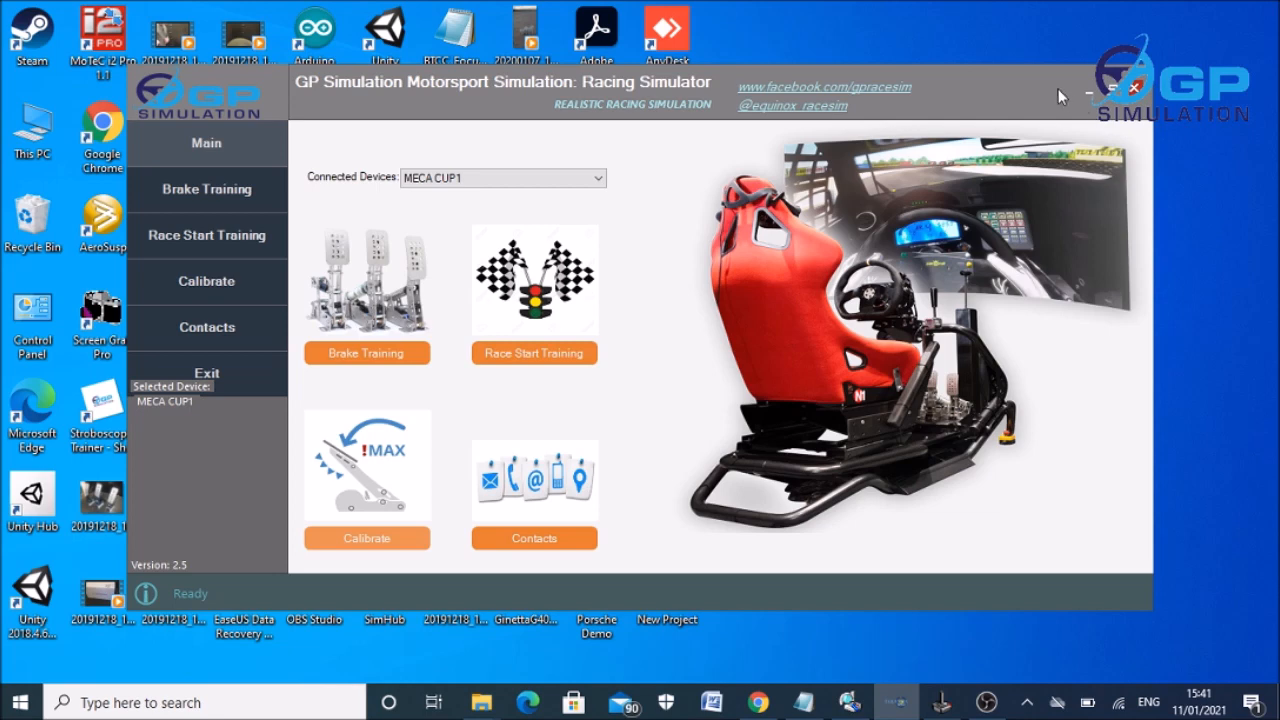
mouse_move(1076, 132)
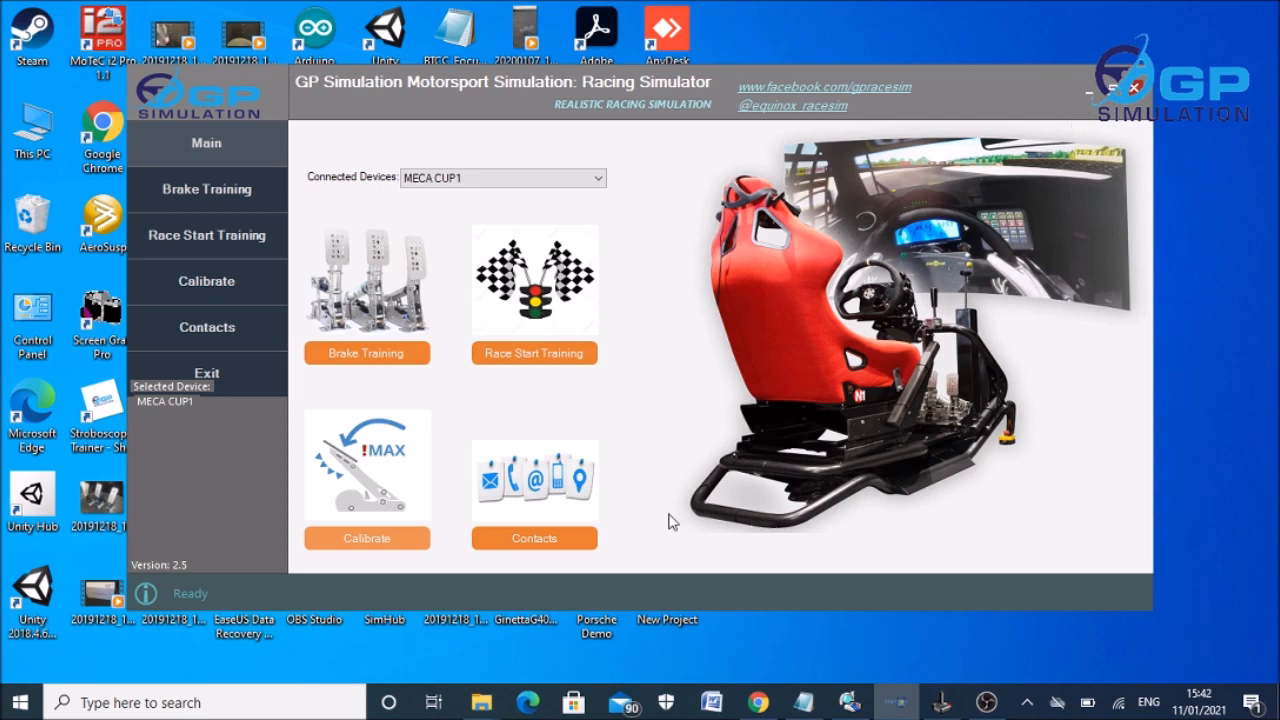
mouse_move(1044, 112)
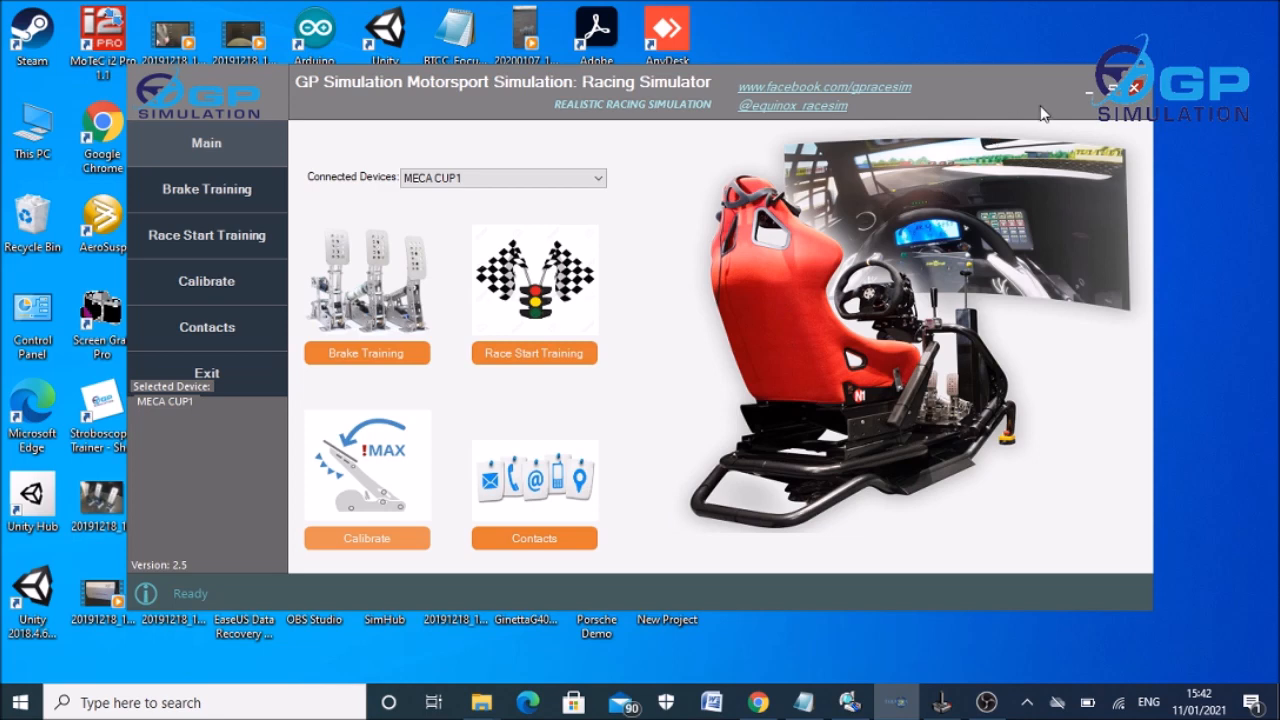
mouse_move(680, 172)
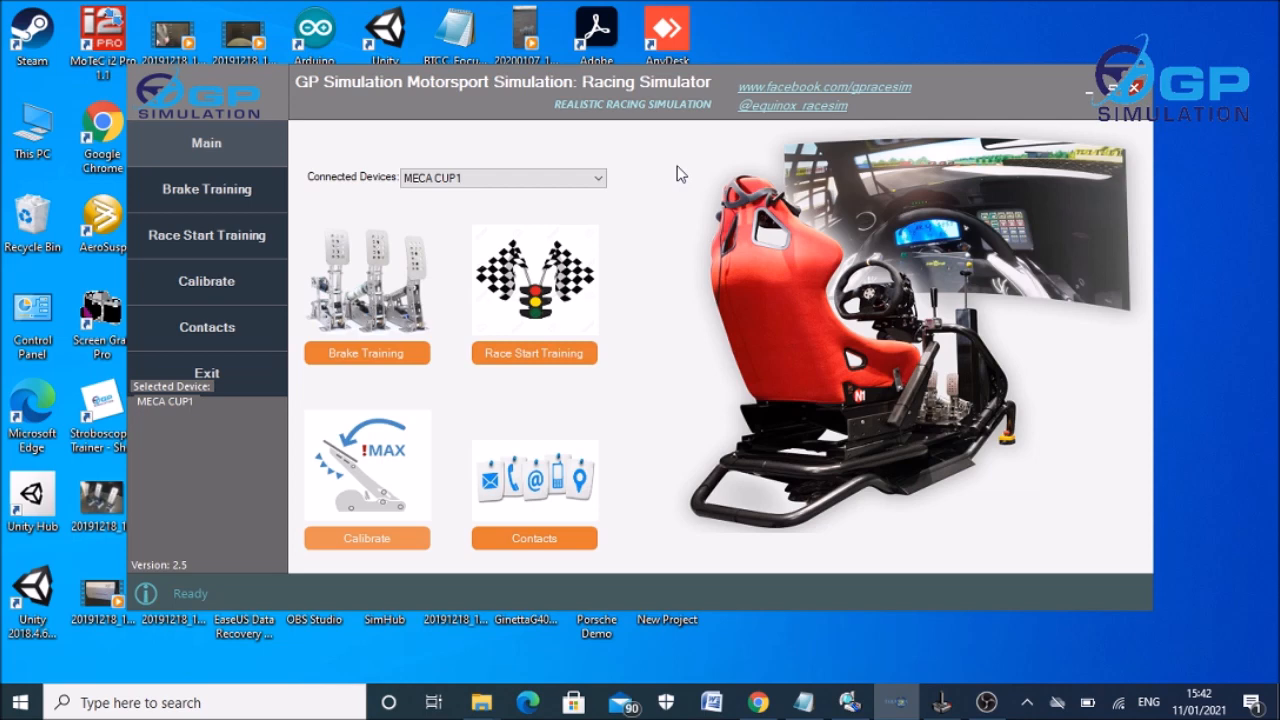
mouse_move(996, 140)
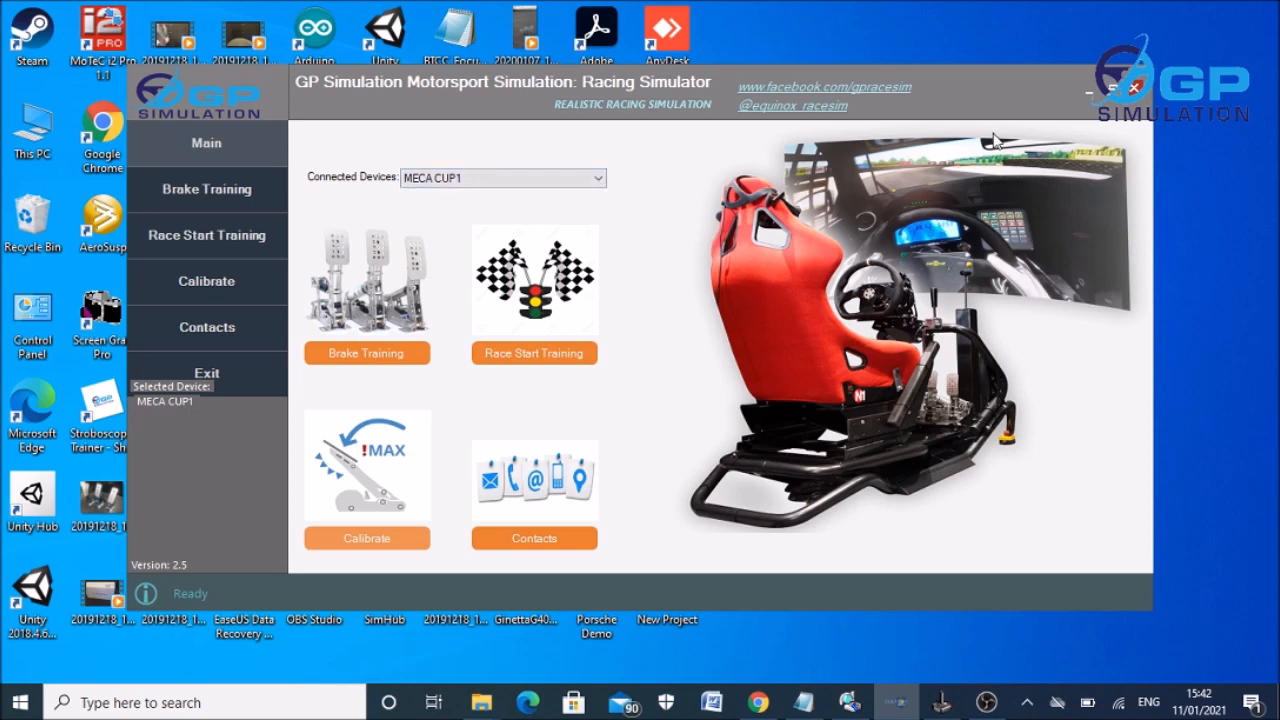
mouse_move(1088, 92)
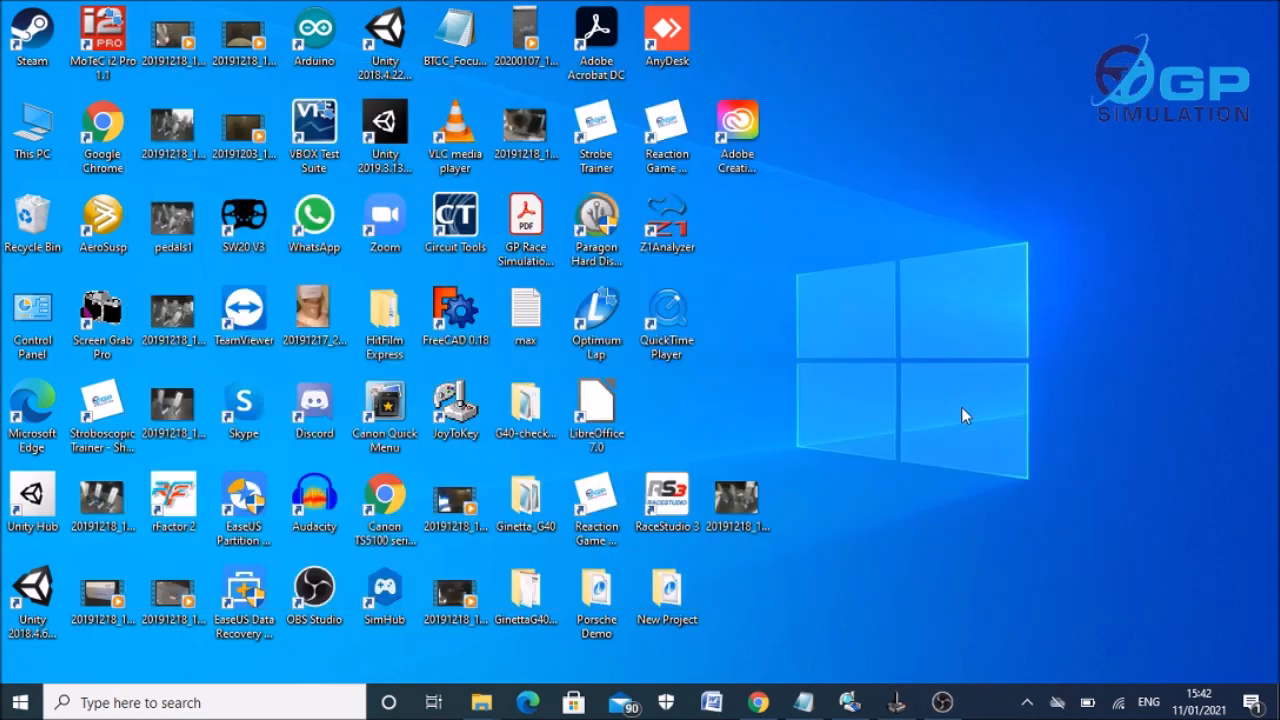
left_click(848, 700)
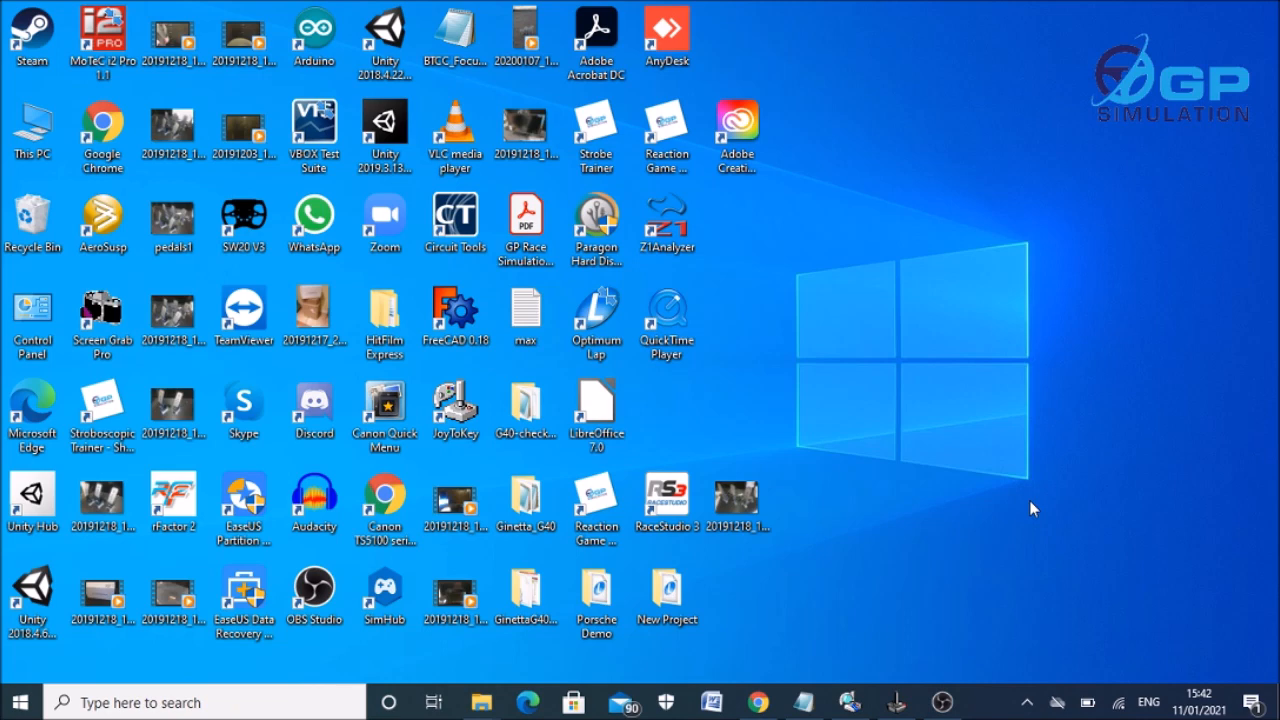
mouse_move(958, 540)
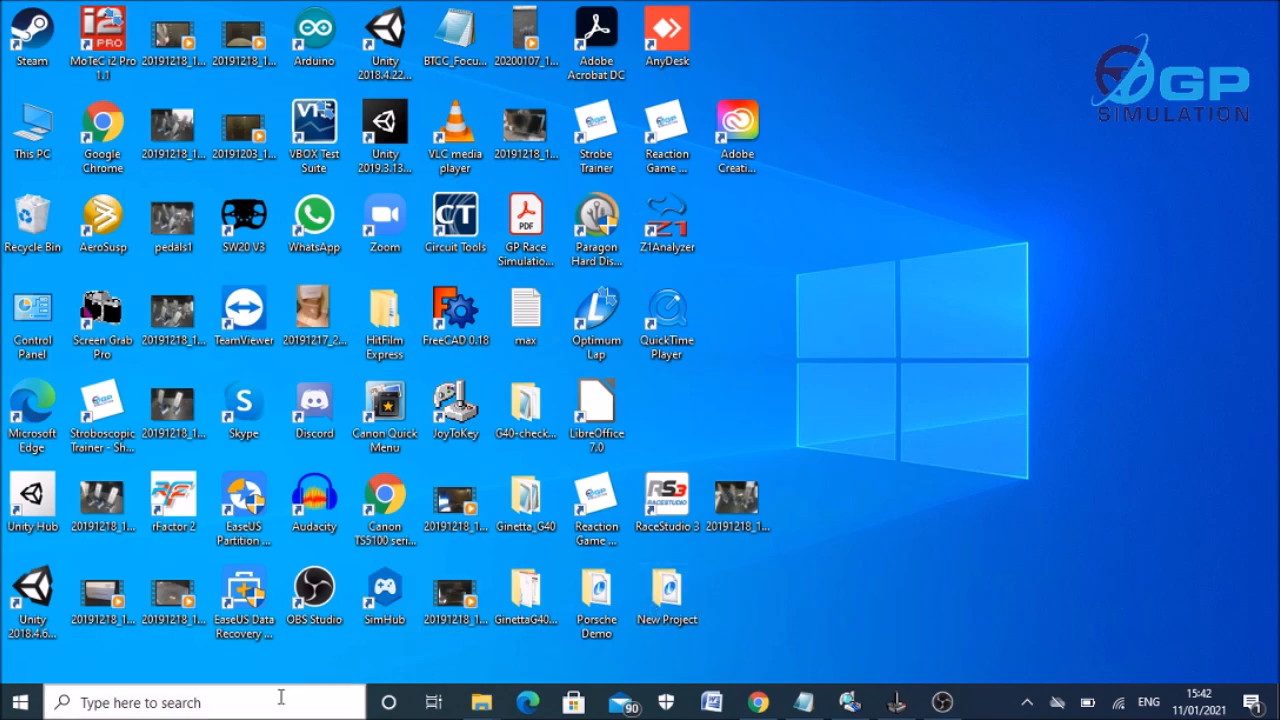
mouse_move(868, 658)
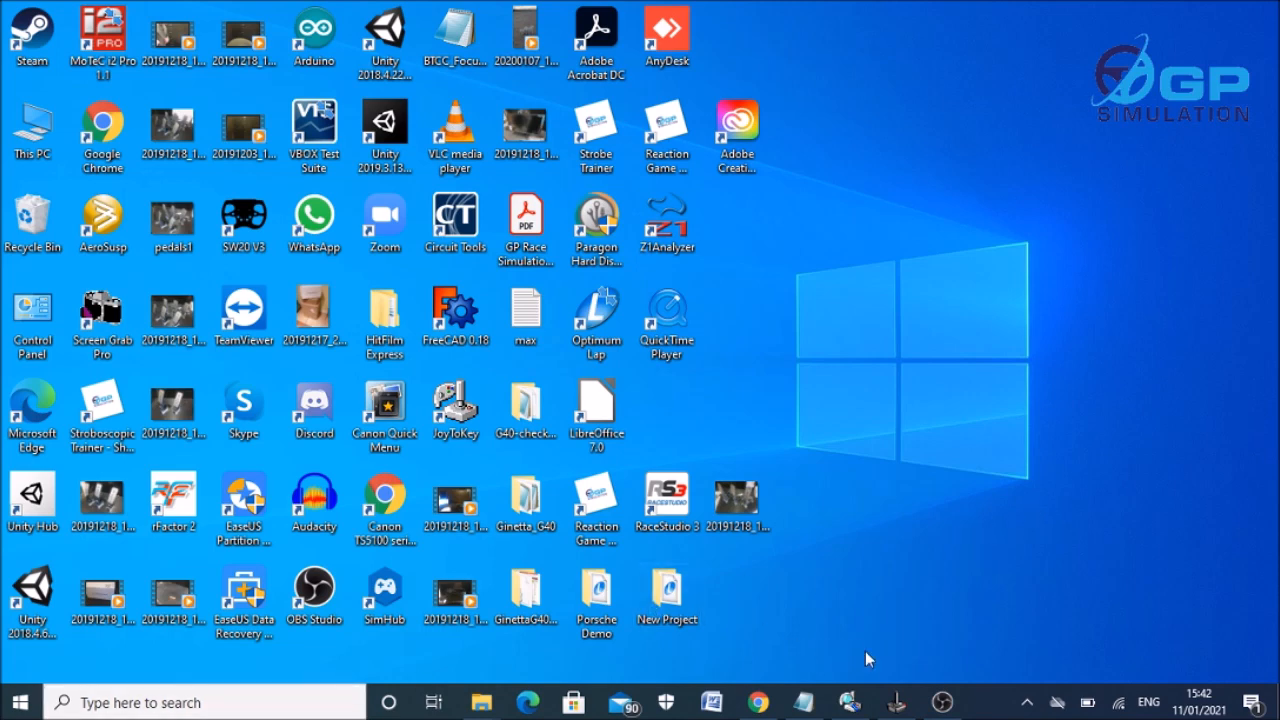
mouse_move(910, 596)
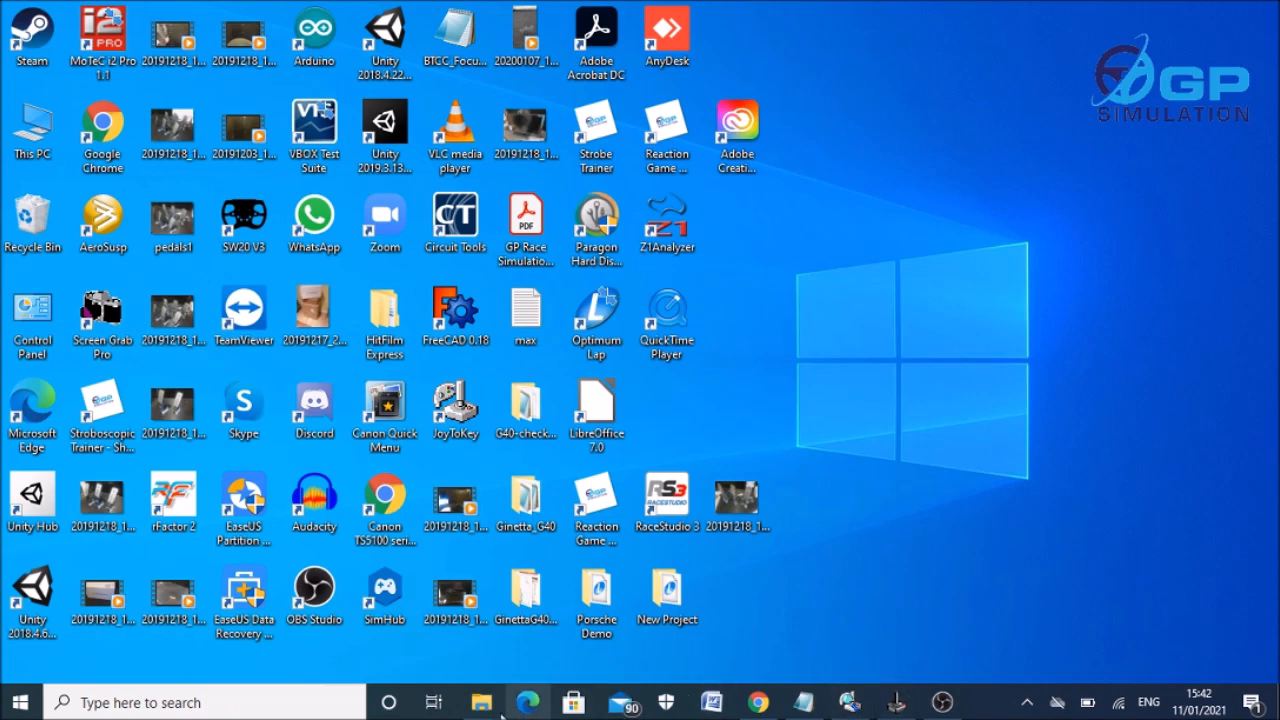
left_click(480, 700)
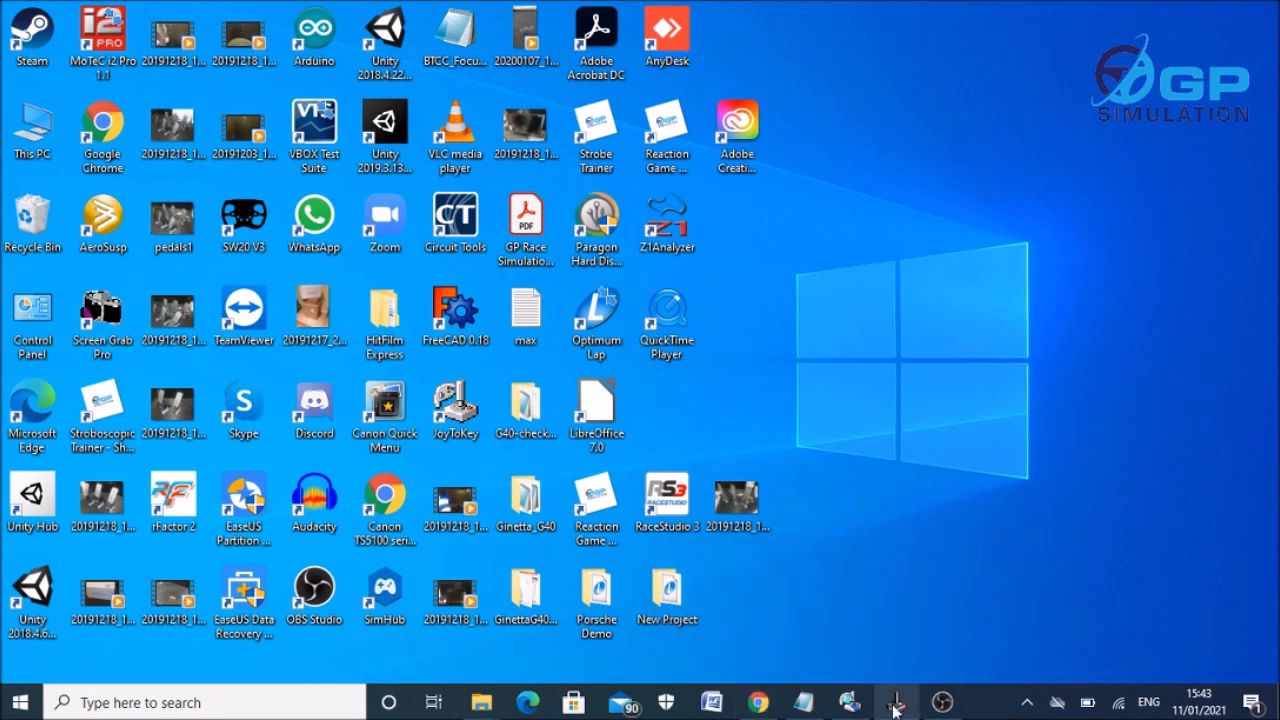
mouse_move(896, 700)
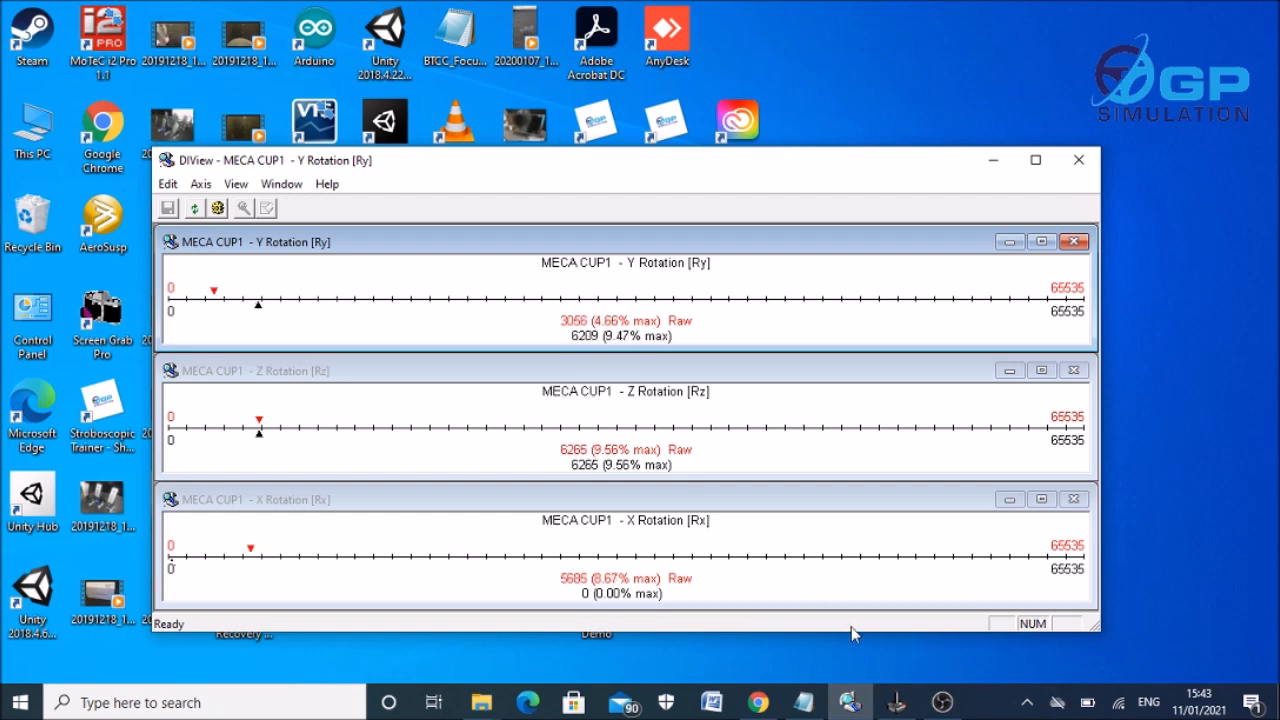
mouse_move(848, 700)
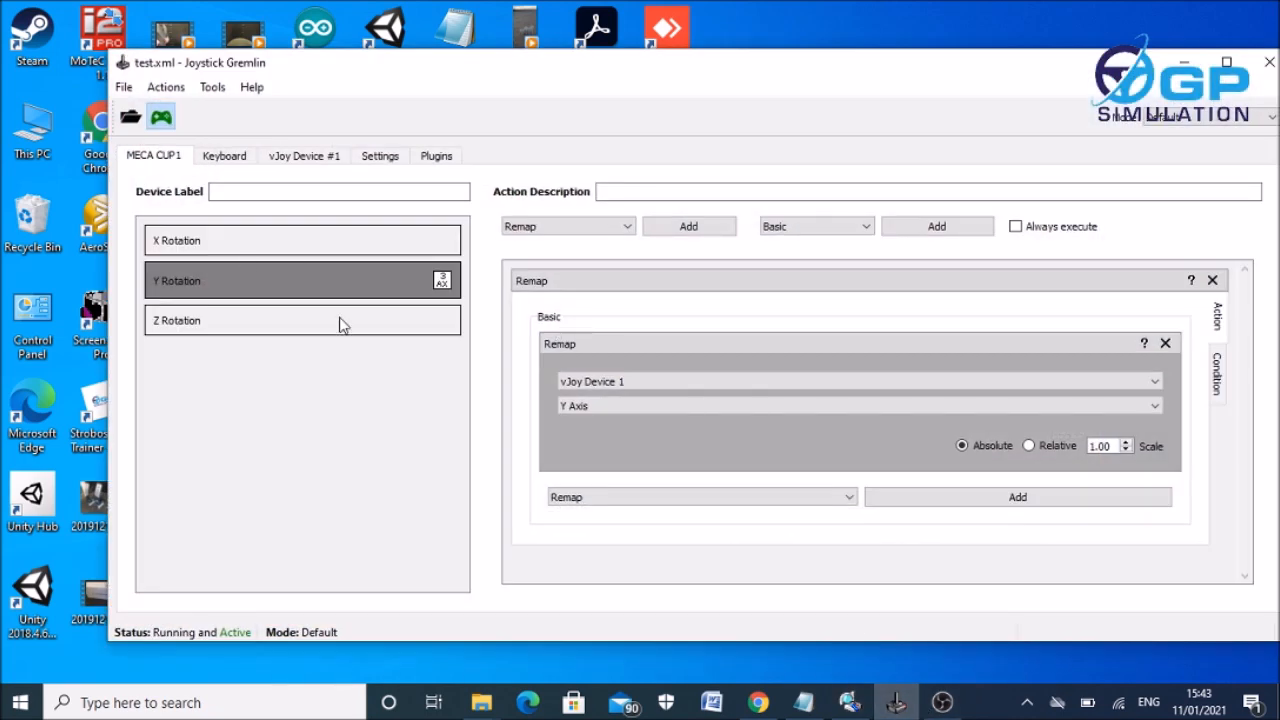
Remap the MECA CUP1 Y Rotation axis to vJoy Device 1 Y Axis.
left_click(856, 404)
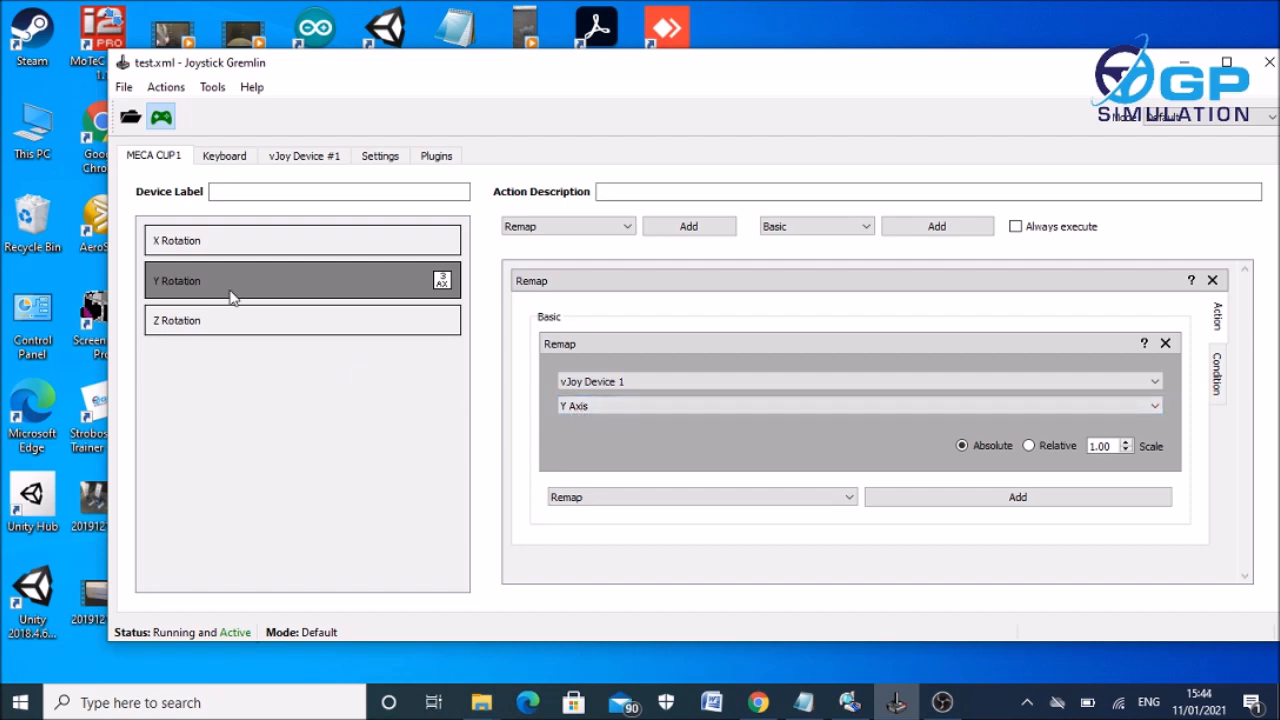
mouse_move(258, 318)
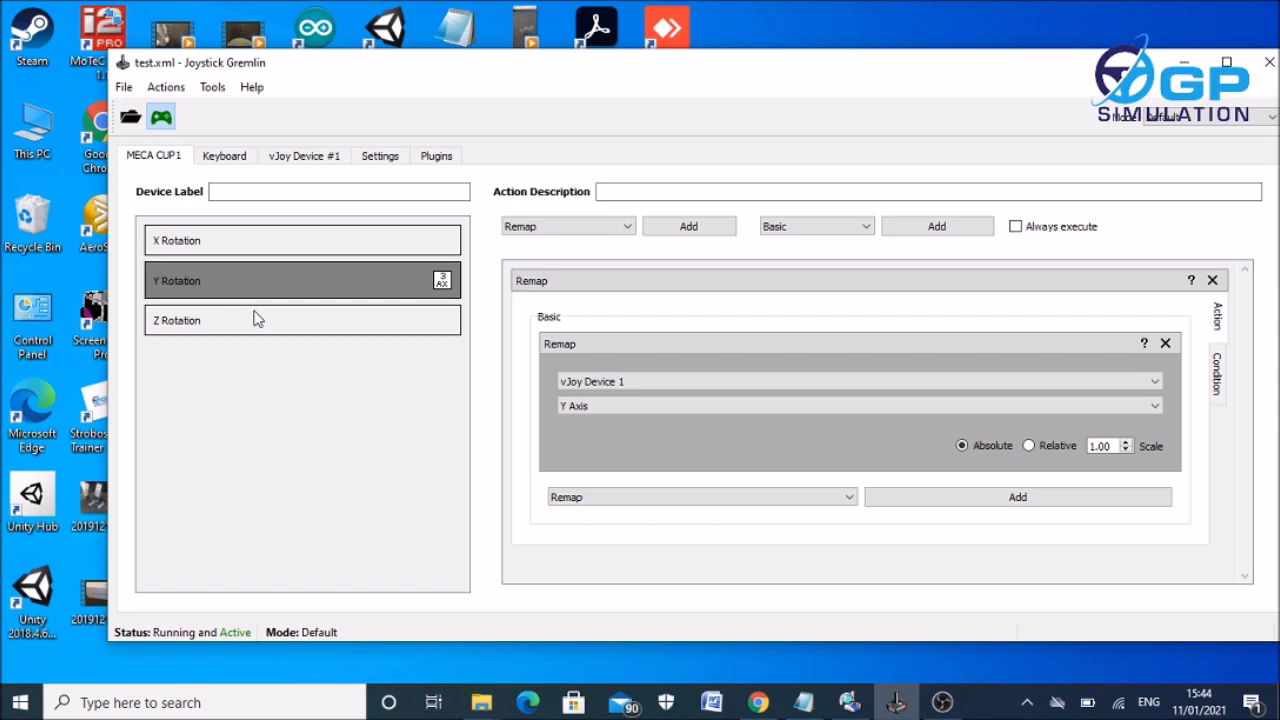
mouse_move(272, 298)
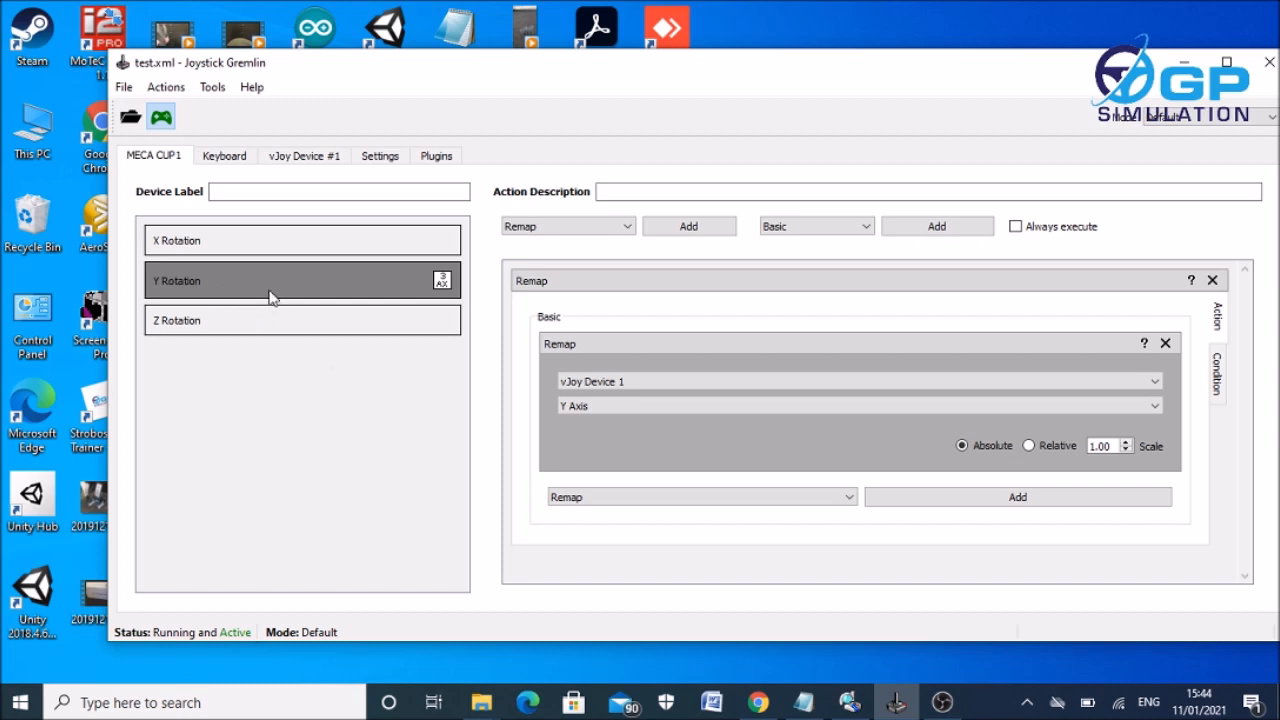
left_click(856, 404)
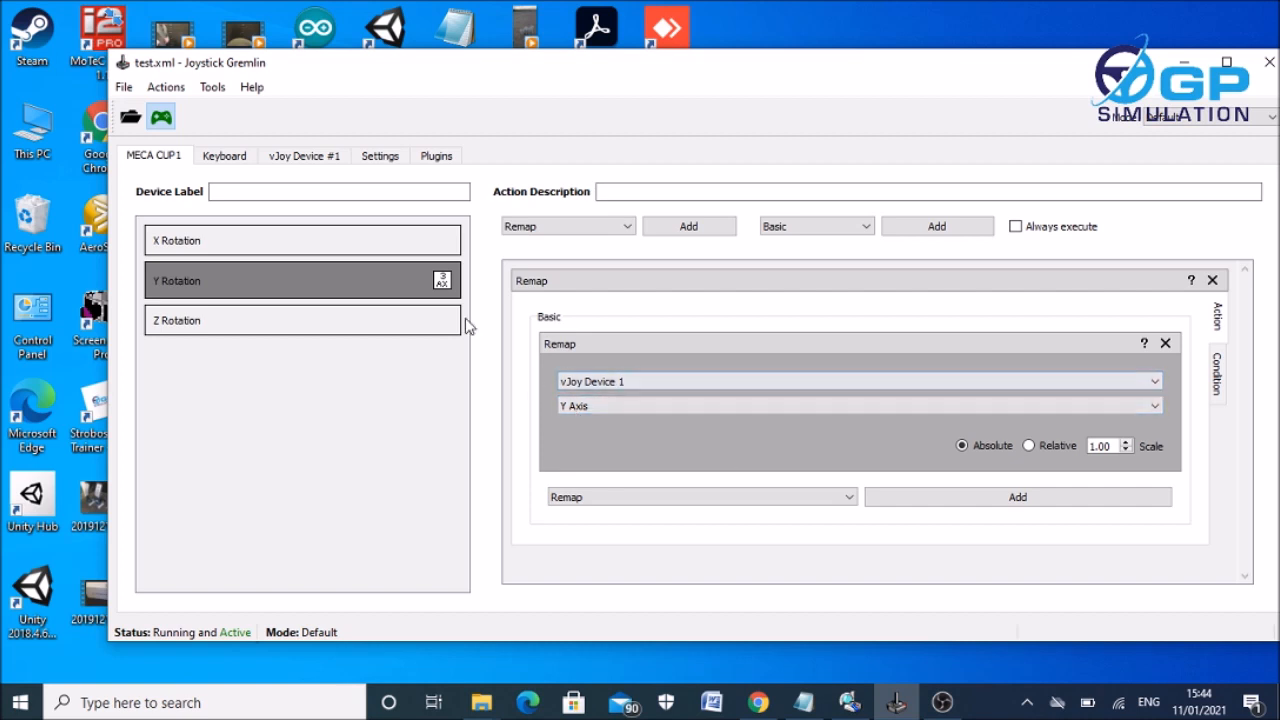
mouse_move(378, 84)
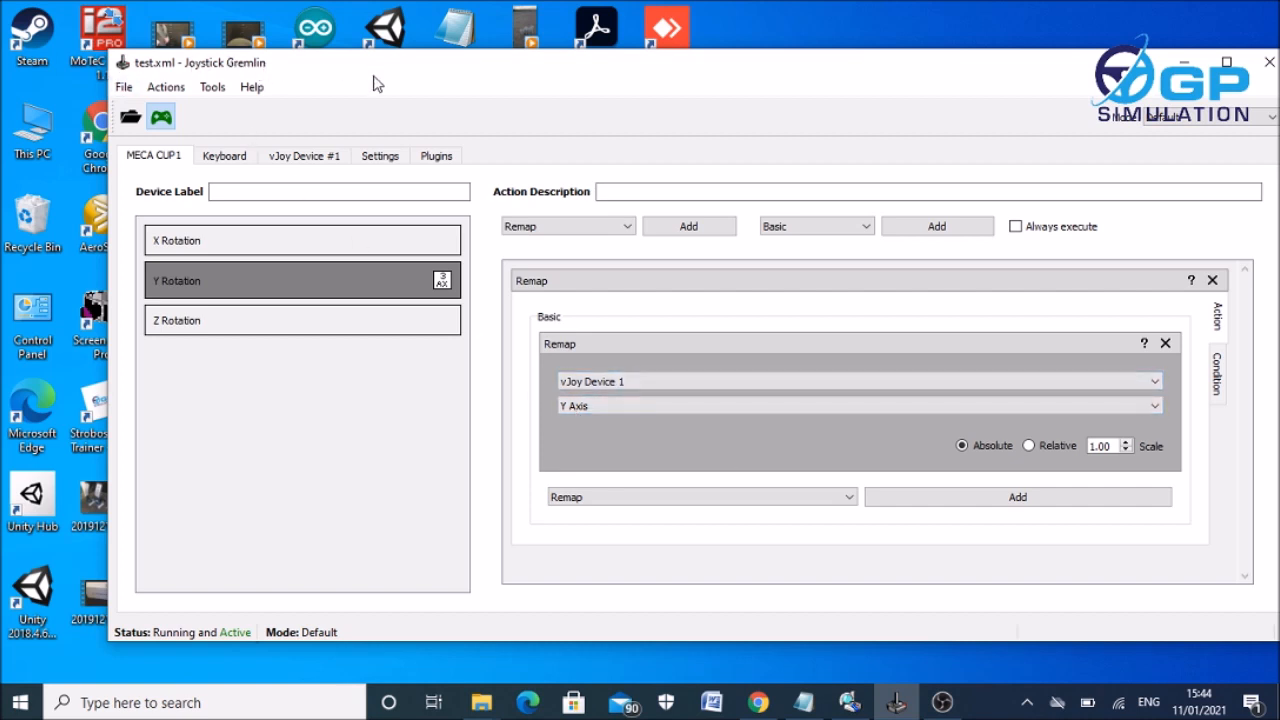
mouse_move(304, 156)
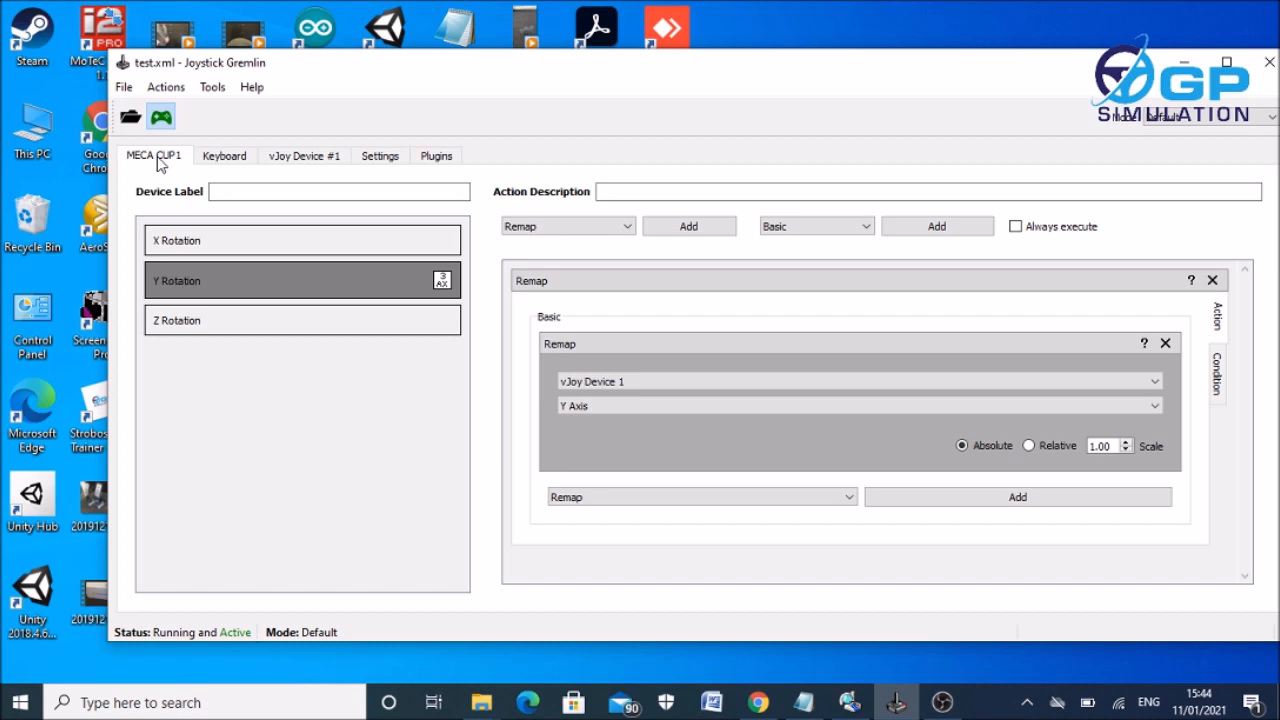
mouse_move(220, 274)
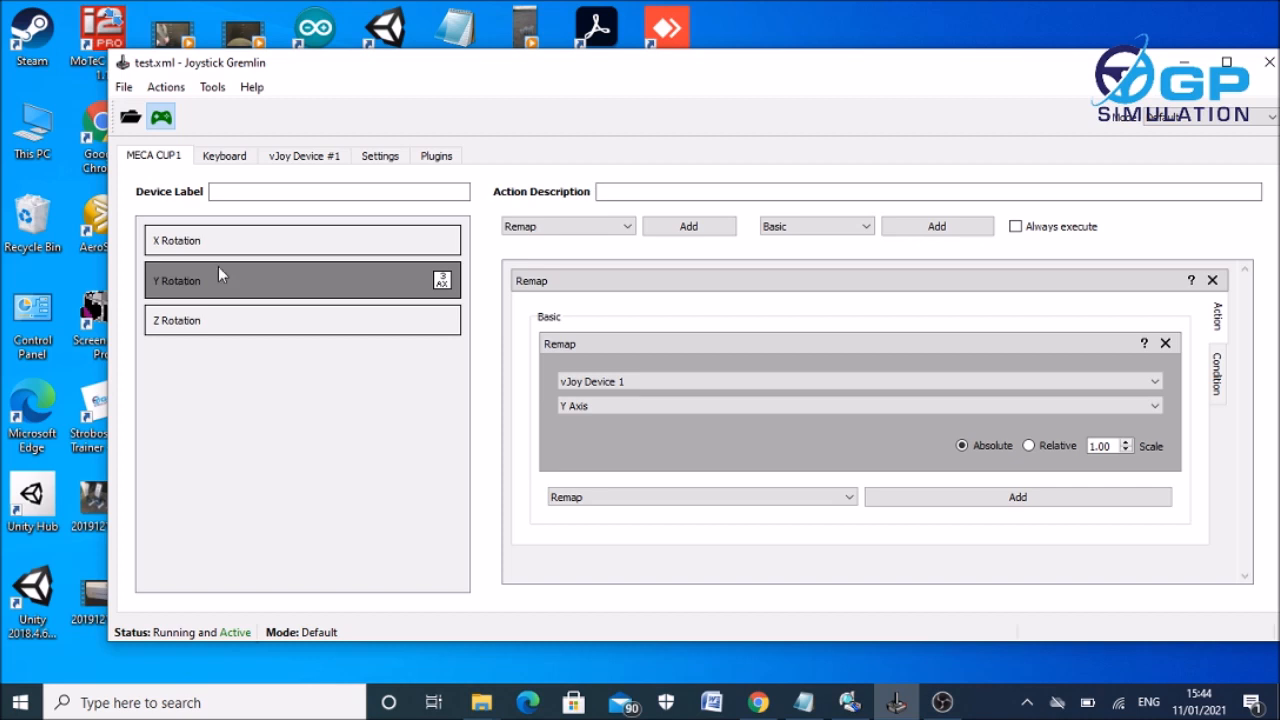
mouse_move(218, 290)
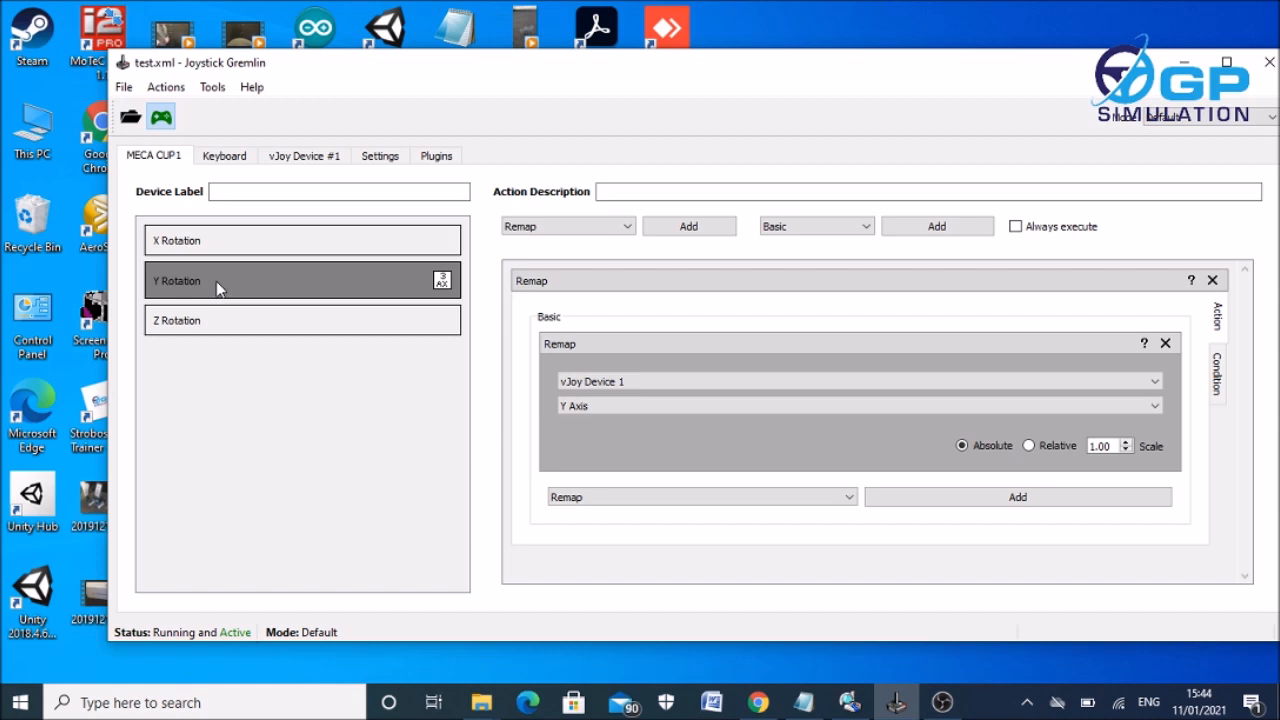
mouse_move(204, 296)
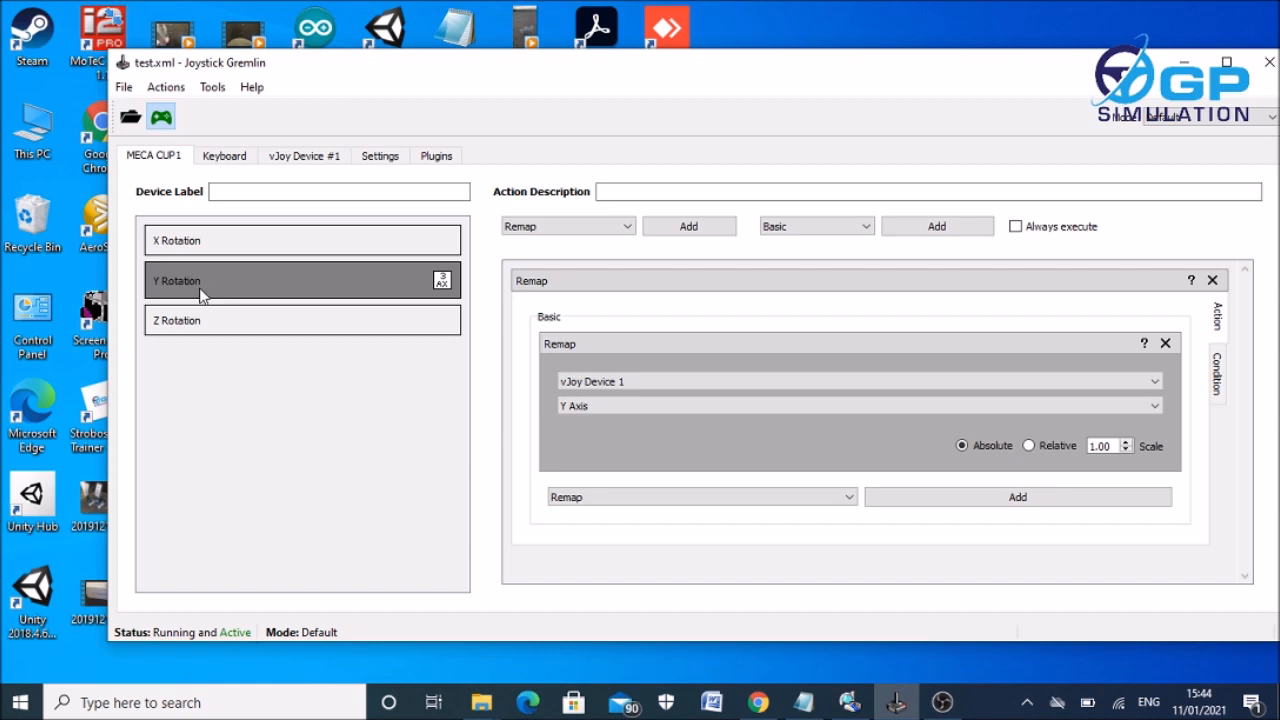
left_click(568, 224)
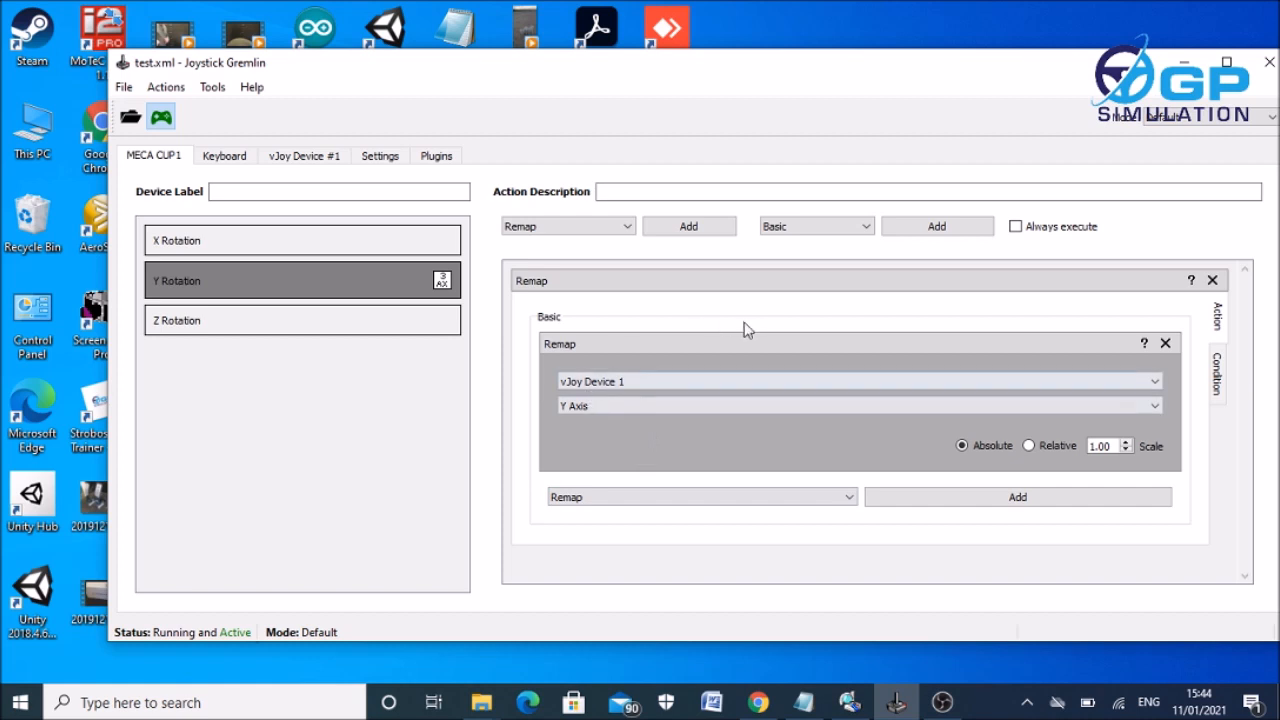
left_click(850, 380)
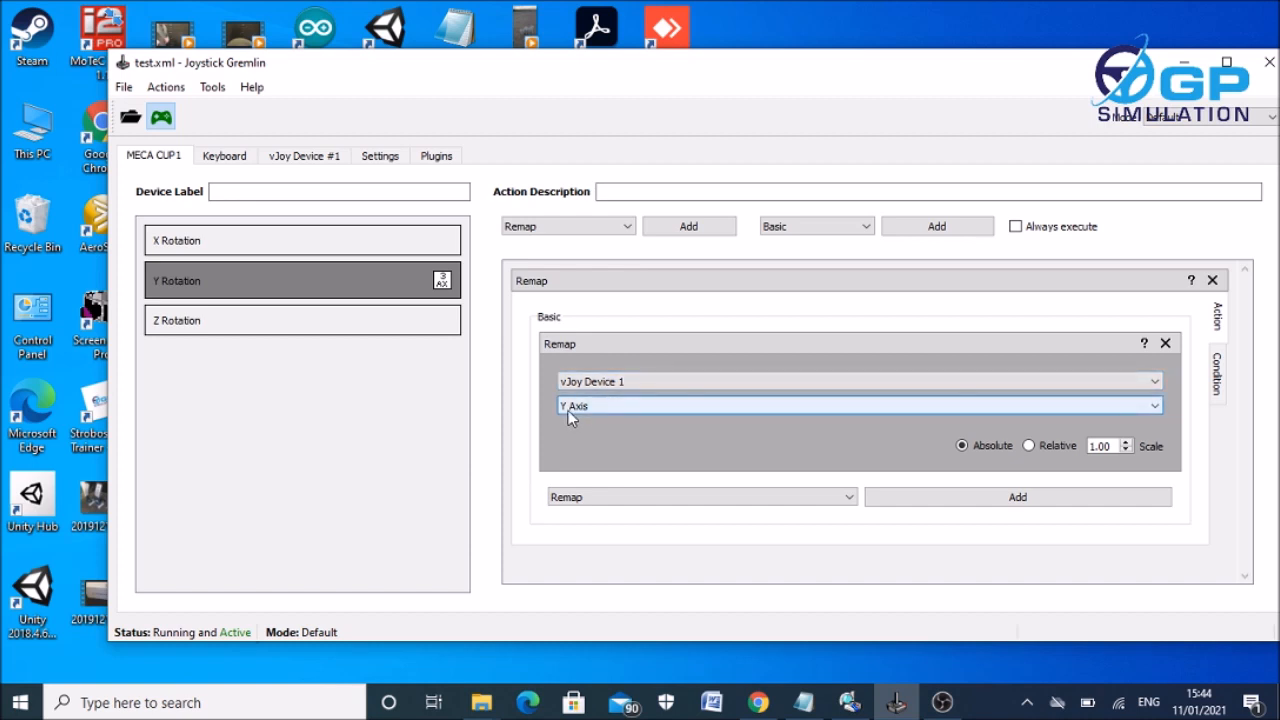
mouse_move(572, 418)
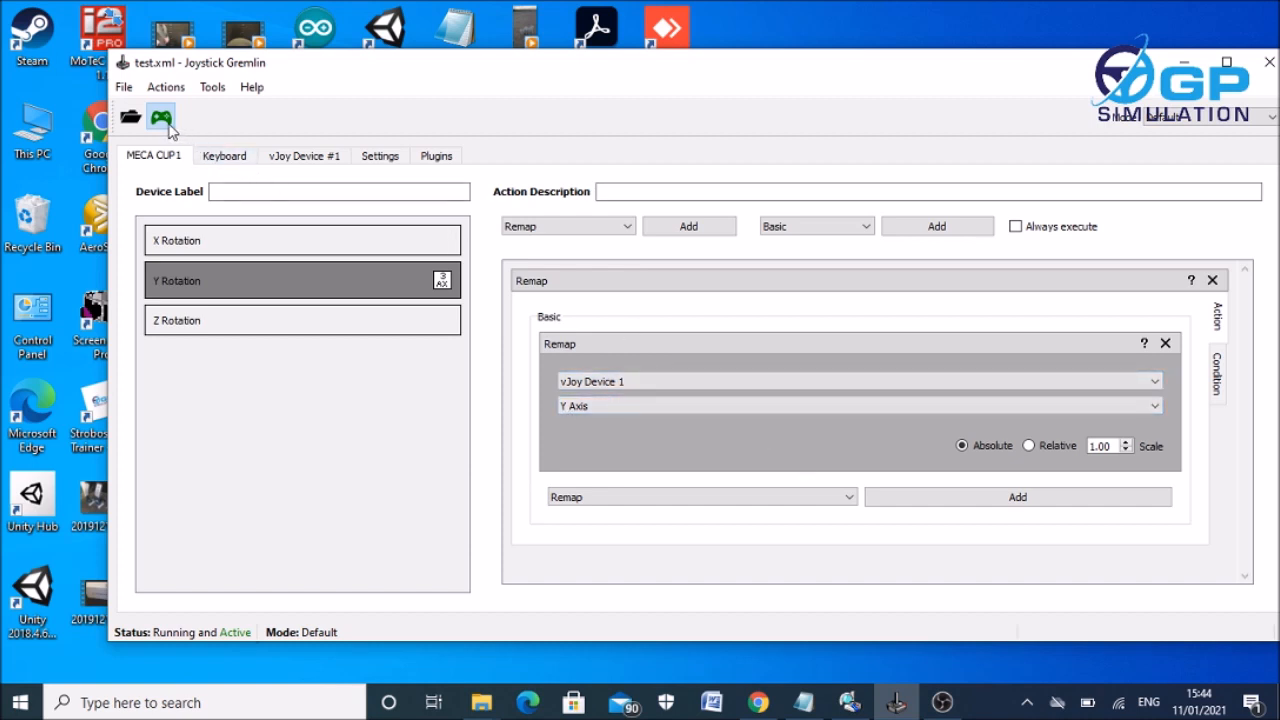
mouse_move(160, 118)
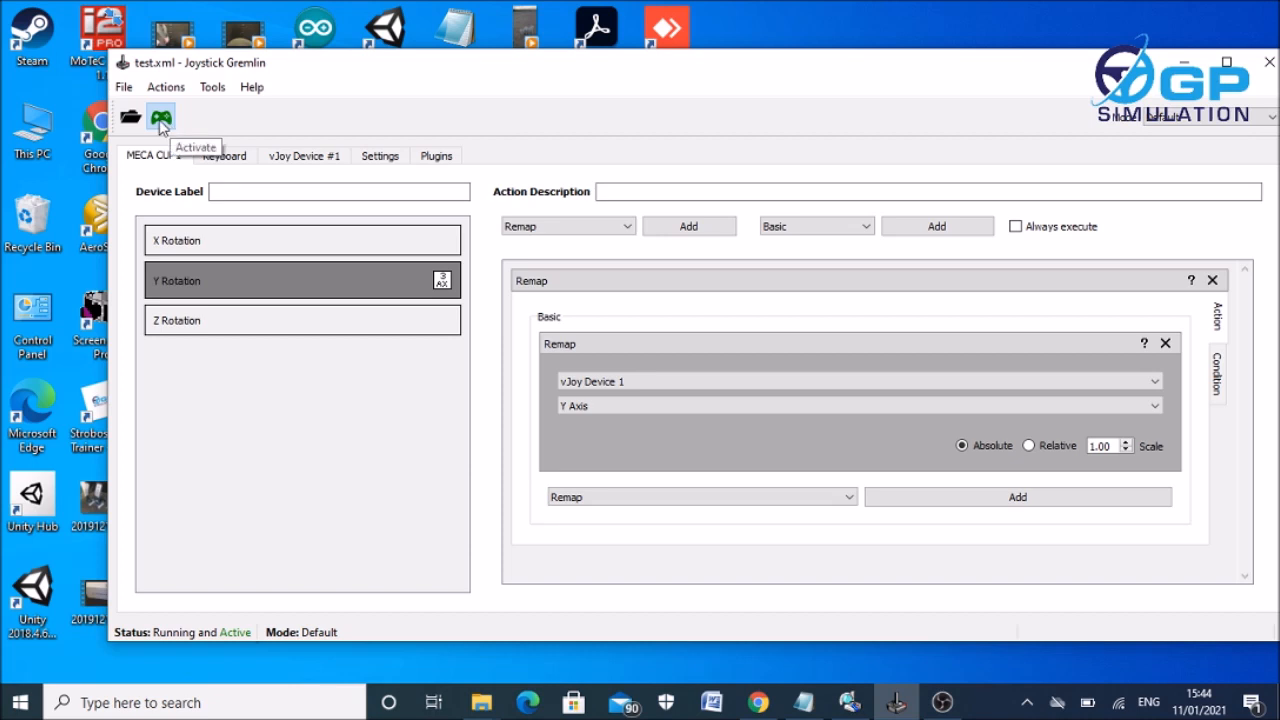
Toggle the Gremlin profile off and back on so the remap is active.
left_click(160, 116)
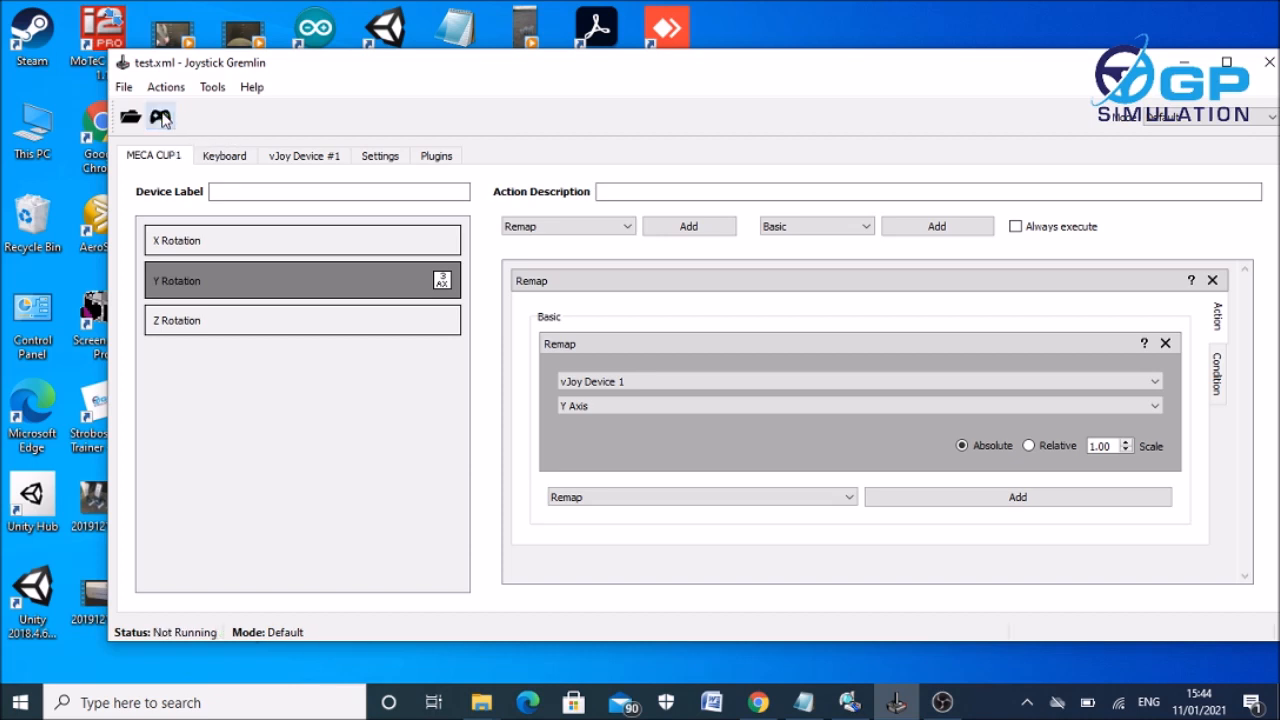
left_click(160, 116)
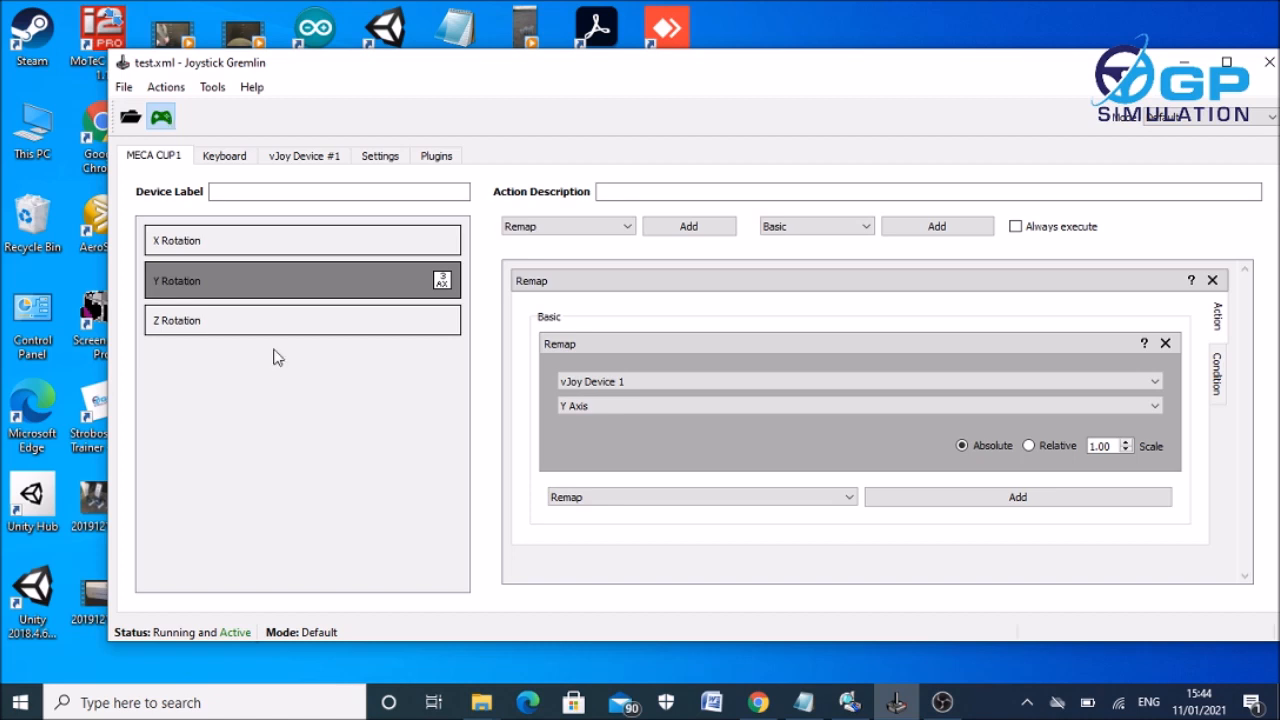
mouse_move(136, 644)
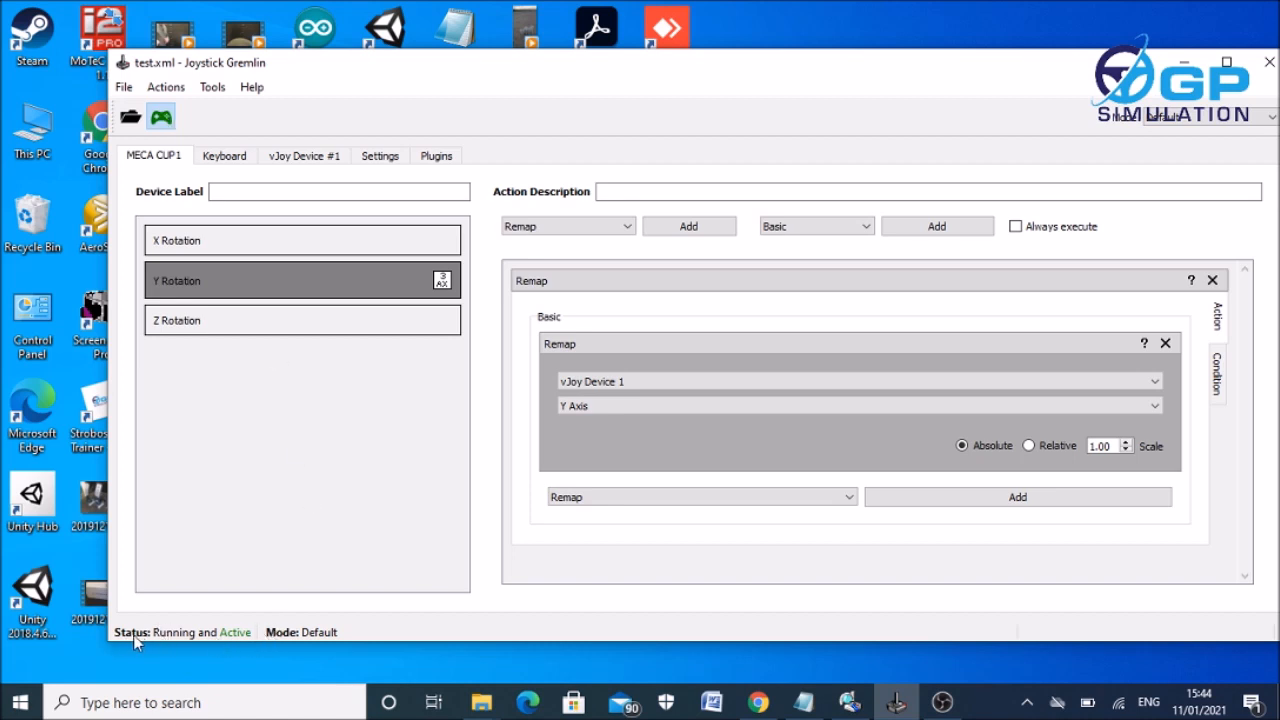
mouse_move(200, 636)
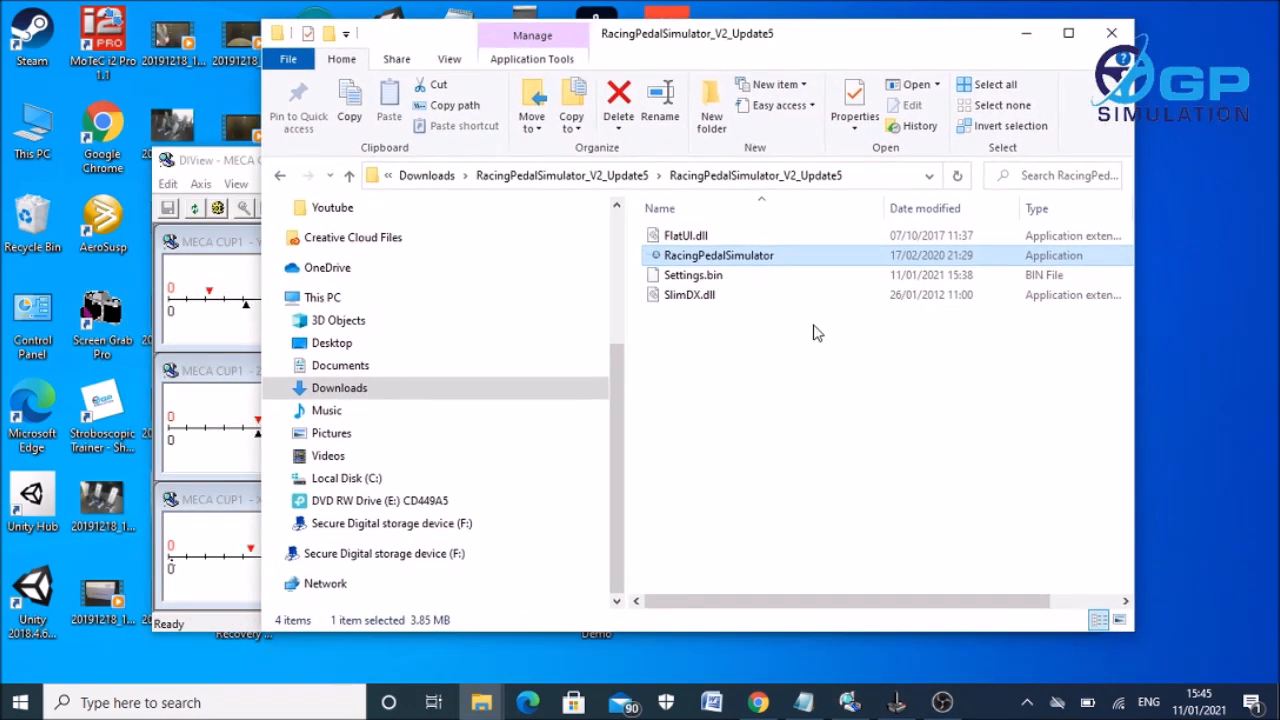
mouse_move(744, 256)
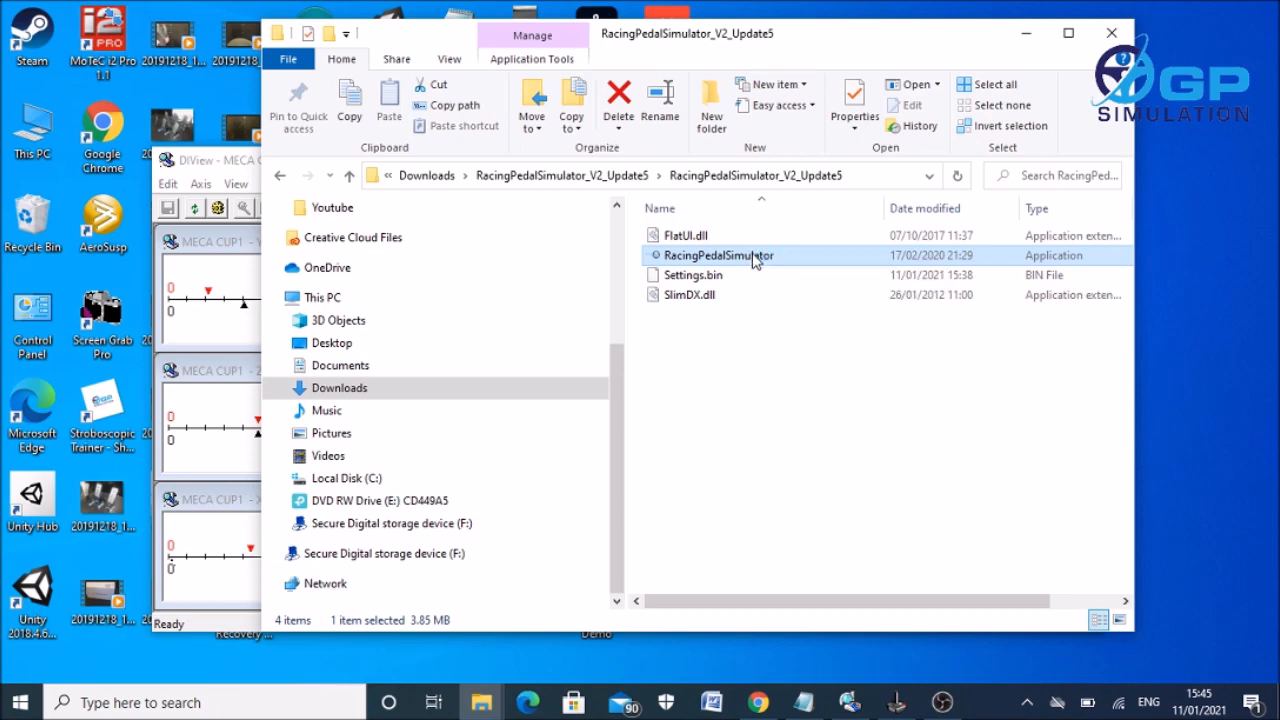
Launch RacingPedalSimulator from the RacingPedalSimulator_V2_Update5 folder in Downloads.
double_click(718, 256)
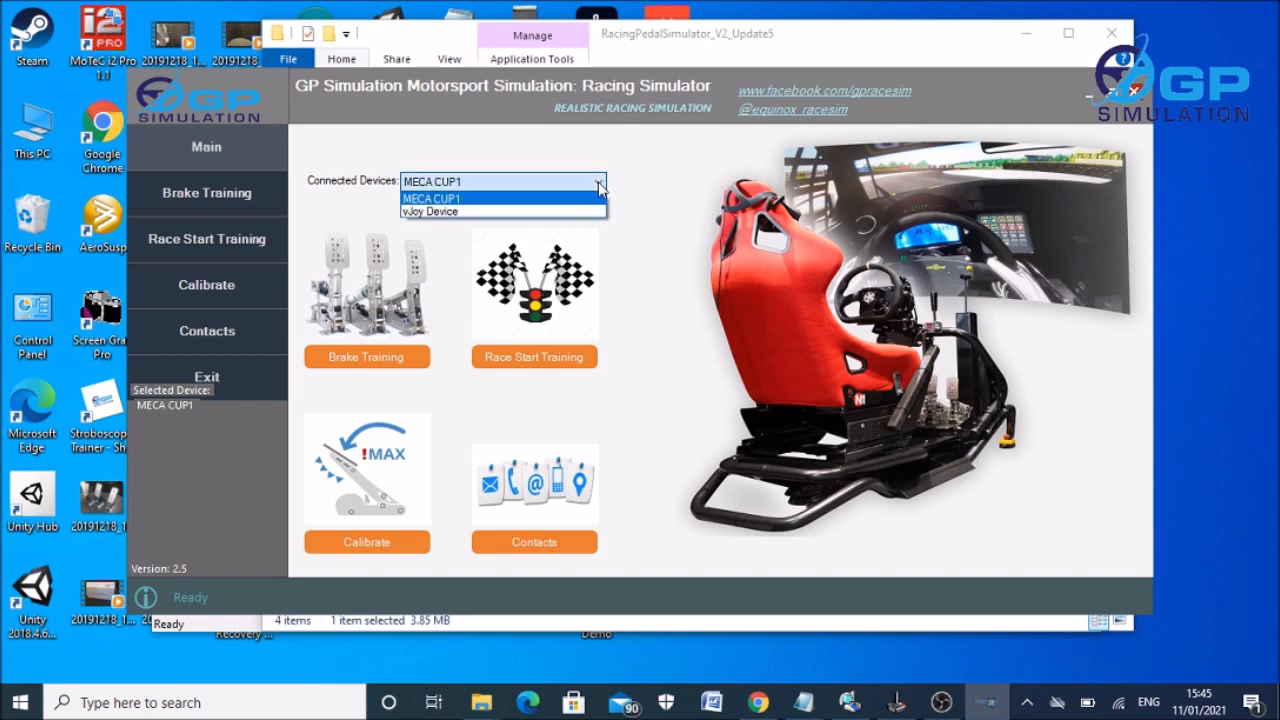
Choose vJoy Device in the Connected Devices dropdown instead of MECA CUP1.
left_click(430, 212)
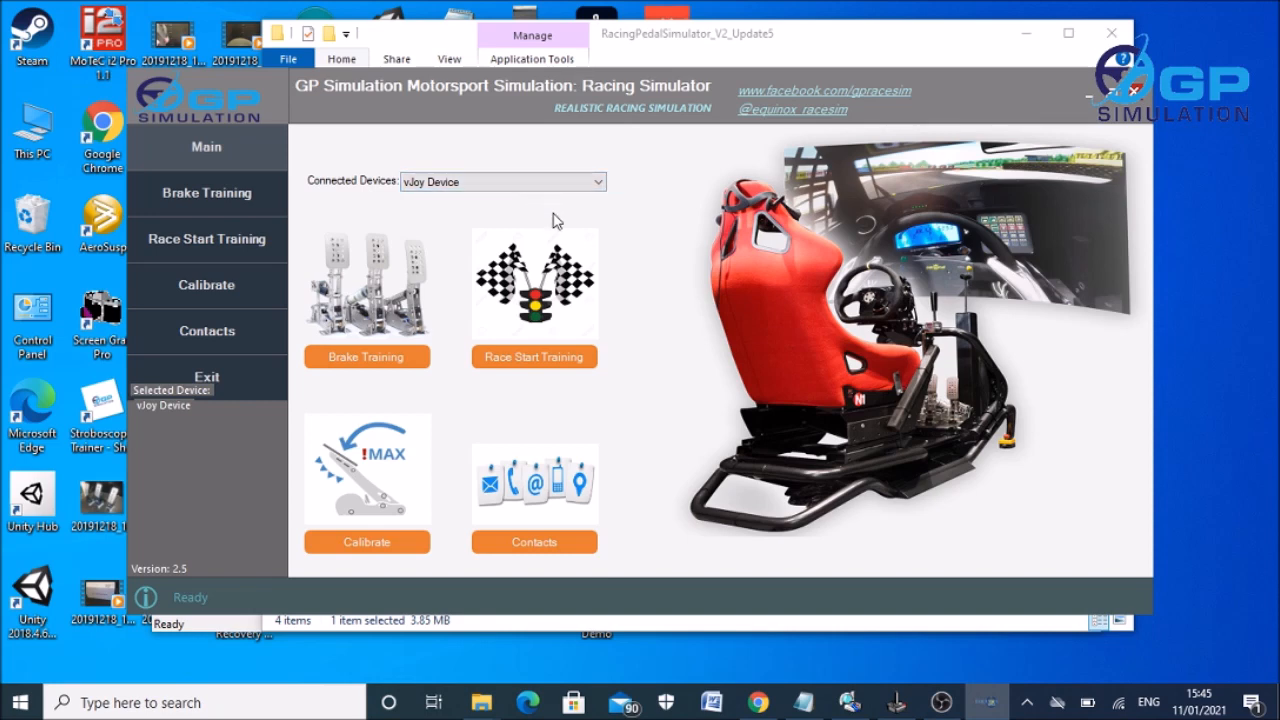
mouse_move(490, 188)
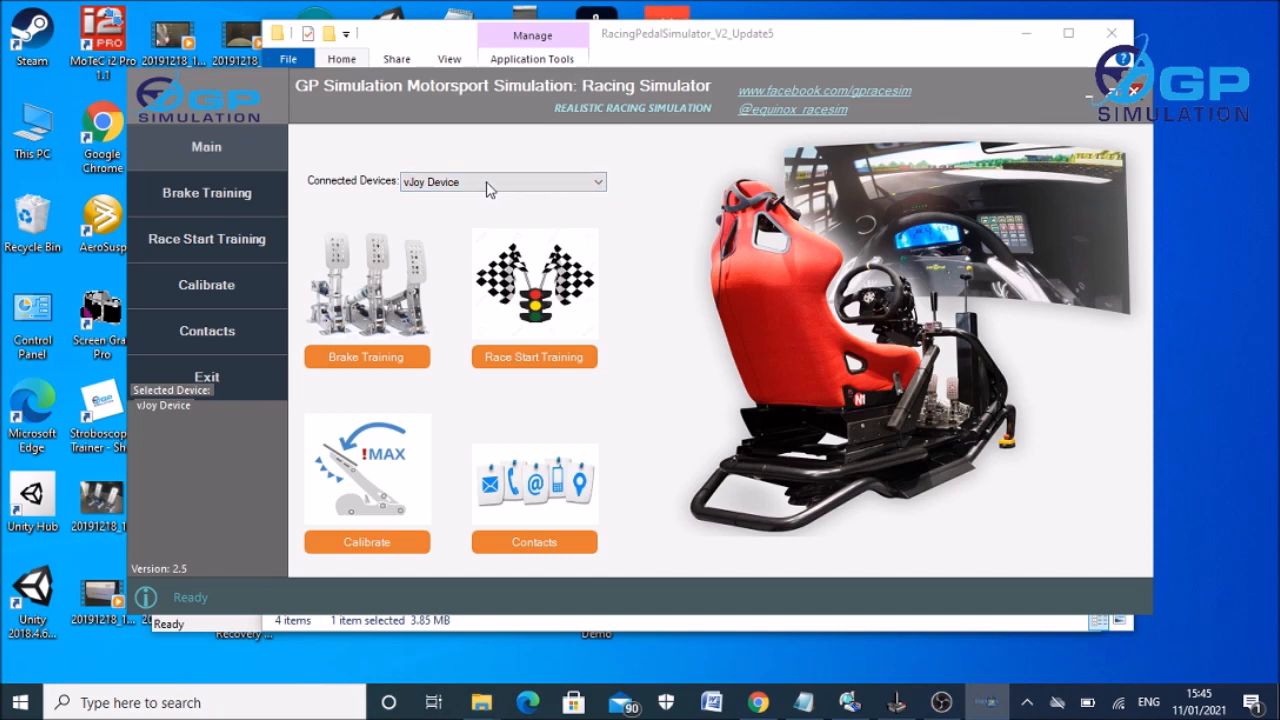
left_click(500, 180)
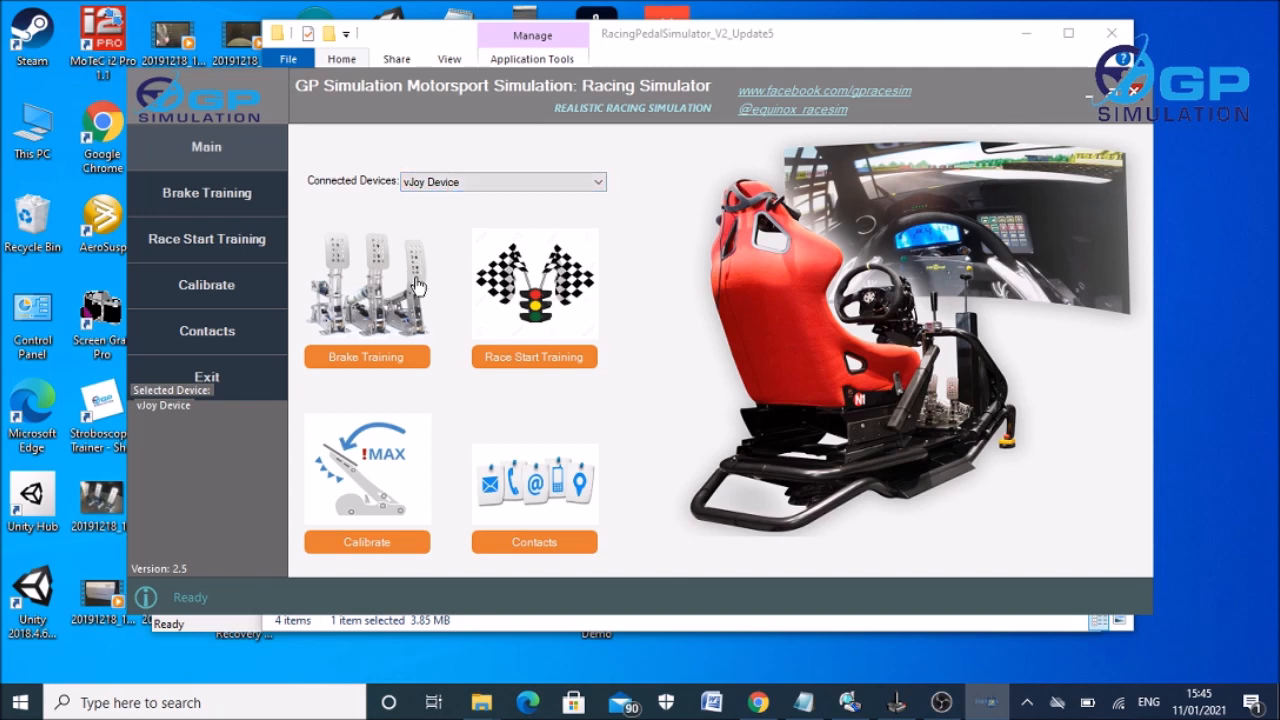
mouse_move(400, 550)
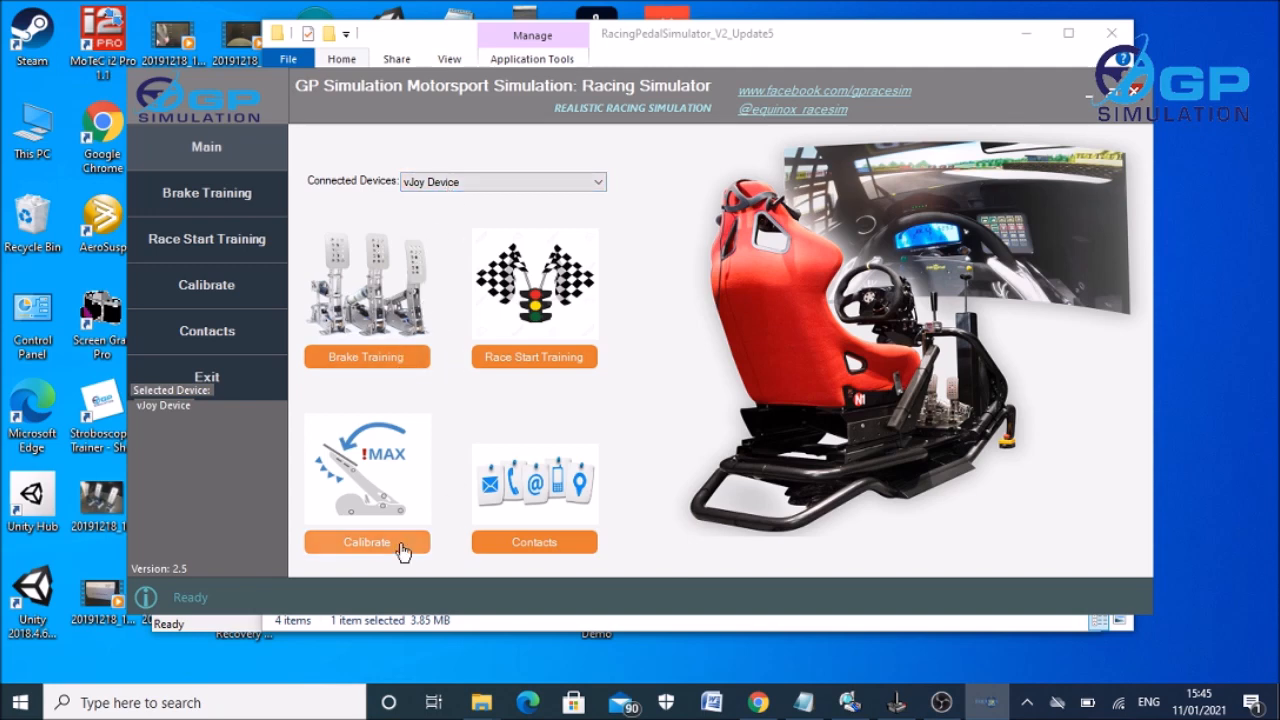
Calibrate the brake pedal to maximum force 65530 and save the calibration.
left_click(368, 542)
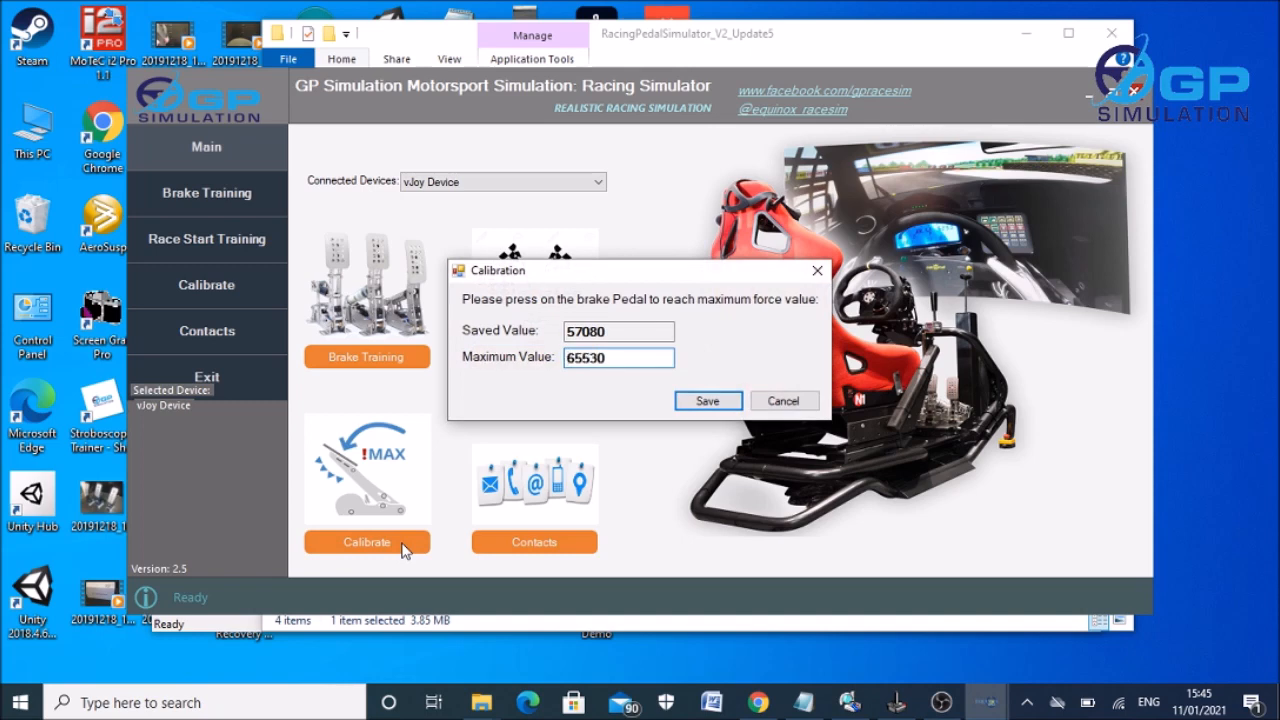
mouse_move(644, 438)
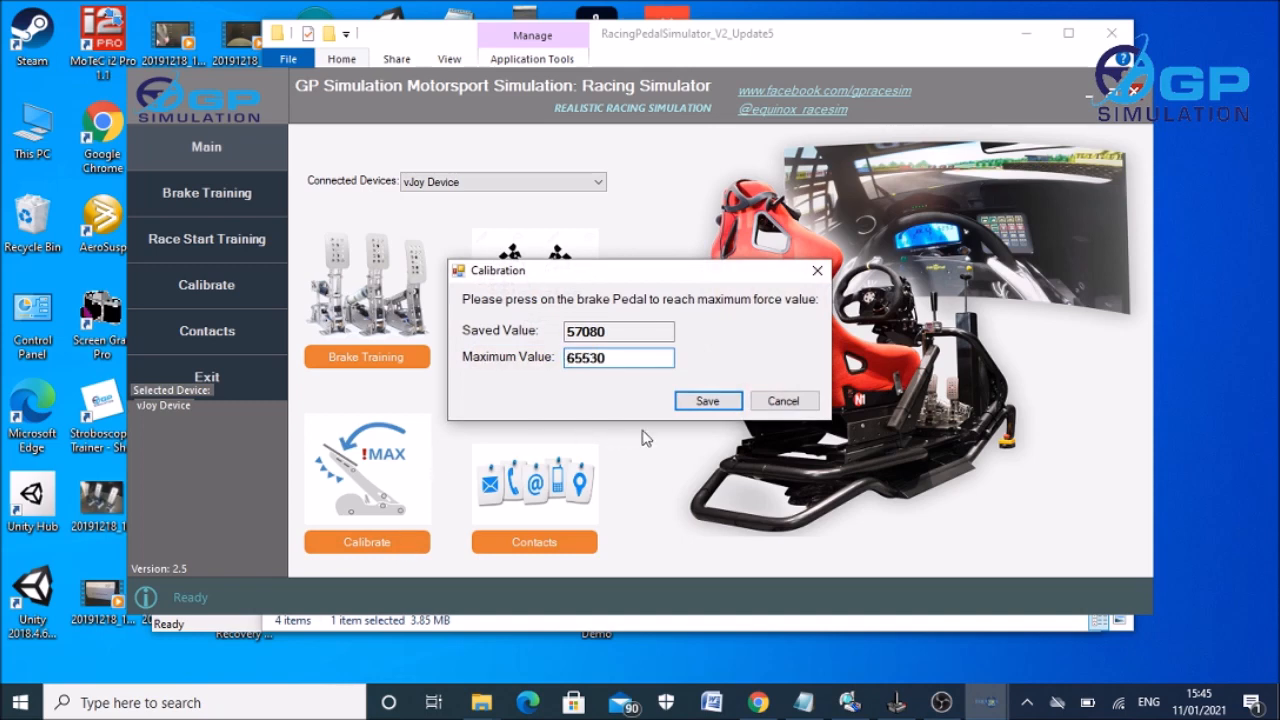
left_click(708, 400)
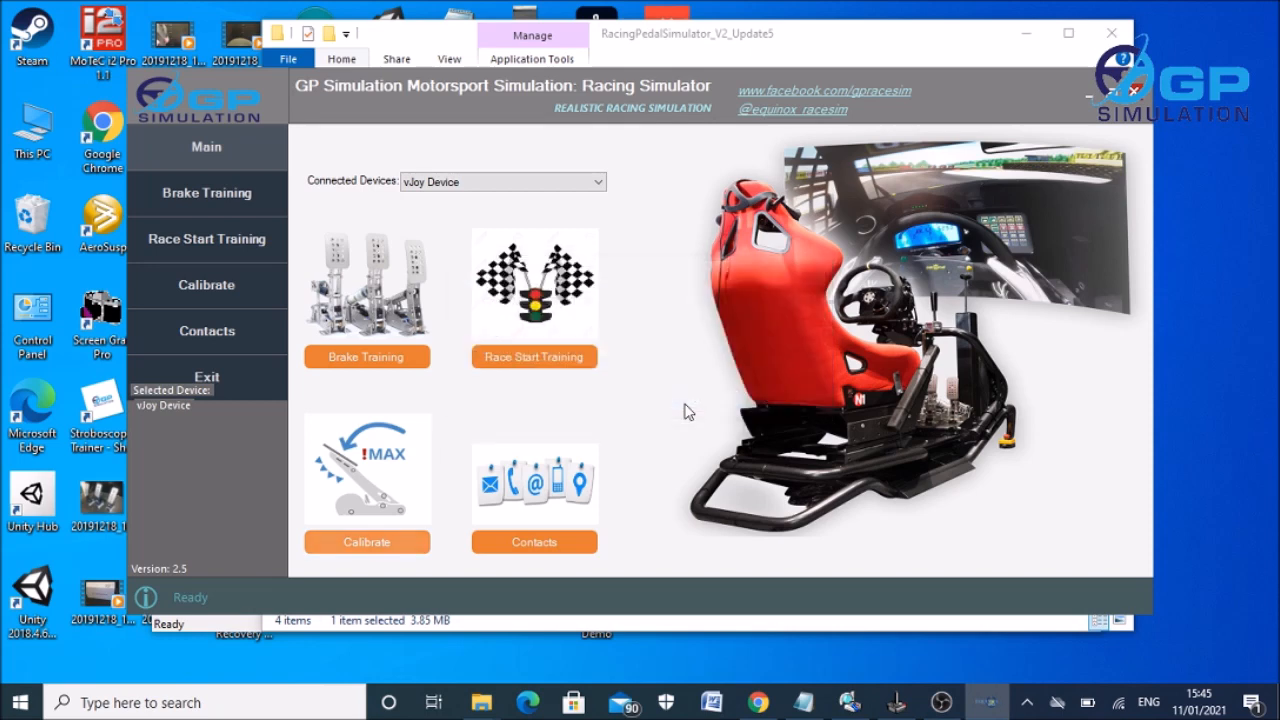
mouse_move(544, 416)
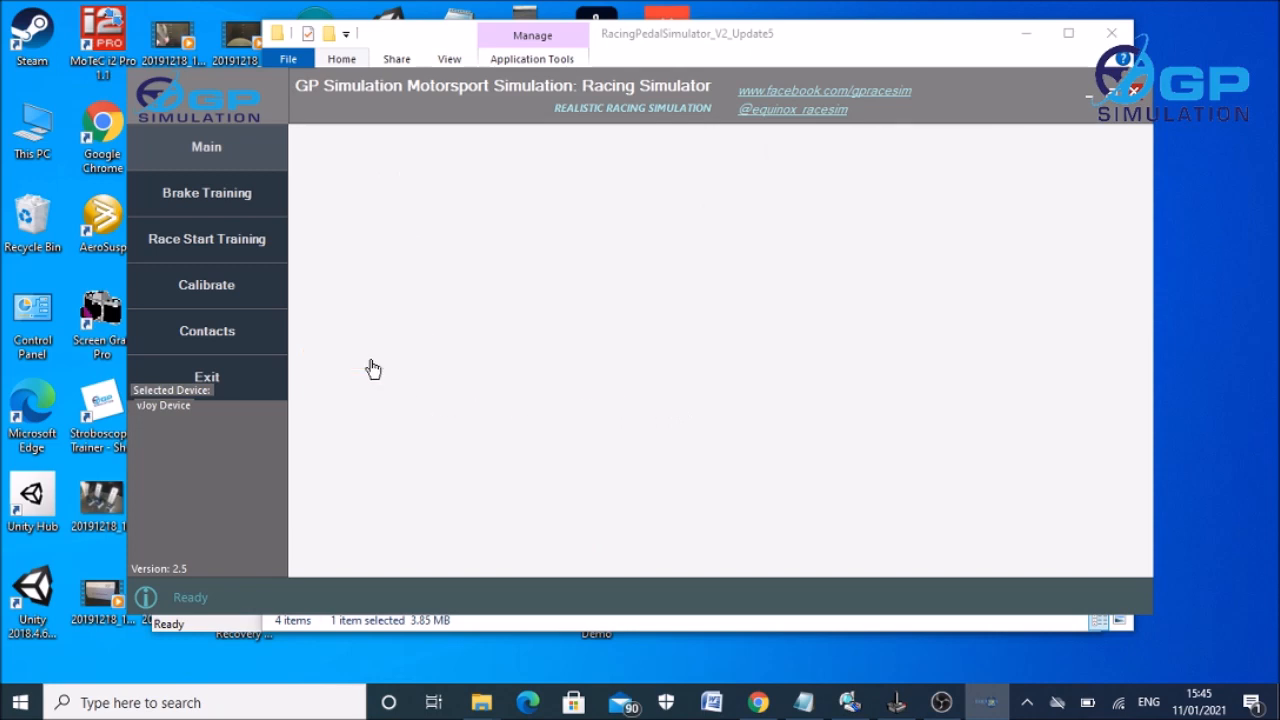
Switch to the Brake Training page showing the Trace1 ideal force curve.
left_click(208, 192)
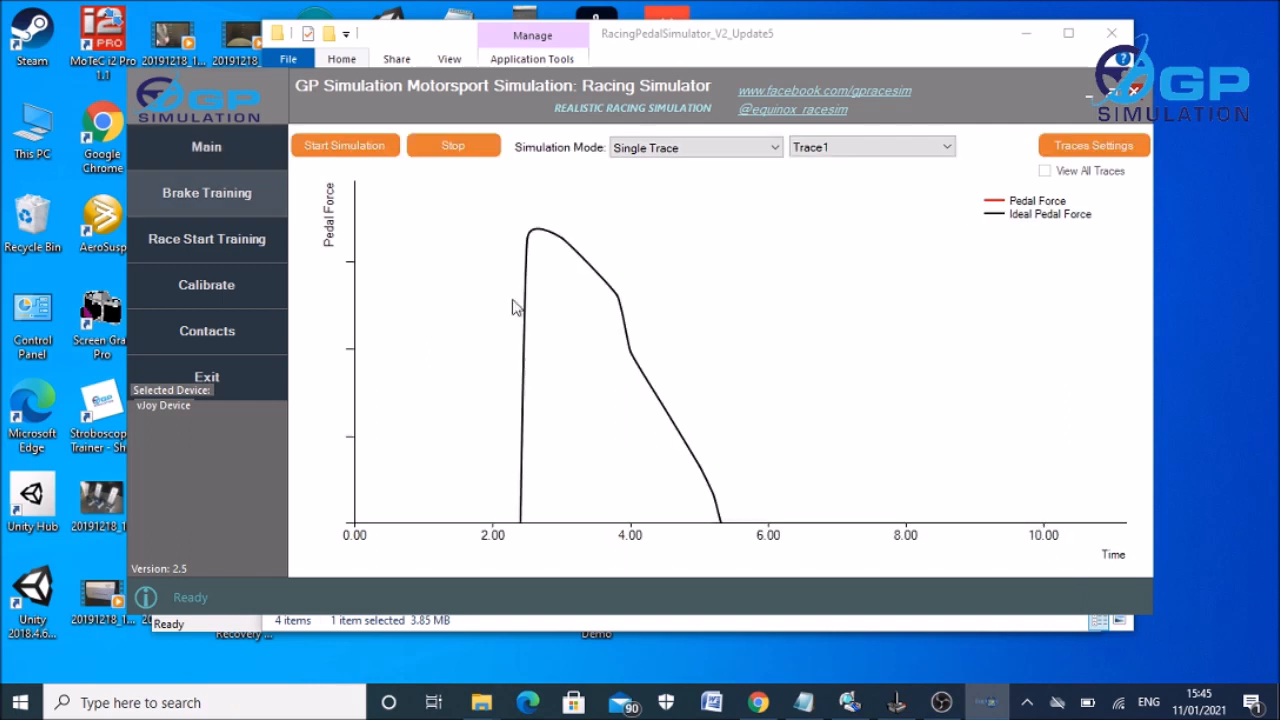
mouse_move(404, 204)
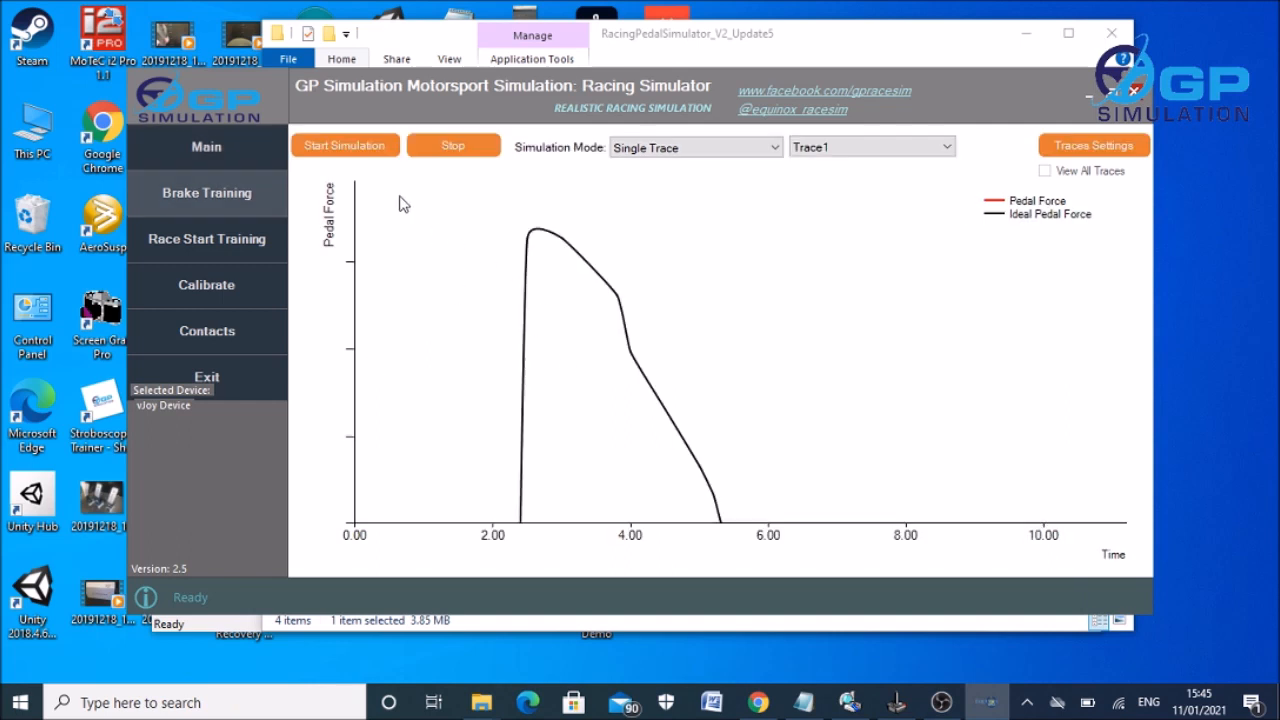
mouse_move(524, 528)
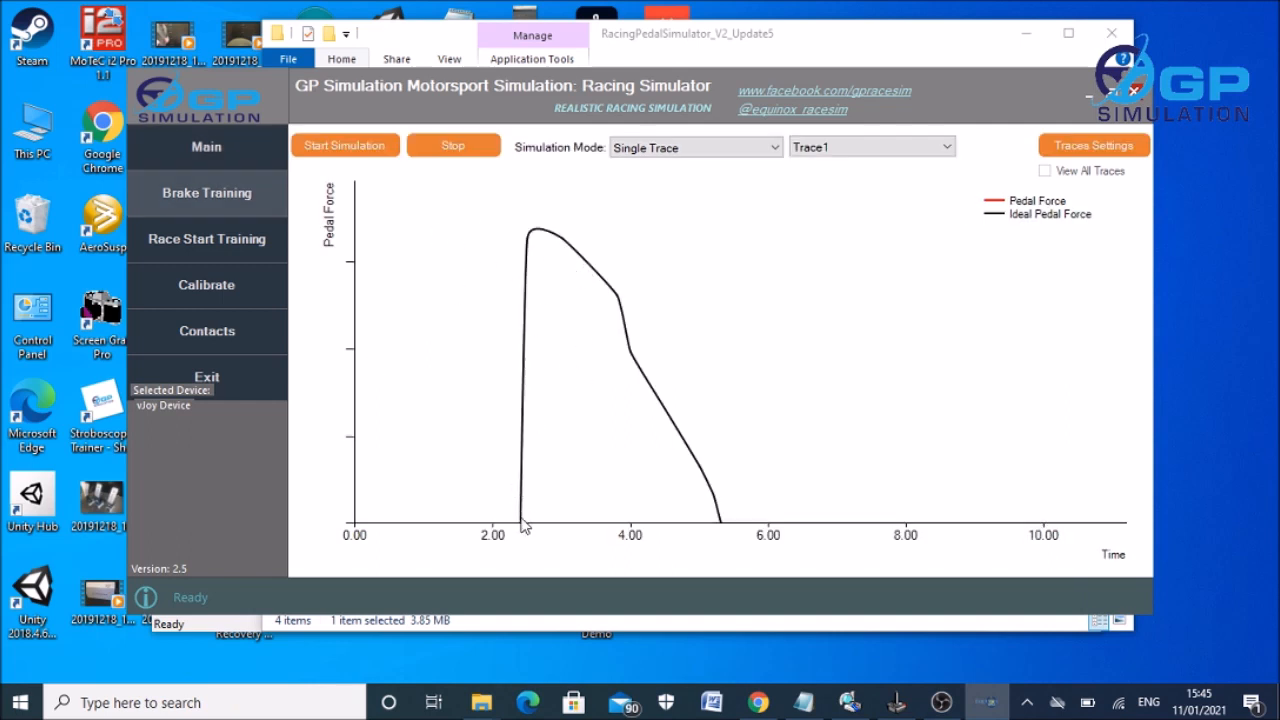
mouse_move(624, 288)
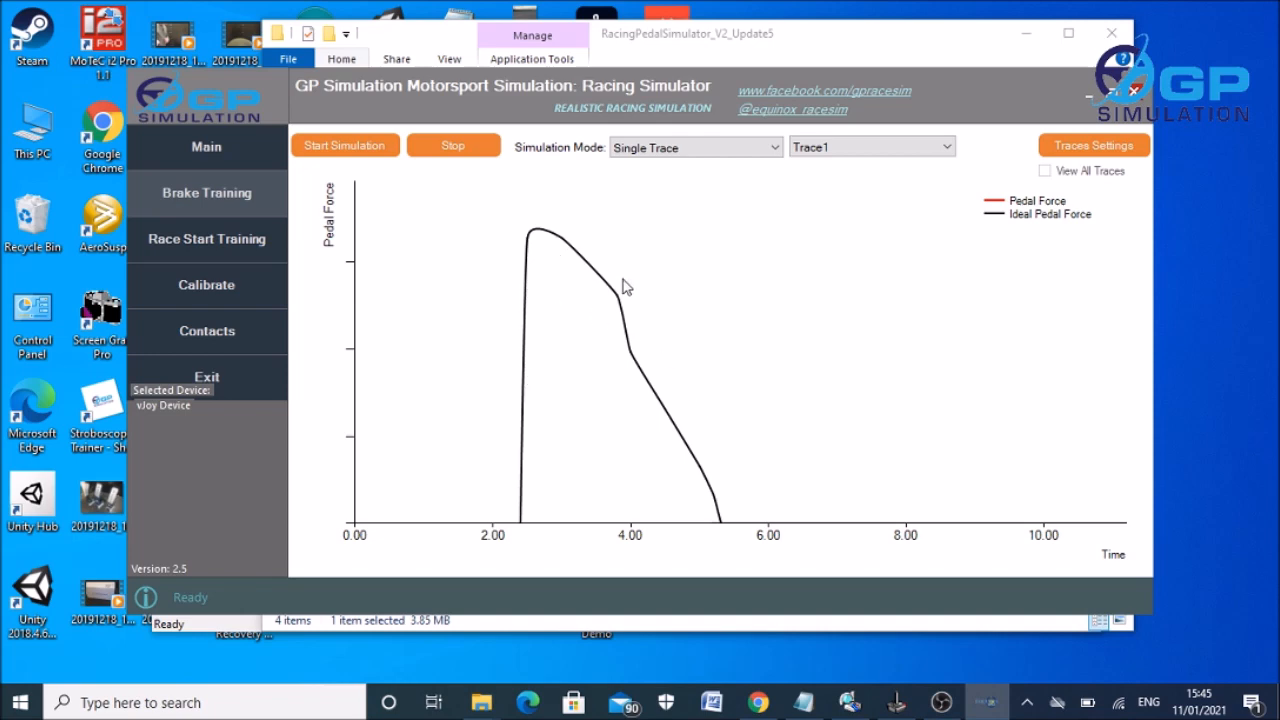
mouse_move(860, 356)
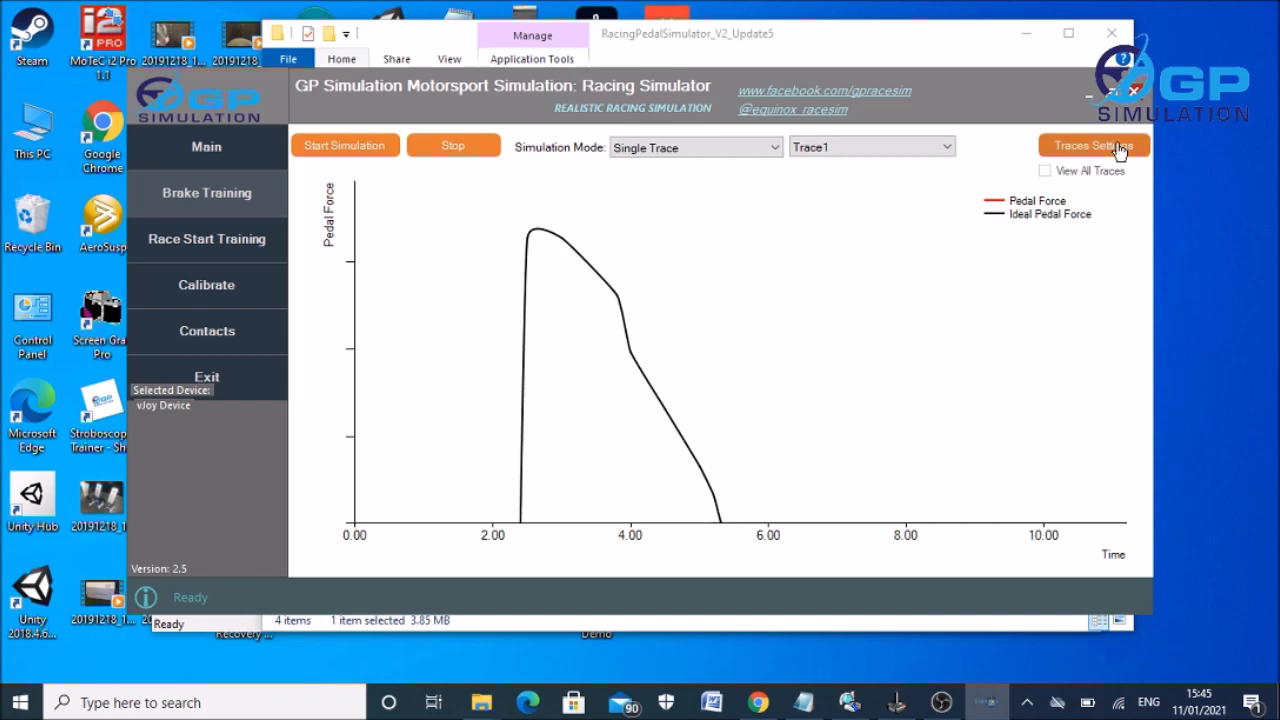
Review Trace1's ideal force points (2.4–5.2 s) in Traces Settings and save them.
left_click(1092, 144)
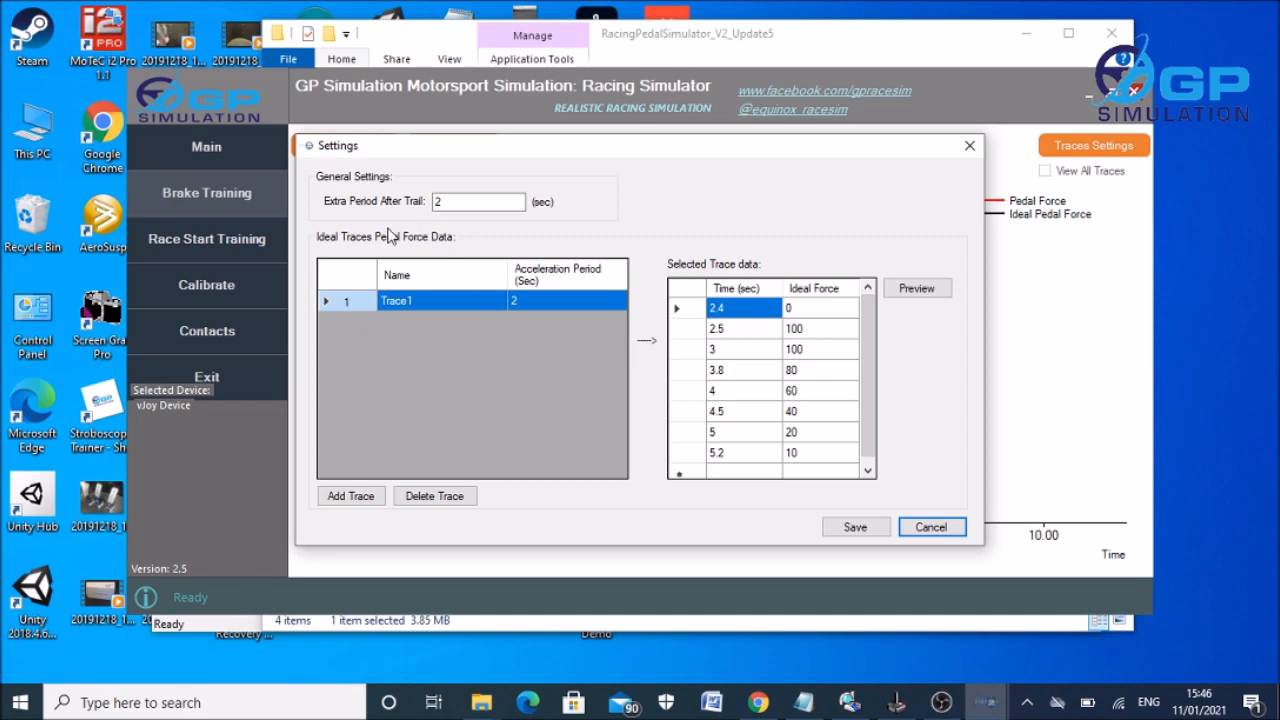
mouse_move(750, 324)
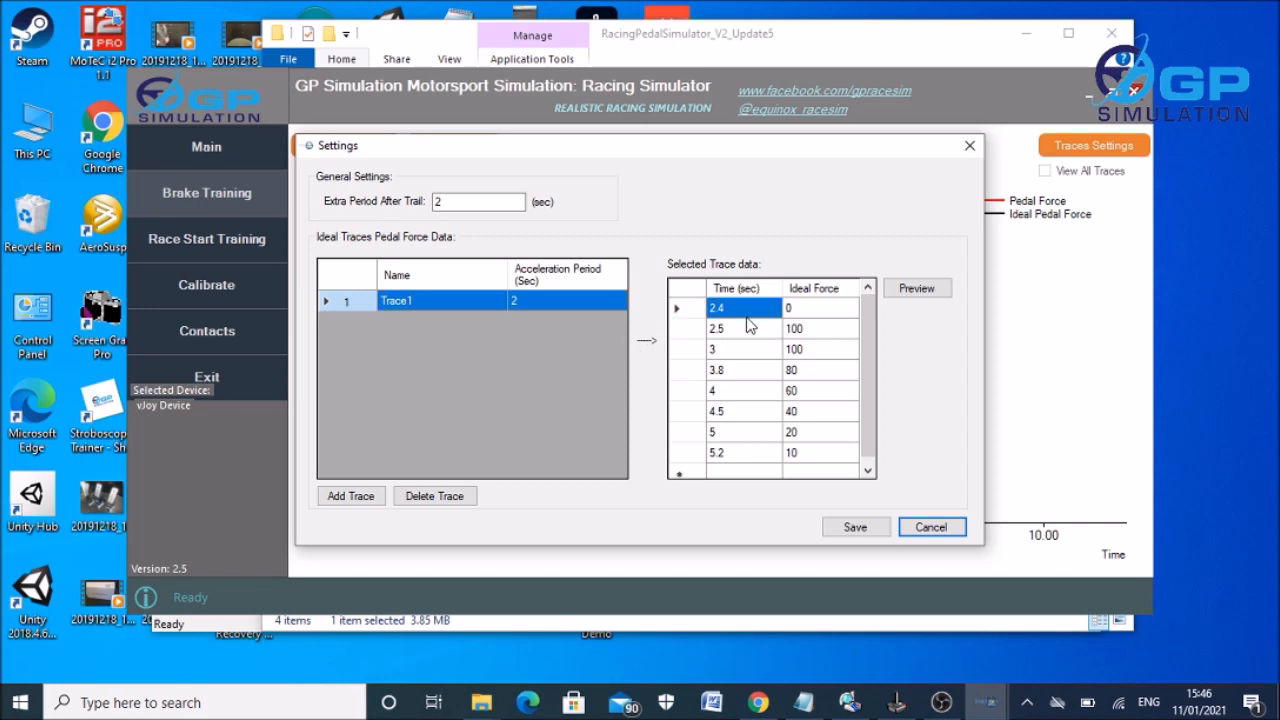
mouse_move(740, 316)
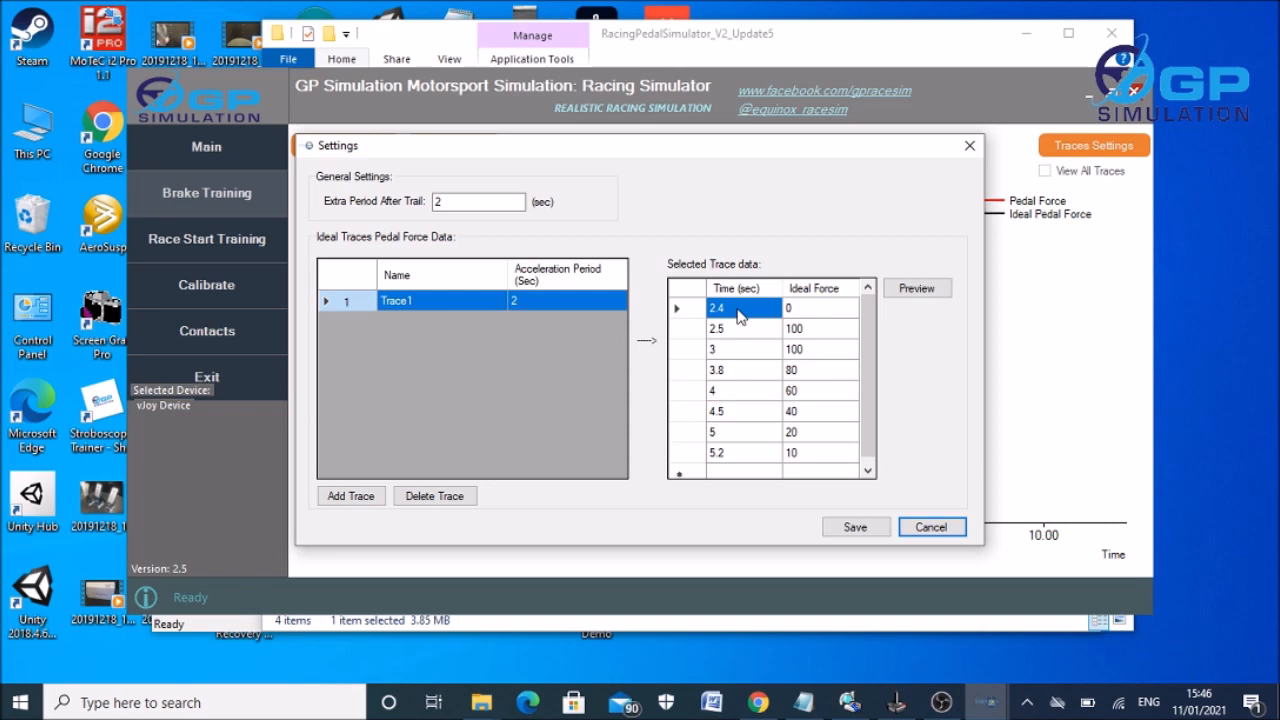
mouse_move(696, 318)
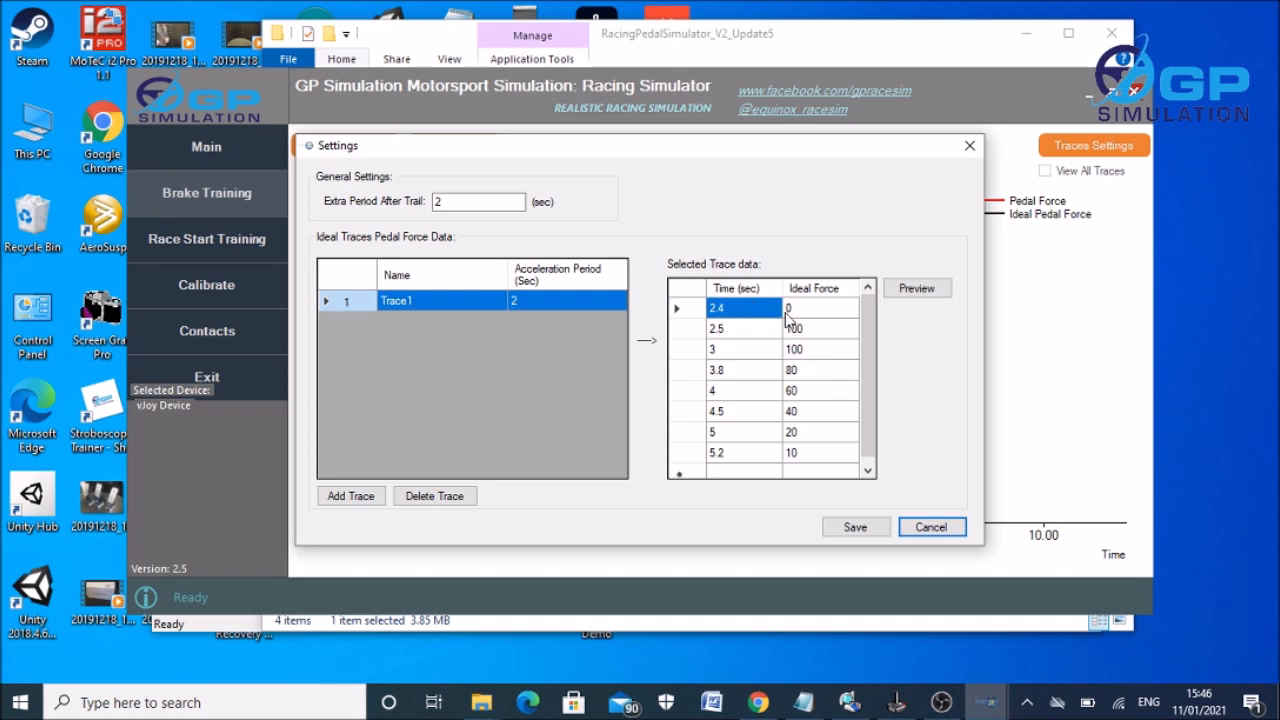
mouse_move(730, 316)
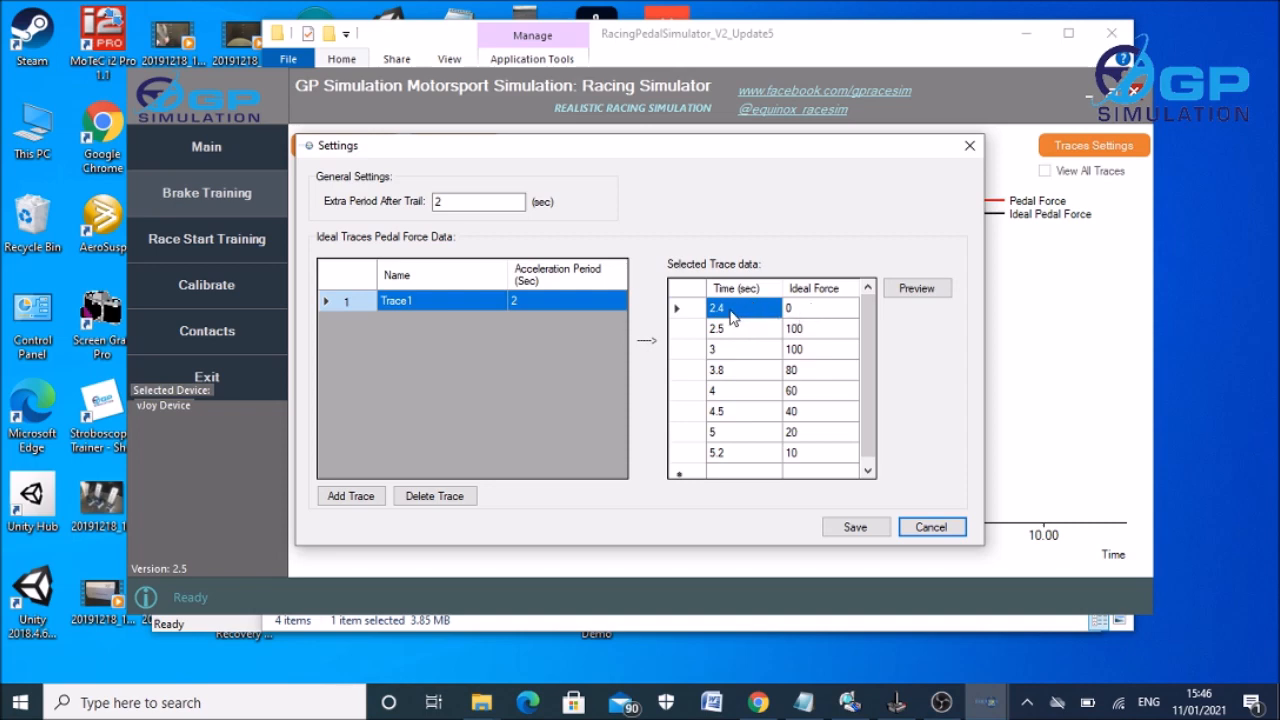
mouse_move(728, 336)
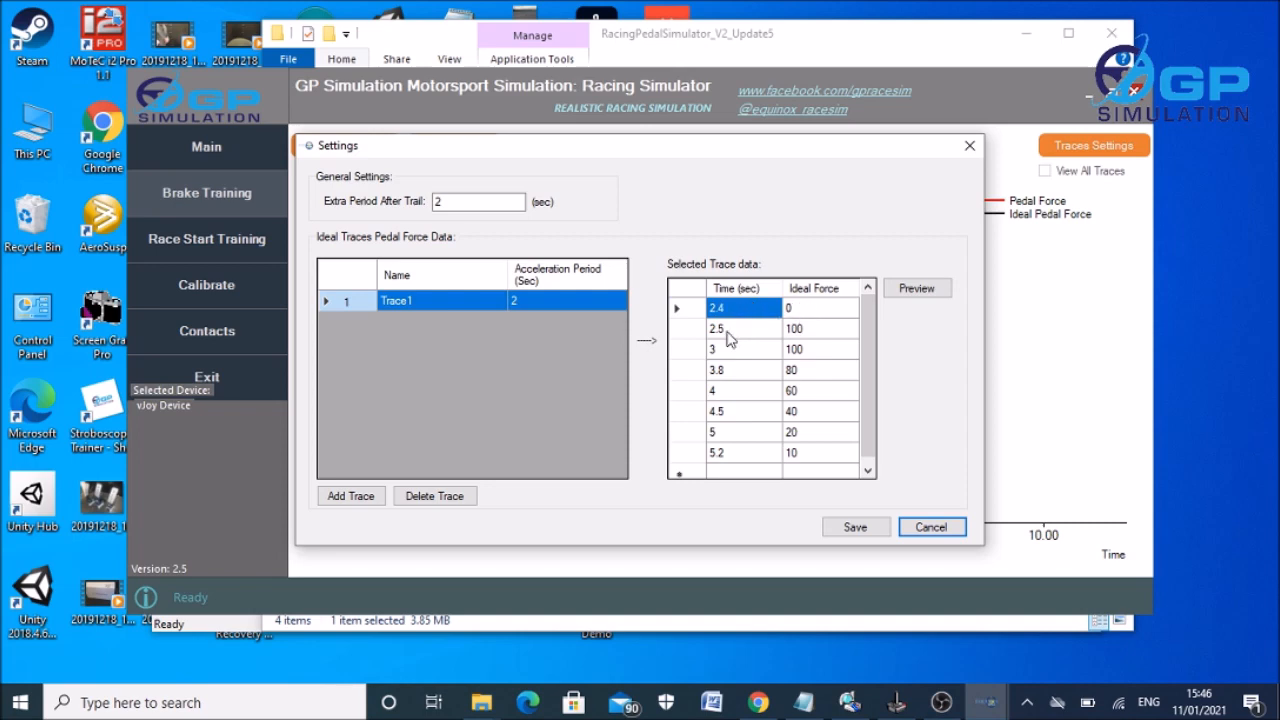
mouse_move(818, 338)
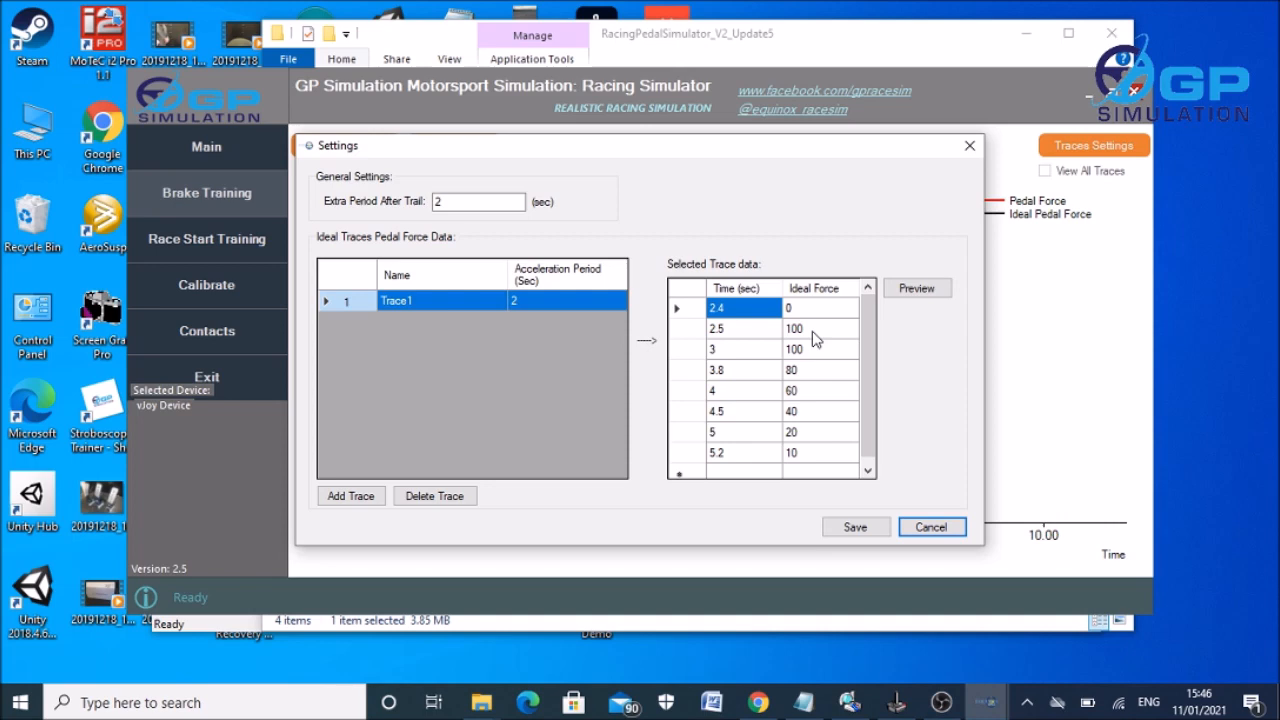
mouse_move(732, 340)
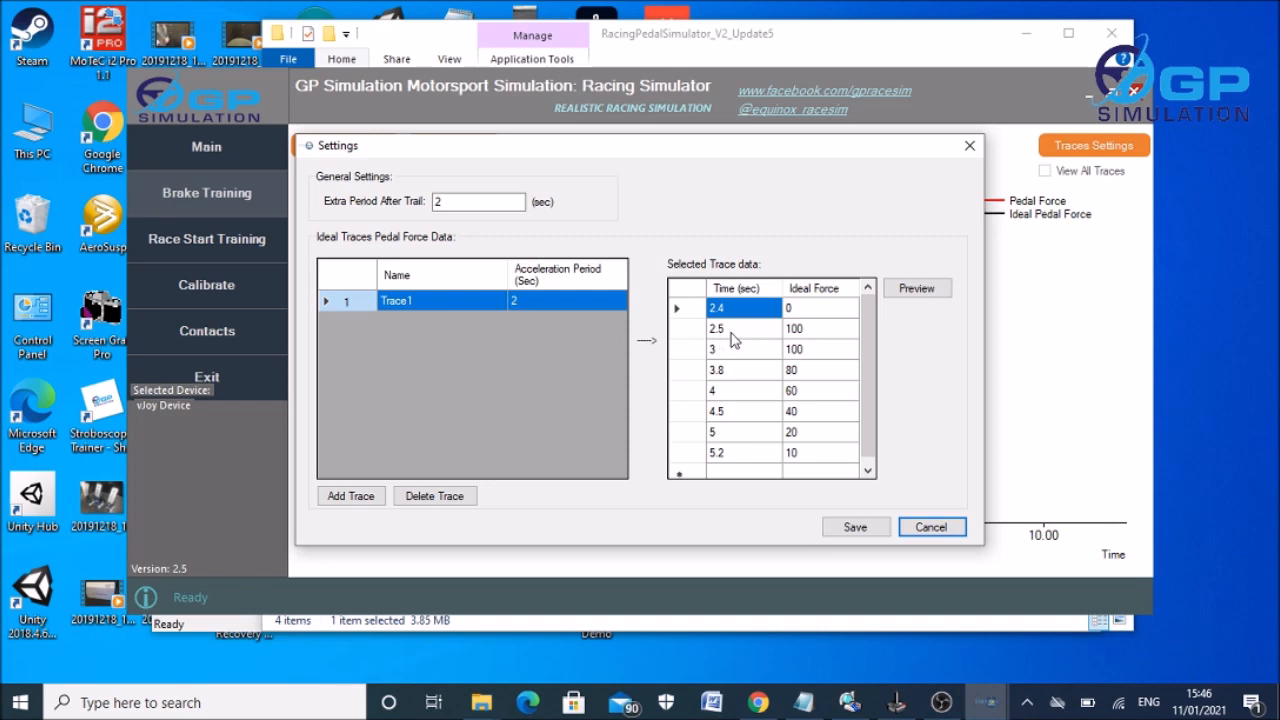
mouse_move(812, 338)
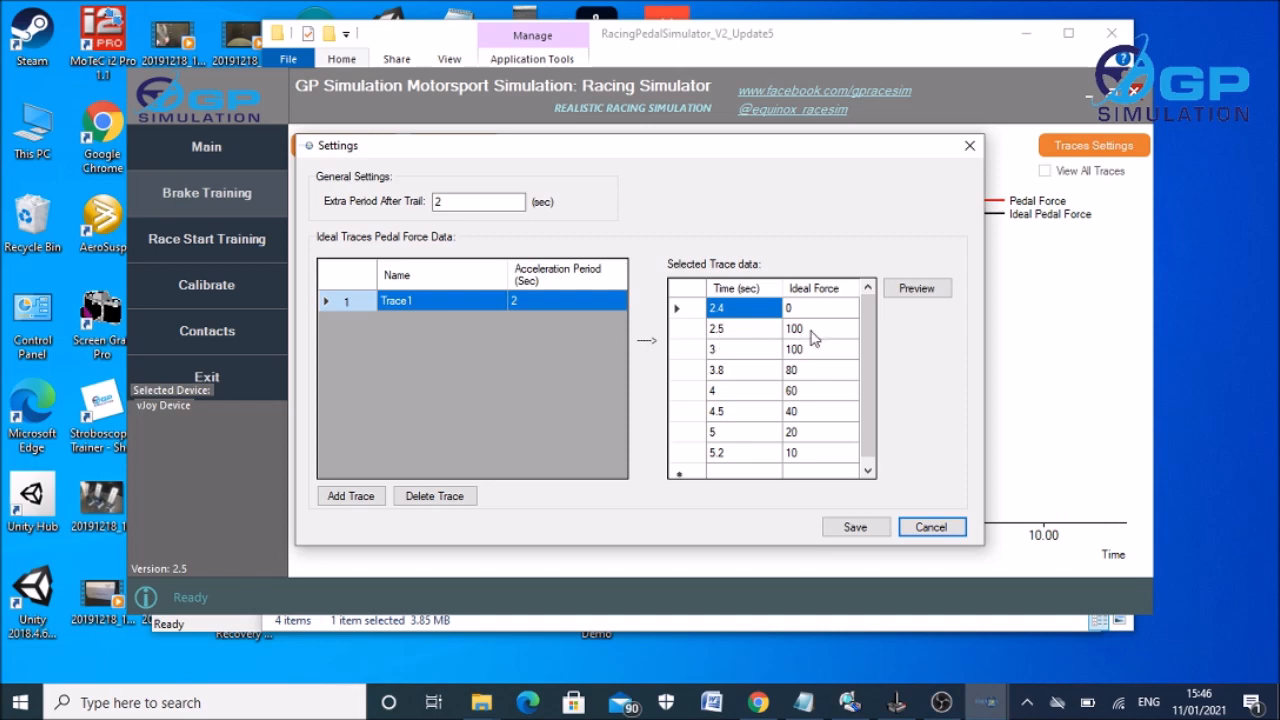
mouse_move(728, 362)
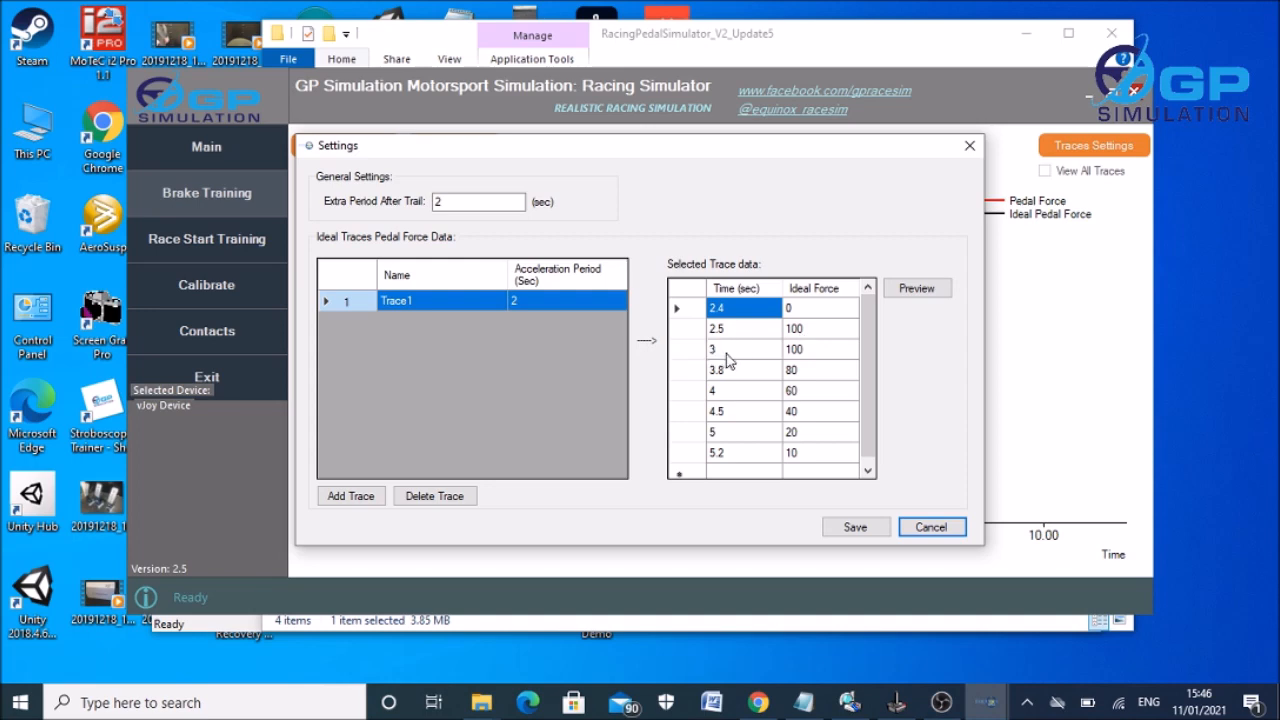
mouse_move(804, 364)
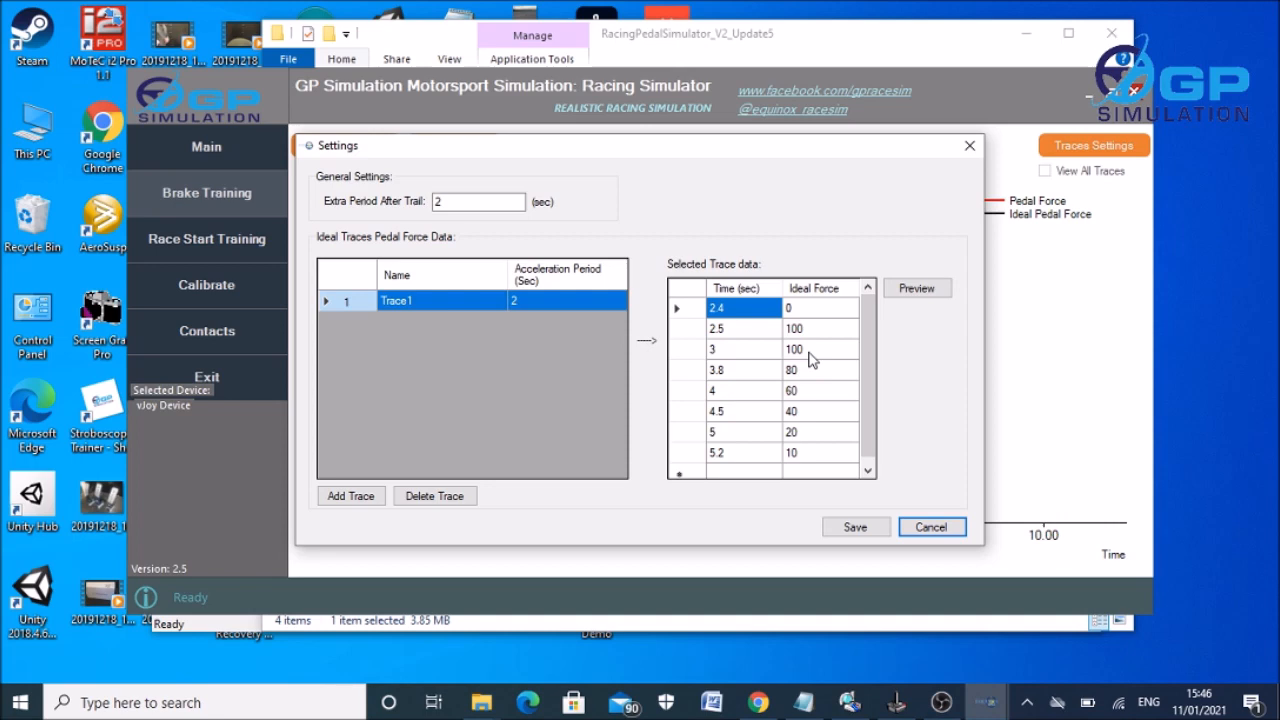
mouse_move(742, 390)
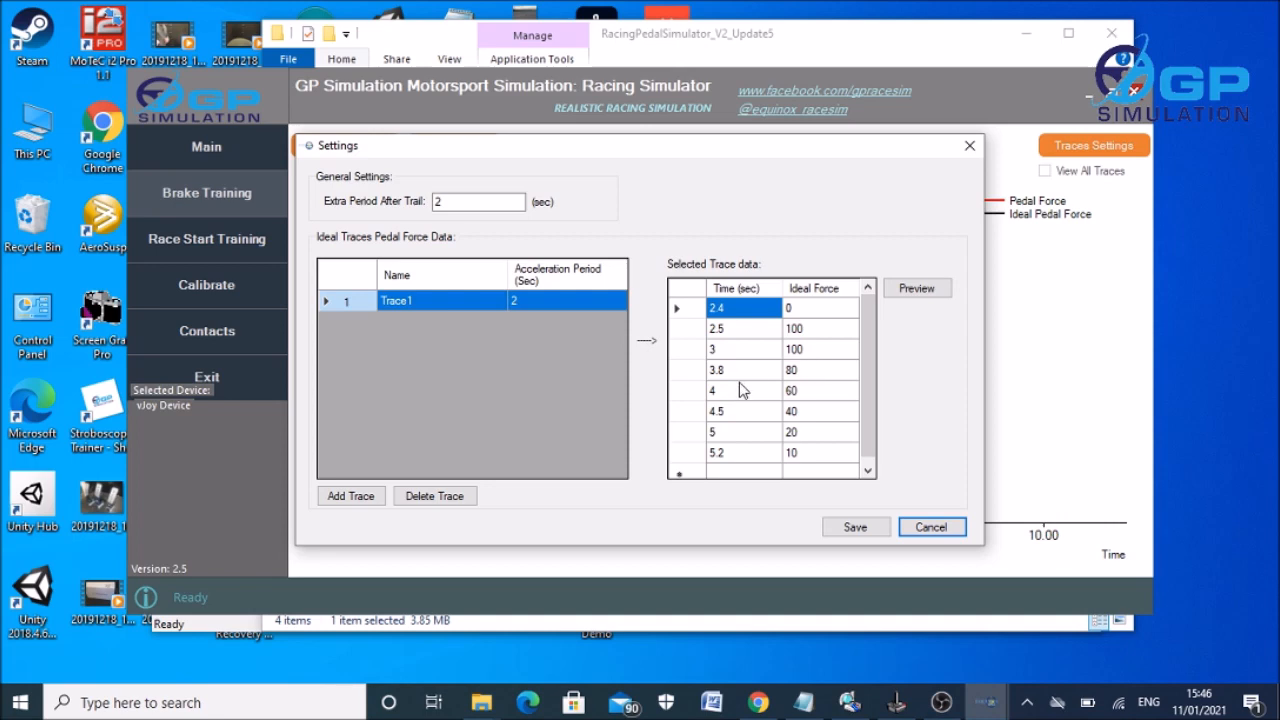
mouse_move(740, 378)
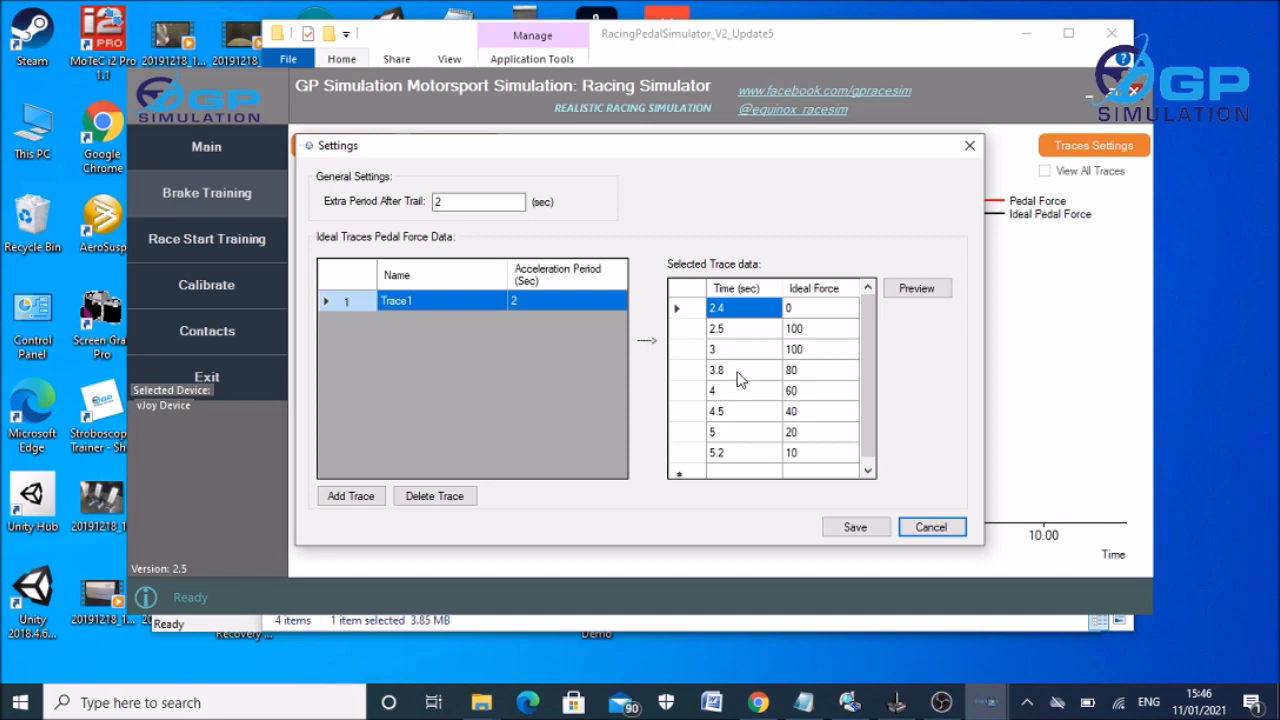
mouse_move(824, 400)
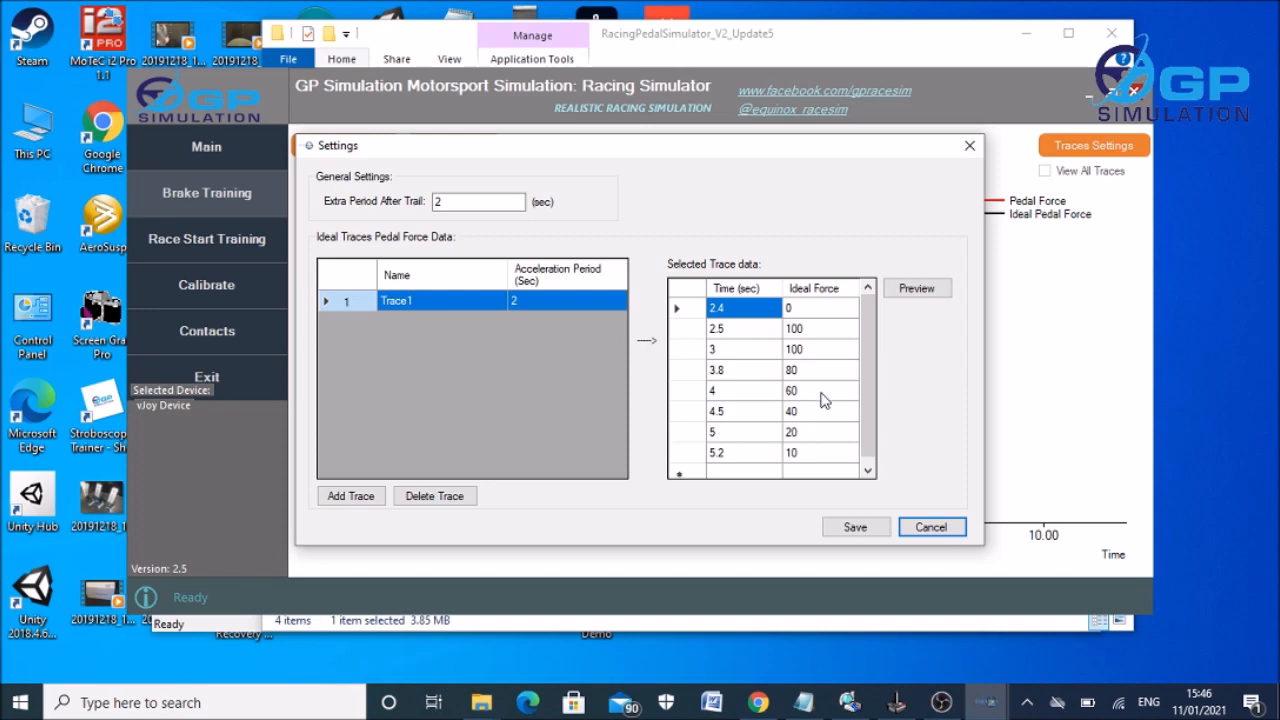
mouse_move(818, 458)
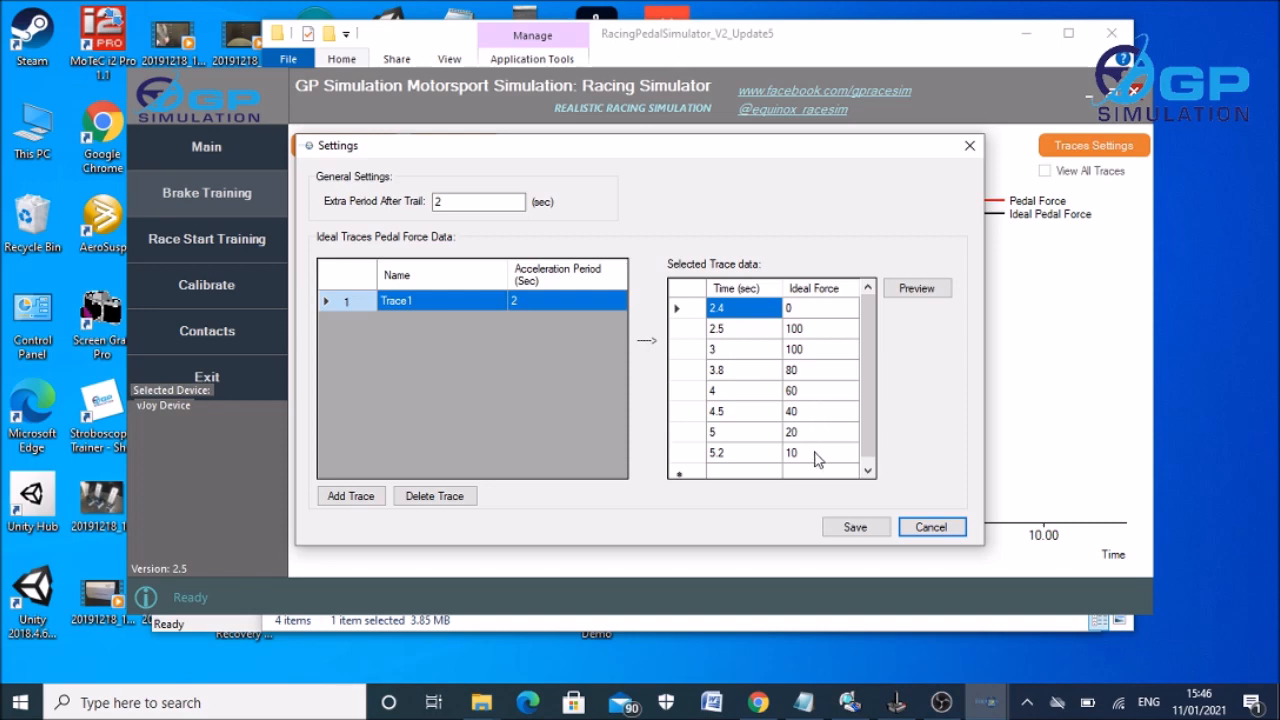
left_click(912, 288)
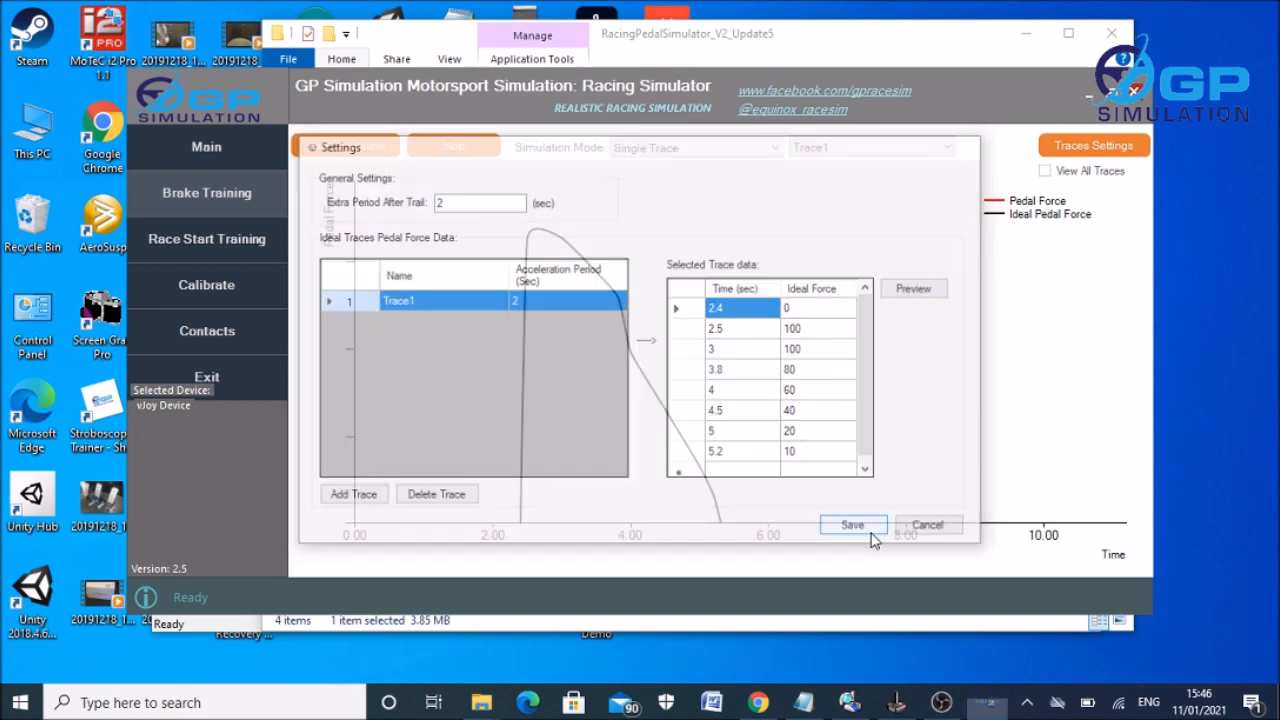
Start a Single Trace brake simulation run against the Trace1 ideal curve.
left_click(852, 524)
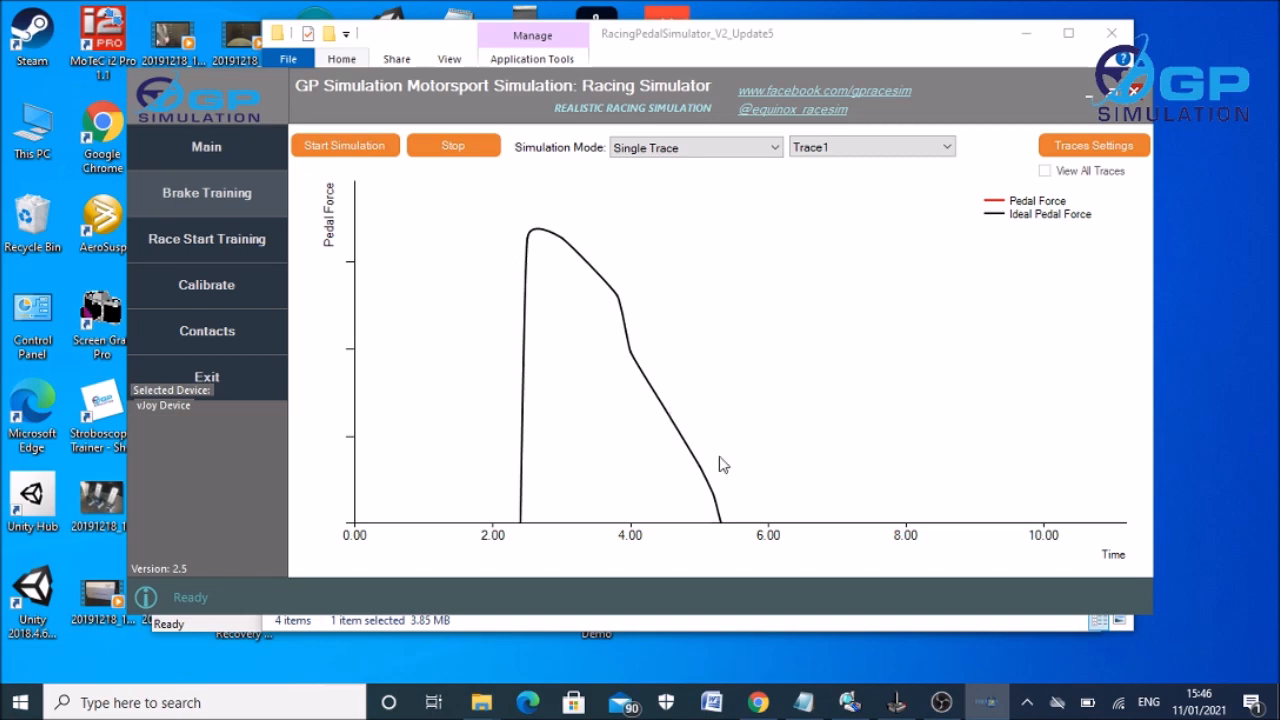
mouse_move(524, 244)
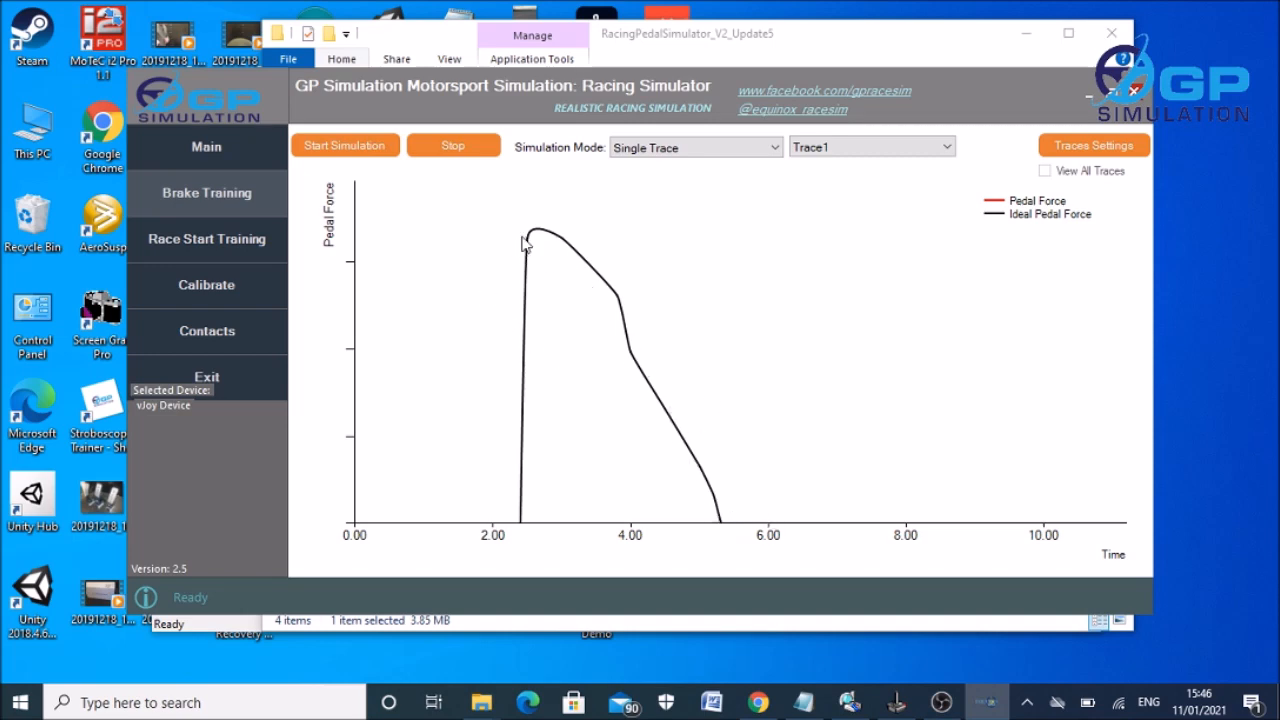
mouse_move(628, 316)
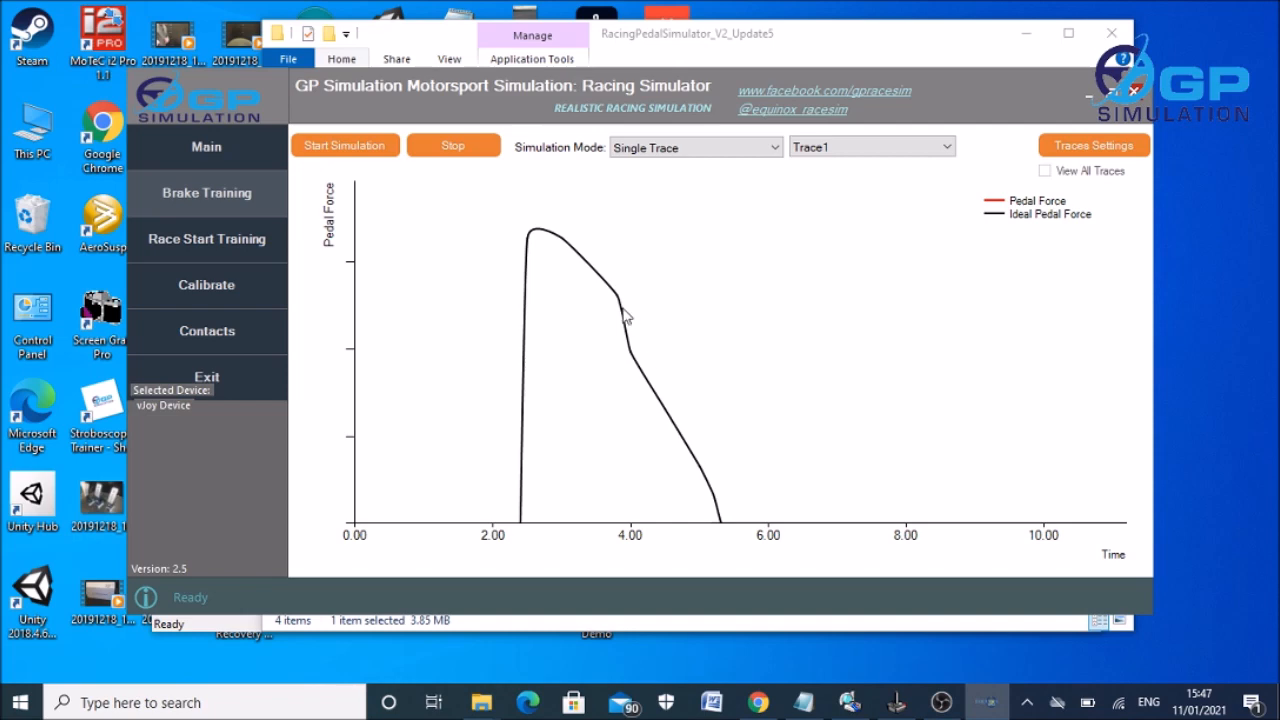
mouse_move(536, 238)
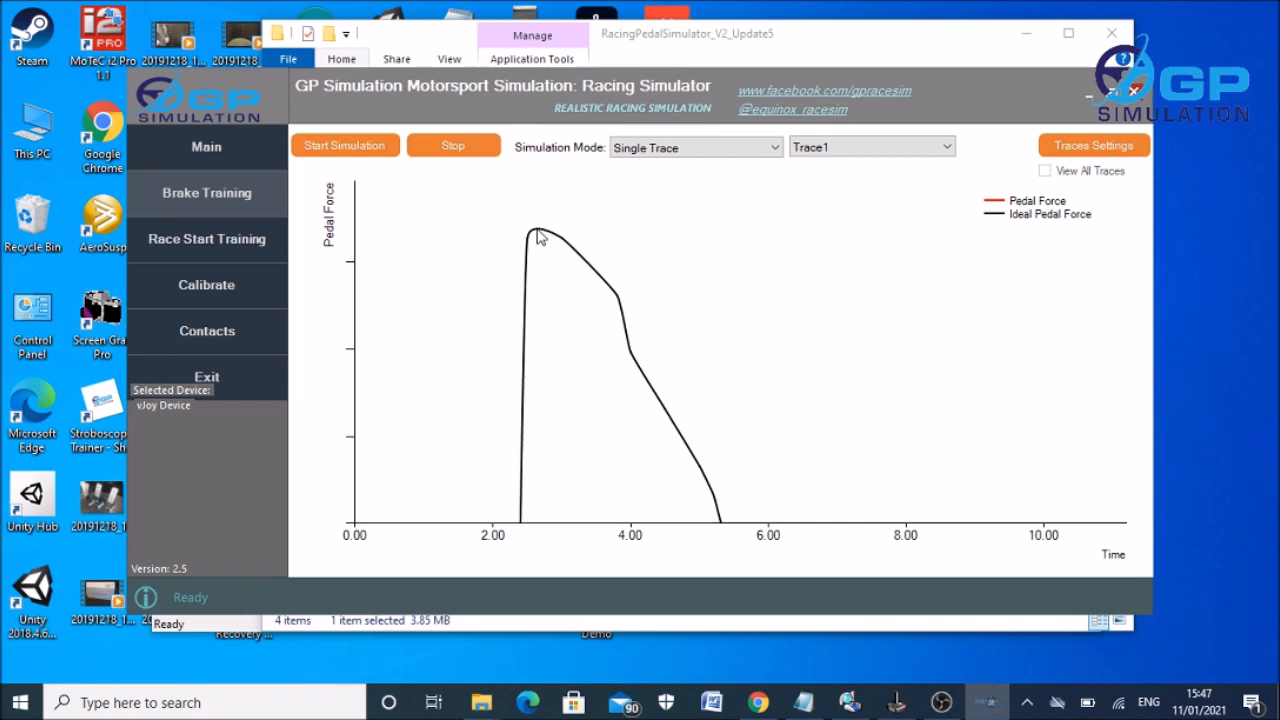
mouse_move(644, 240)
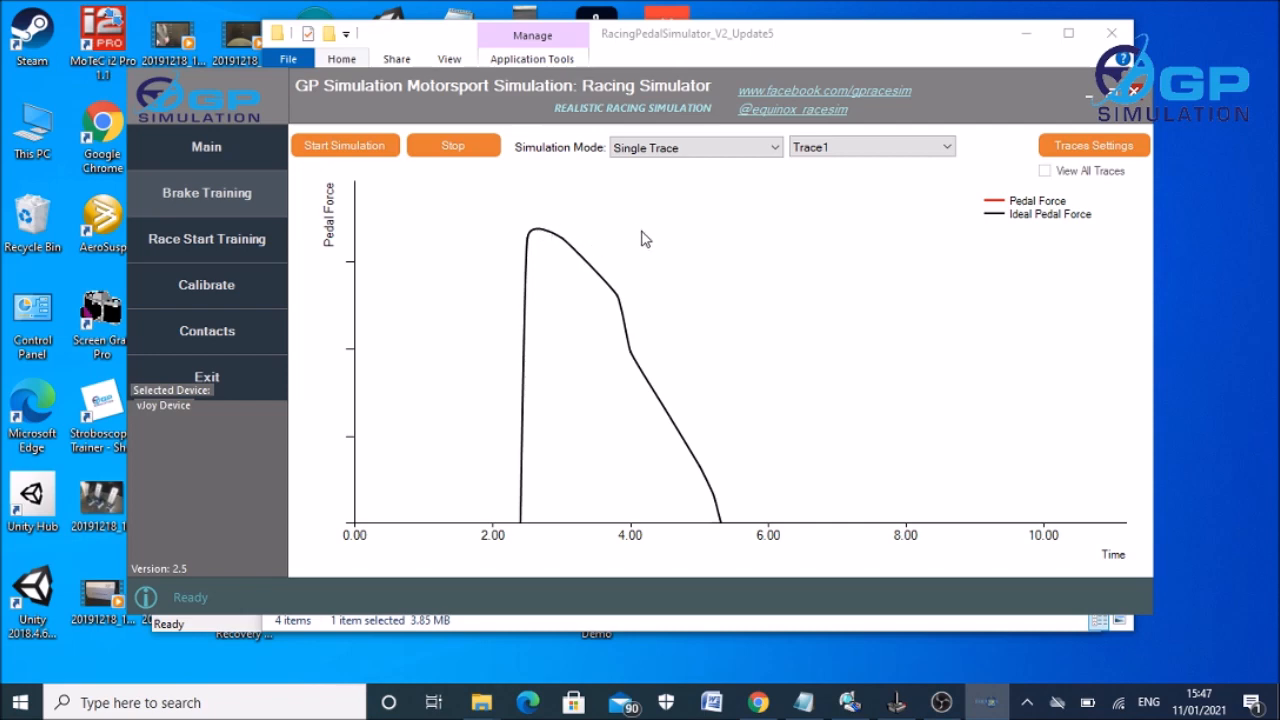
mouse_move(760, 320)
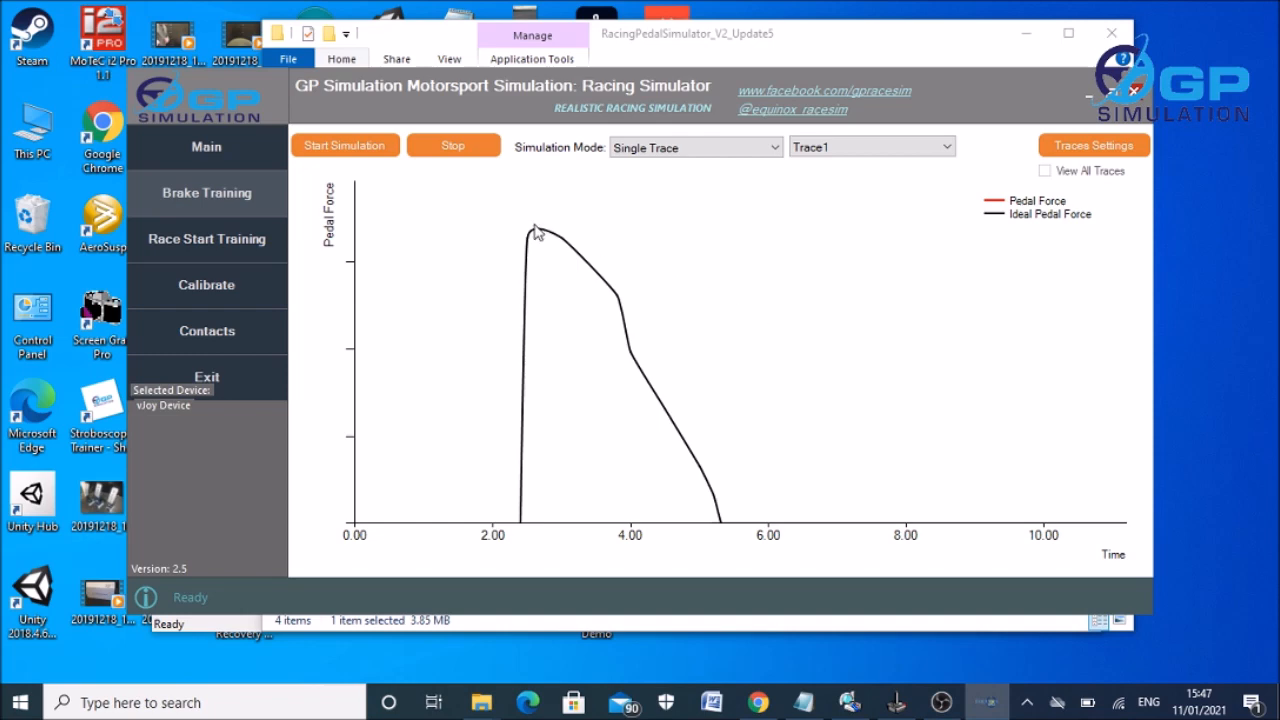
mouse_move(676, 288)
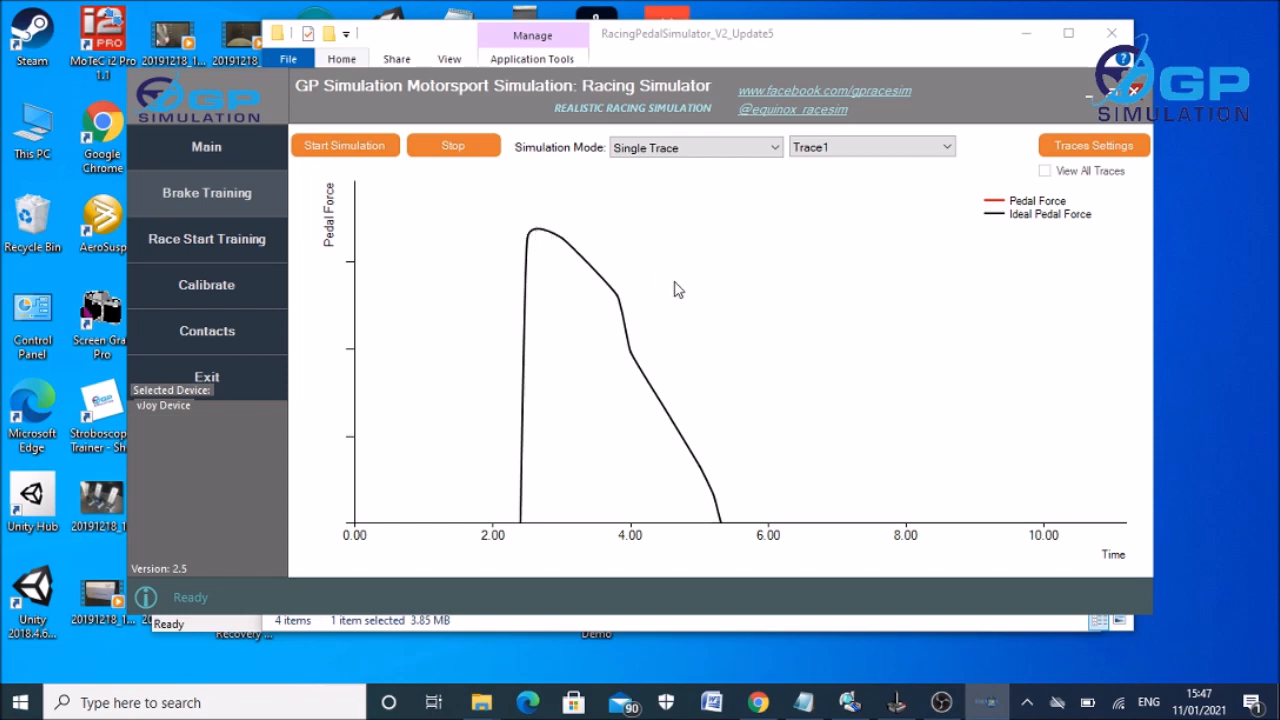
mouse_move(596, 230)
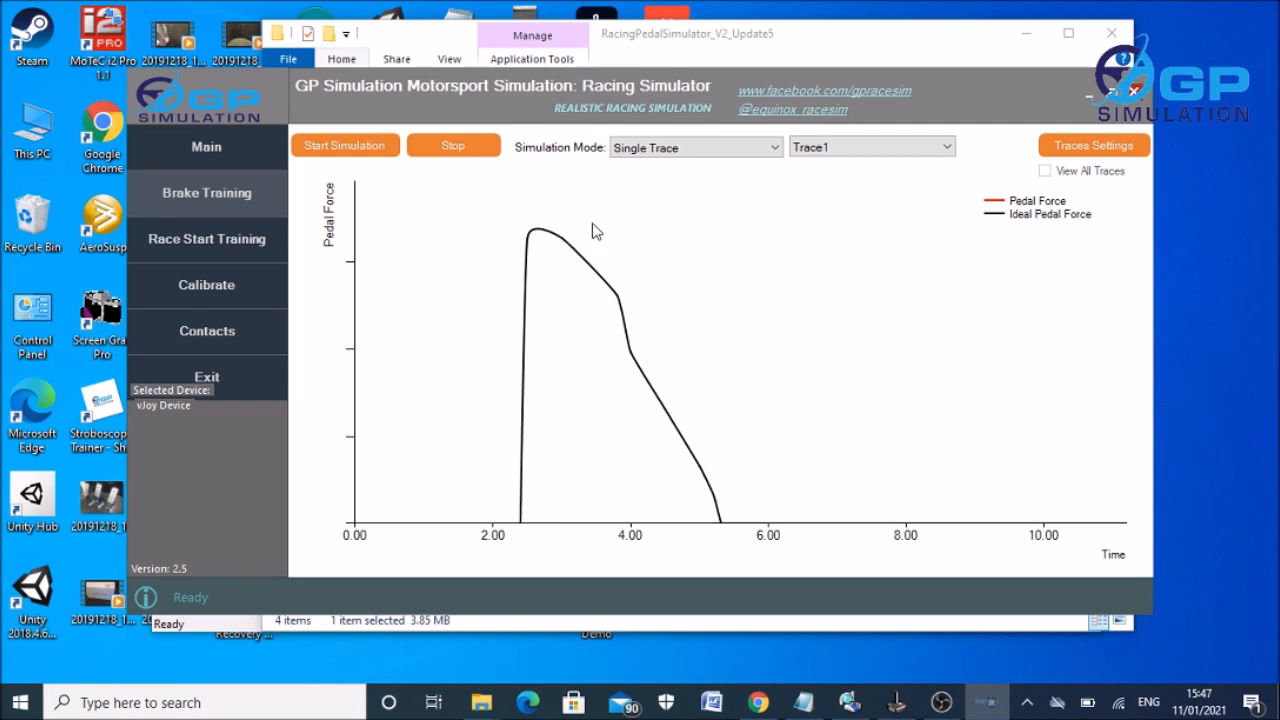
mouse_move(896, 504)
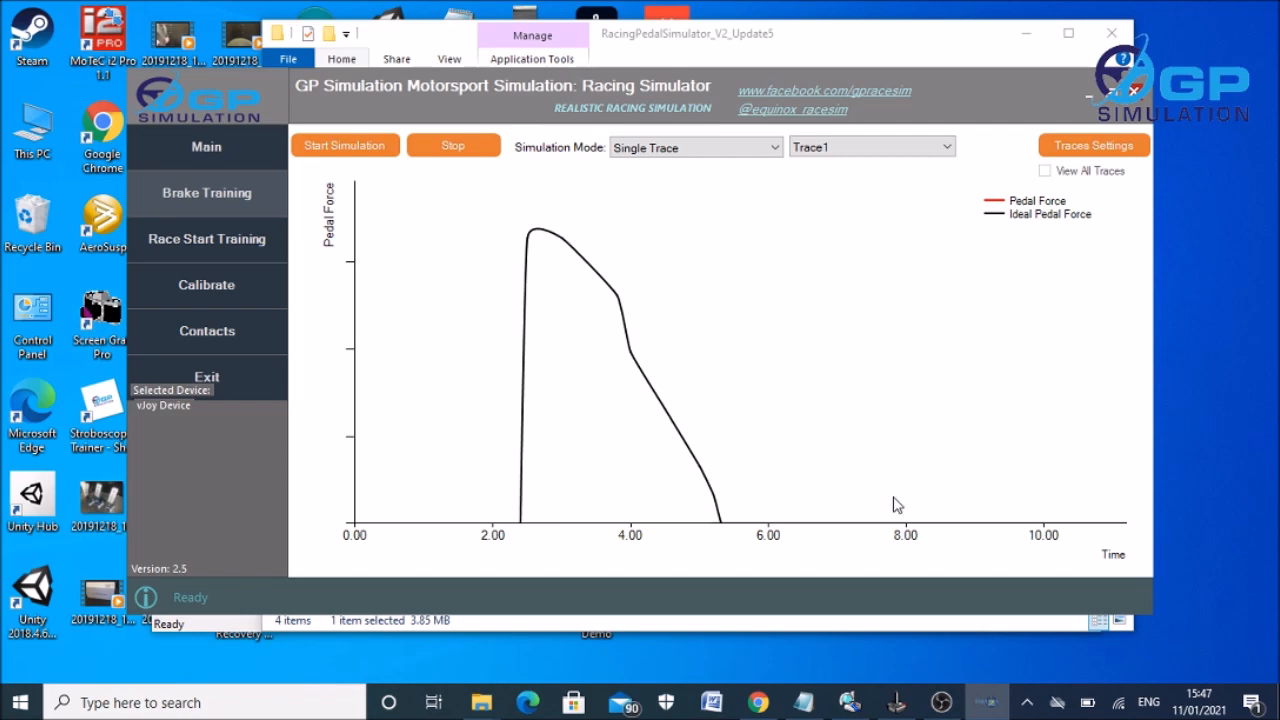
mouse_move(724, 294)
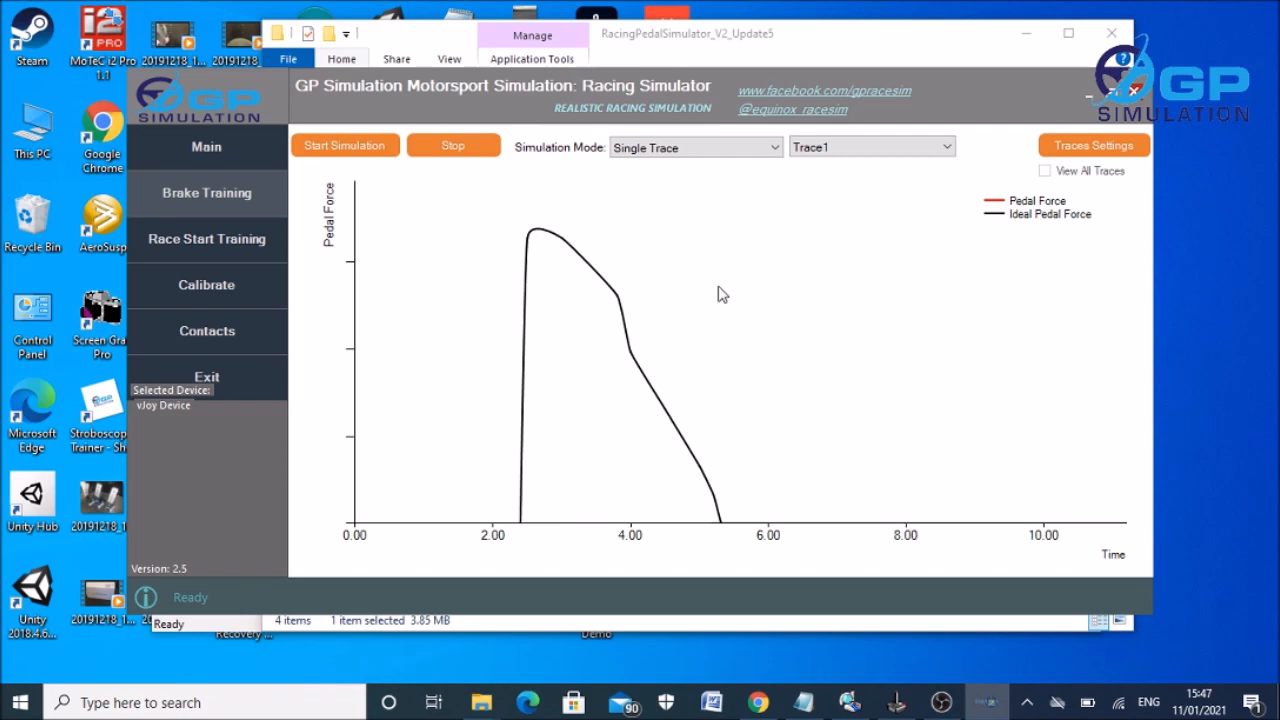
mouse_move(844, 492)
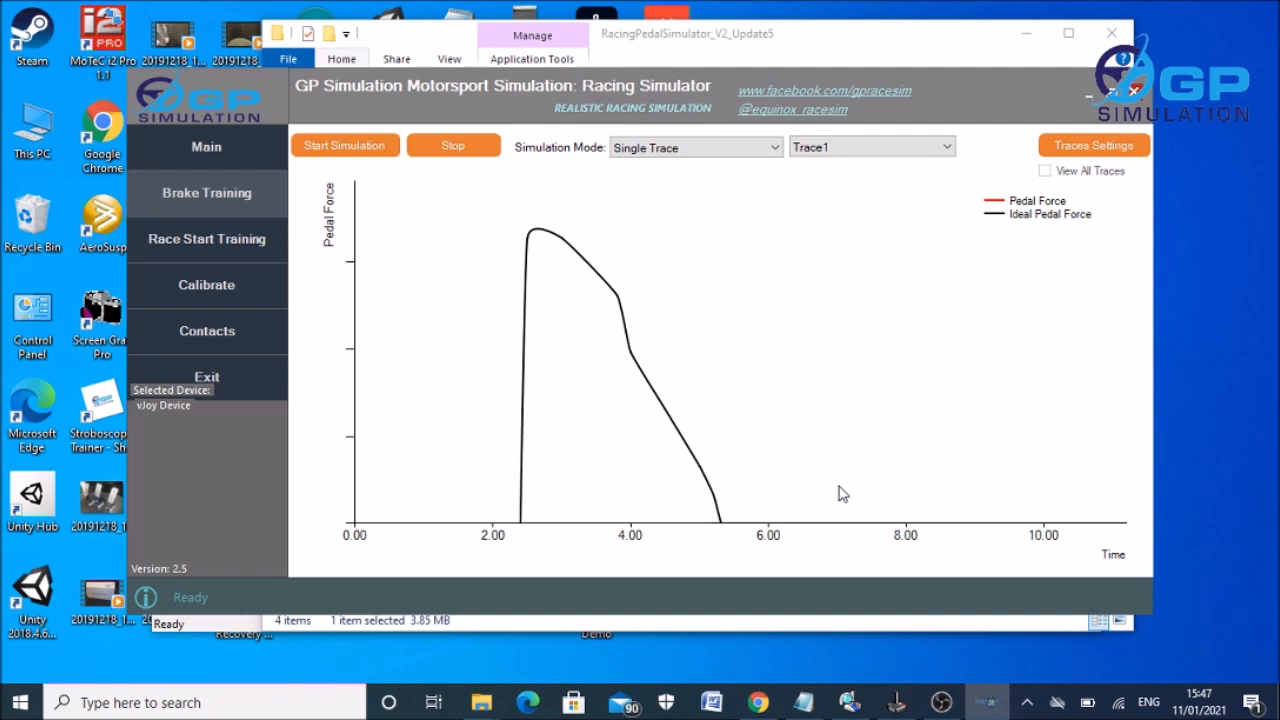
mouse_move(548, 230)
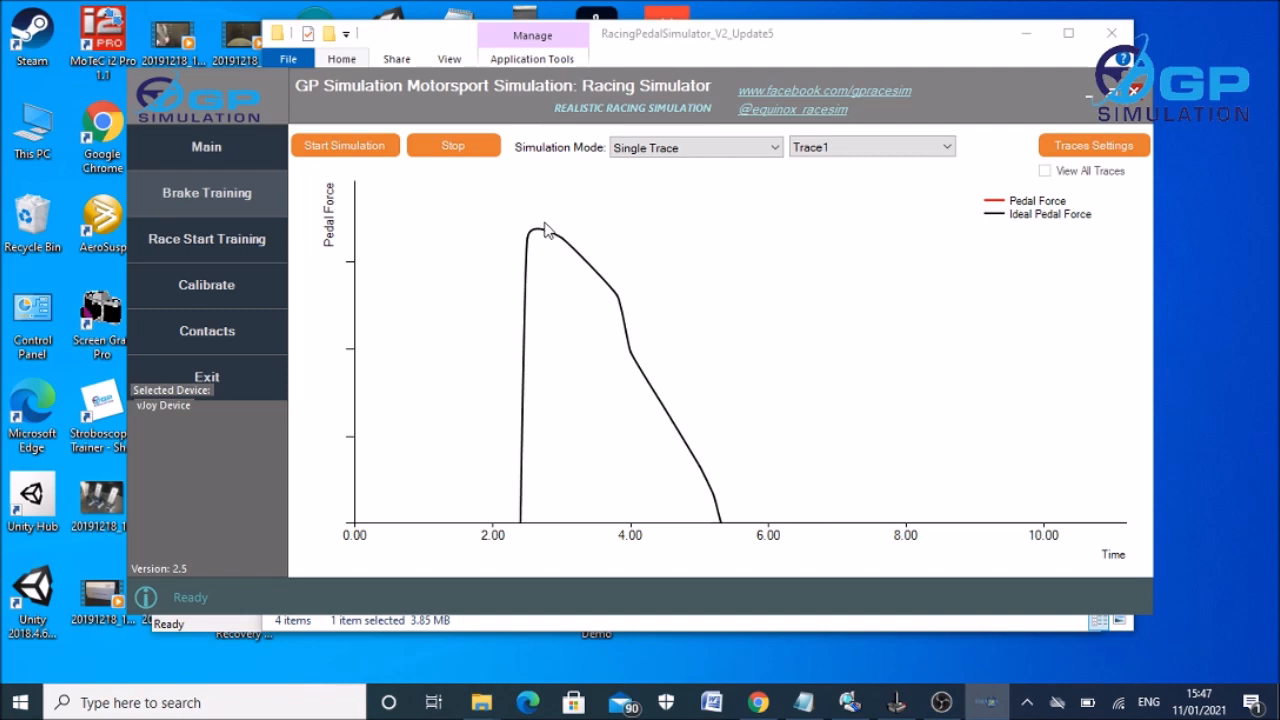
mouse_move(708, 252)
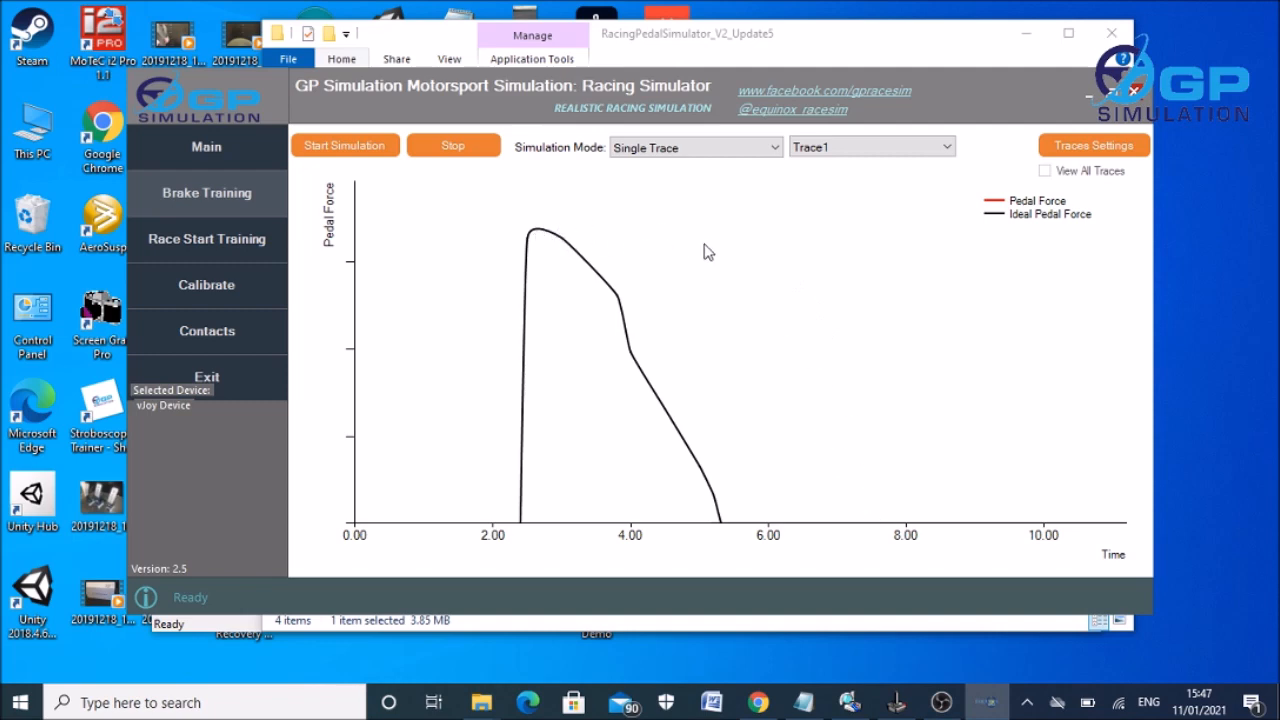
mouse_move(588, 292)
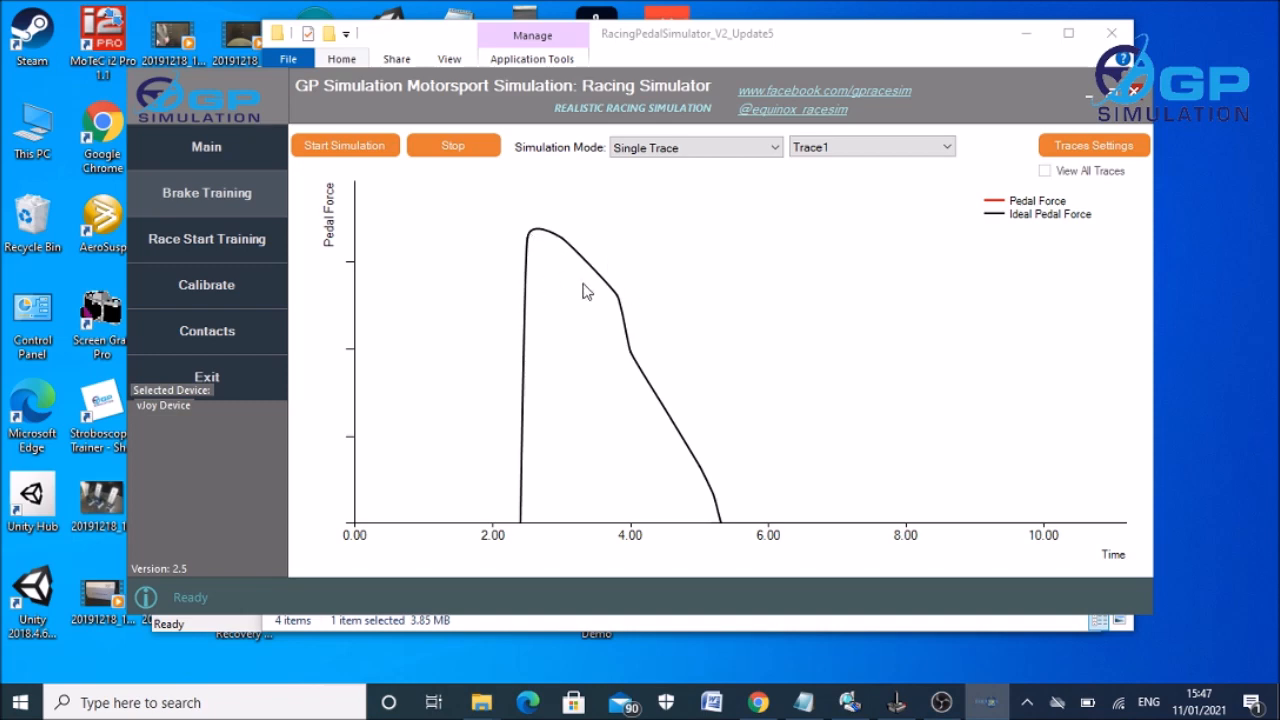
mouse_move(550, 240)
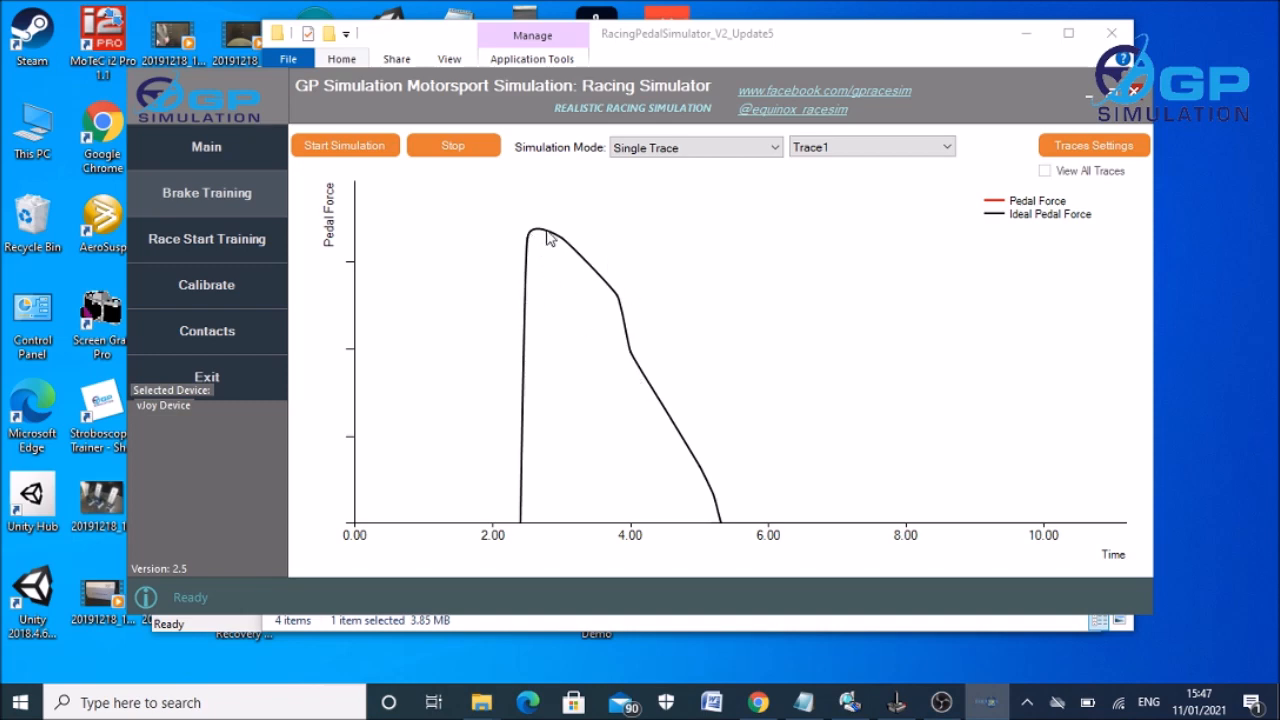
mouse_move(644, 240)
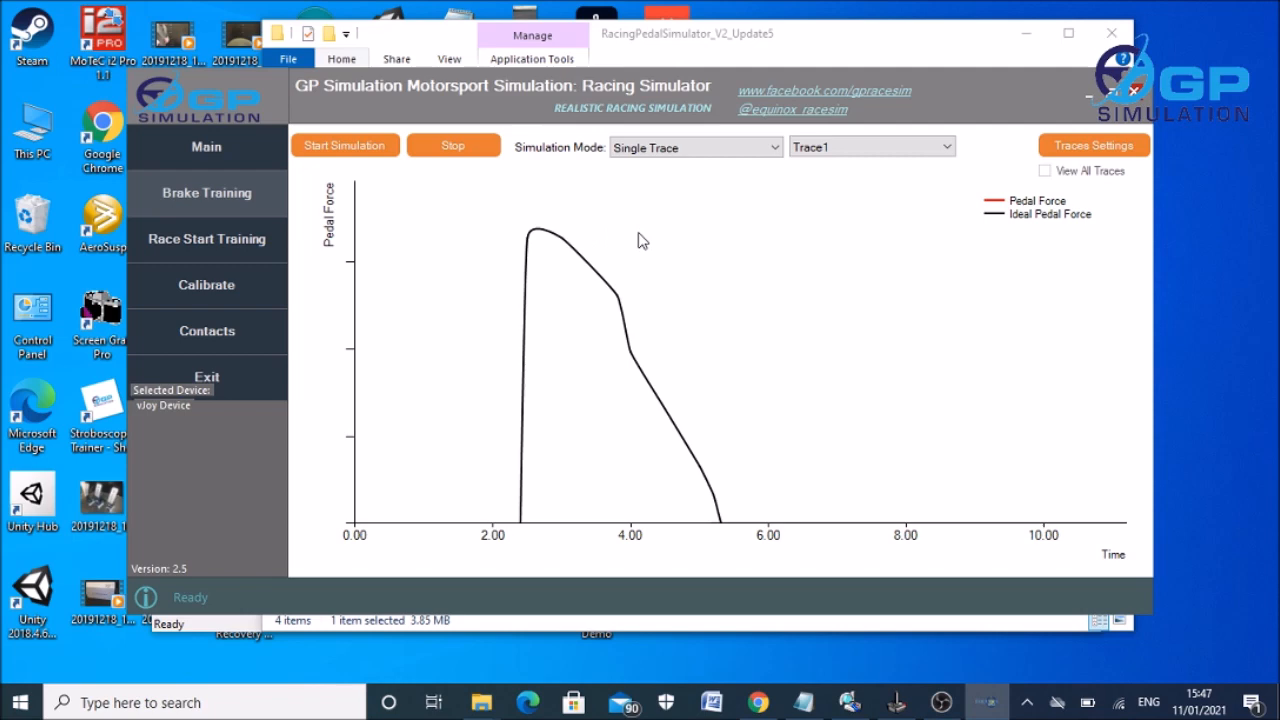
mouse_move(816, 264)
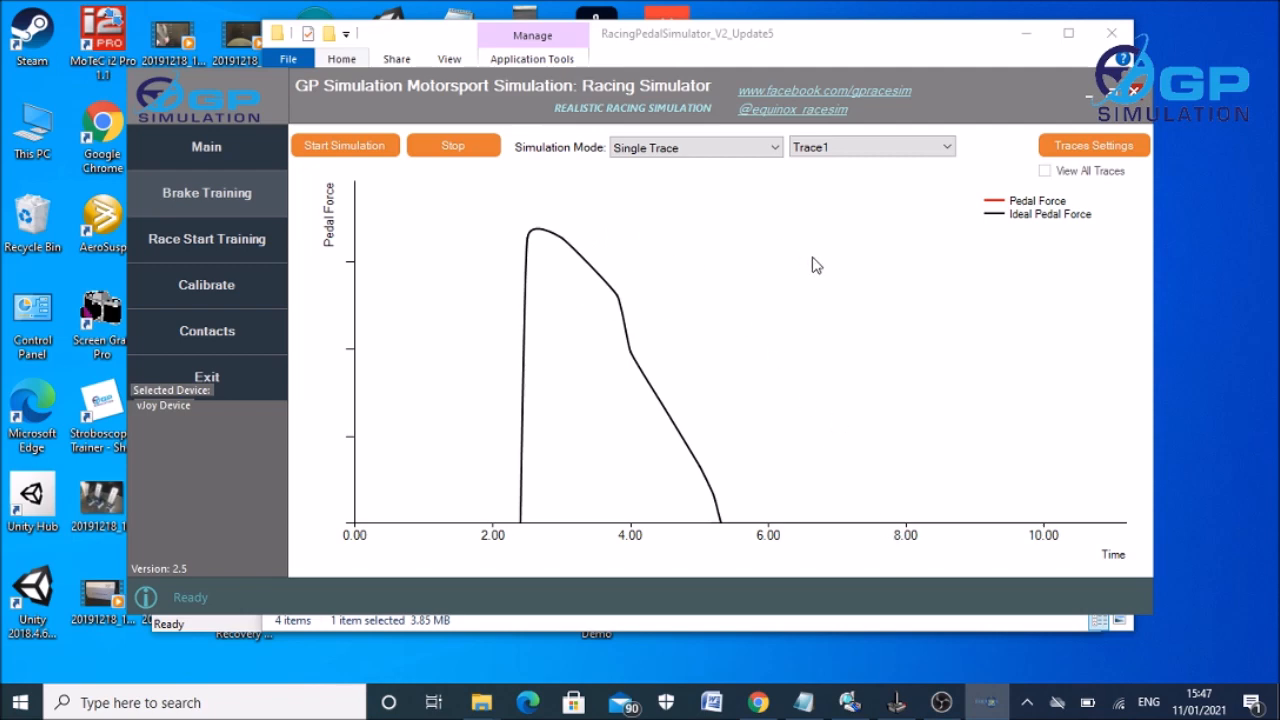
mouse_move(750, 300)
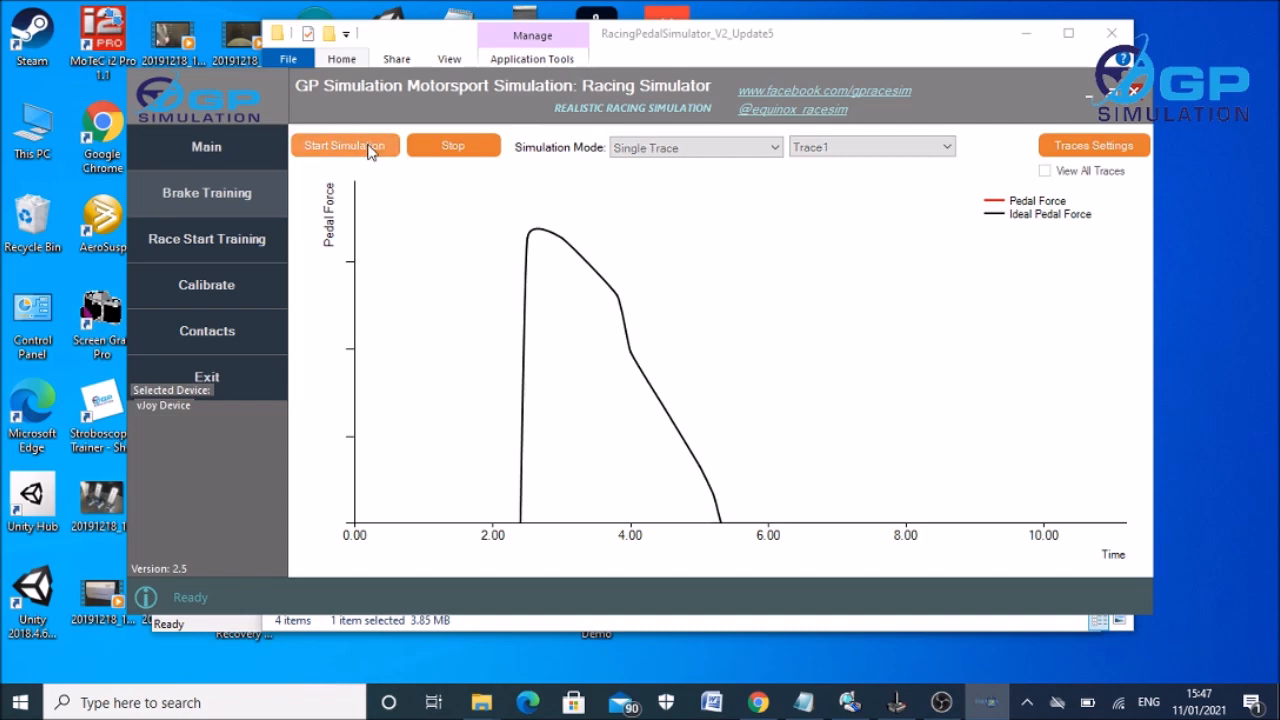
Restart the Trace1 run several times until the red pedal-force trace tracks the ideal curve.
left_click(344, 144)
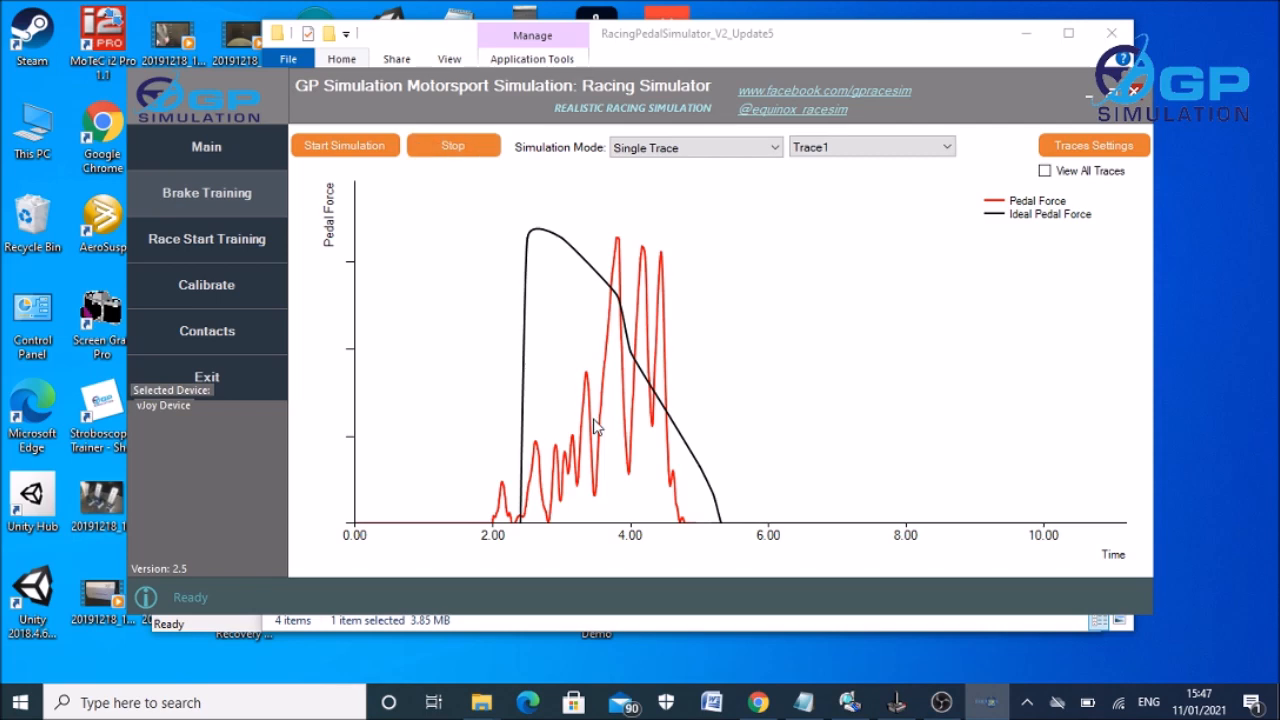
mouse_move(878, 532)
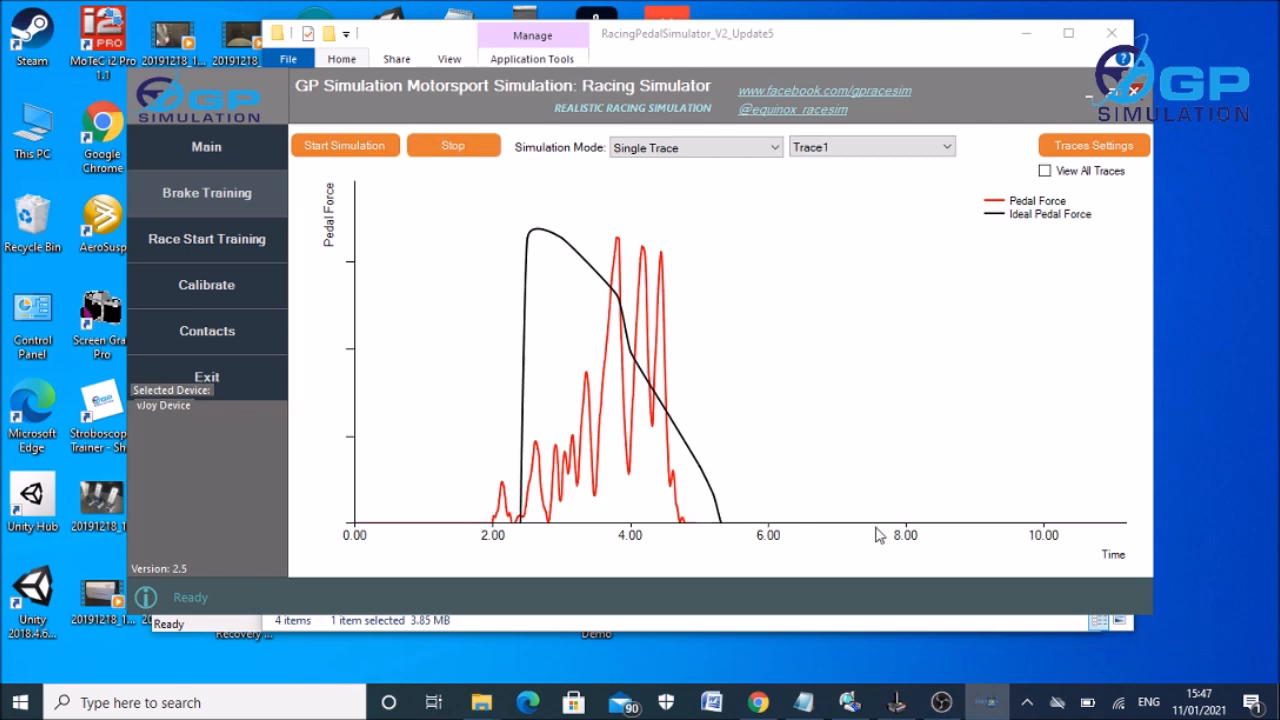
mouse_move(520, 396)
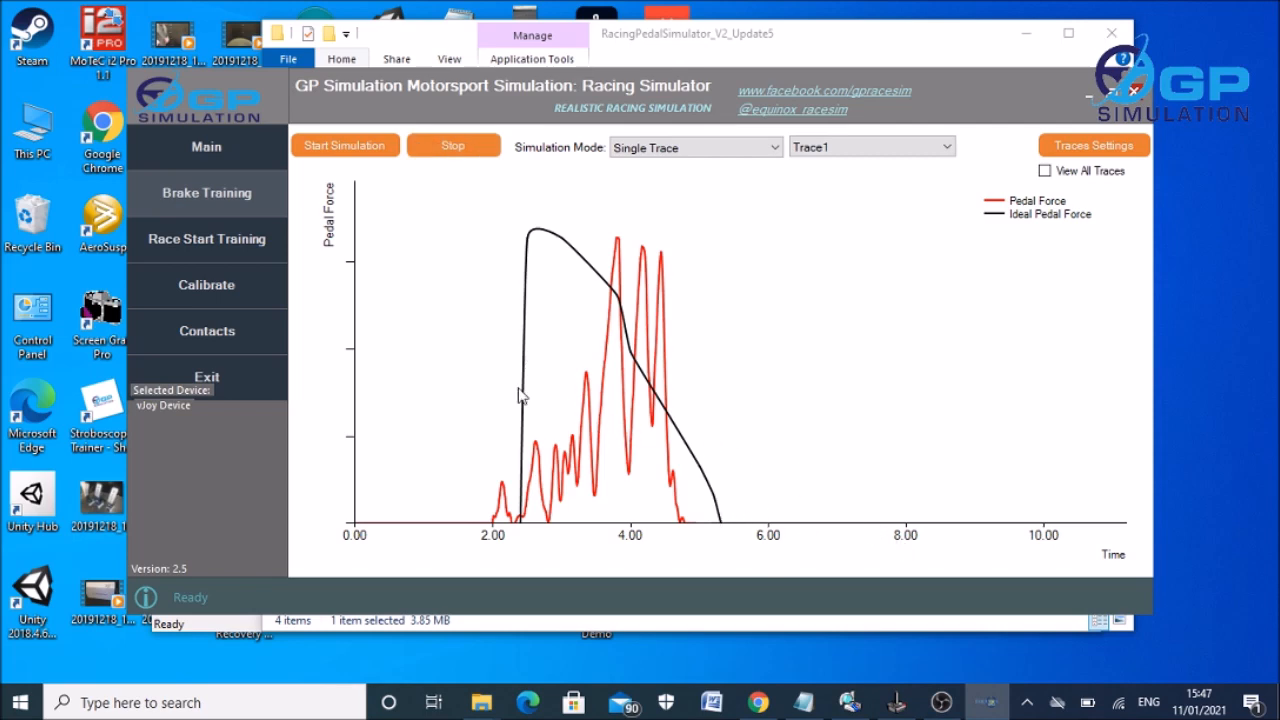
left_click(344, 144)
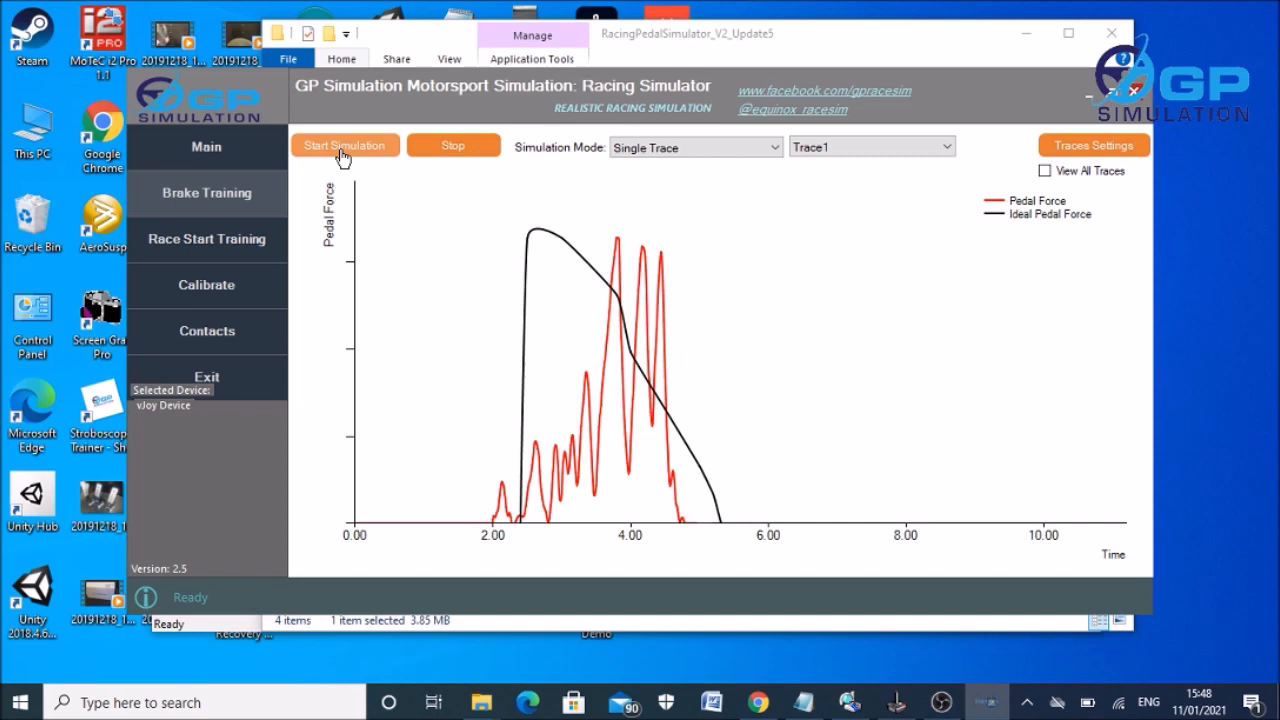
left_click(344, 144)
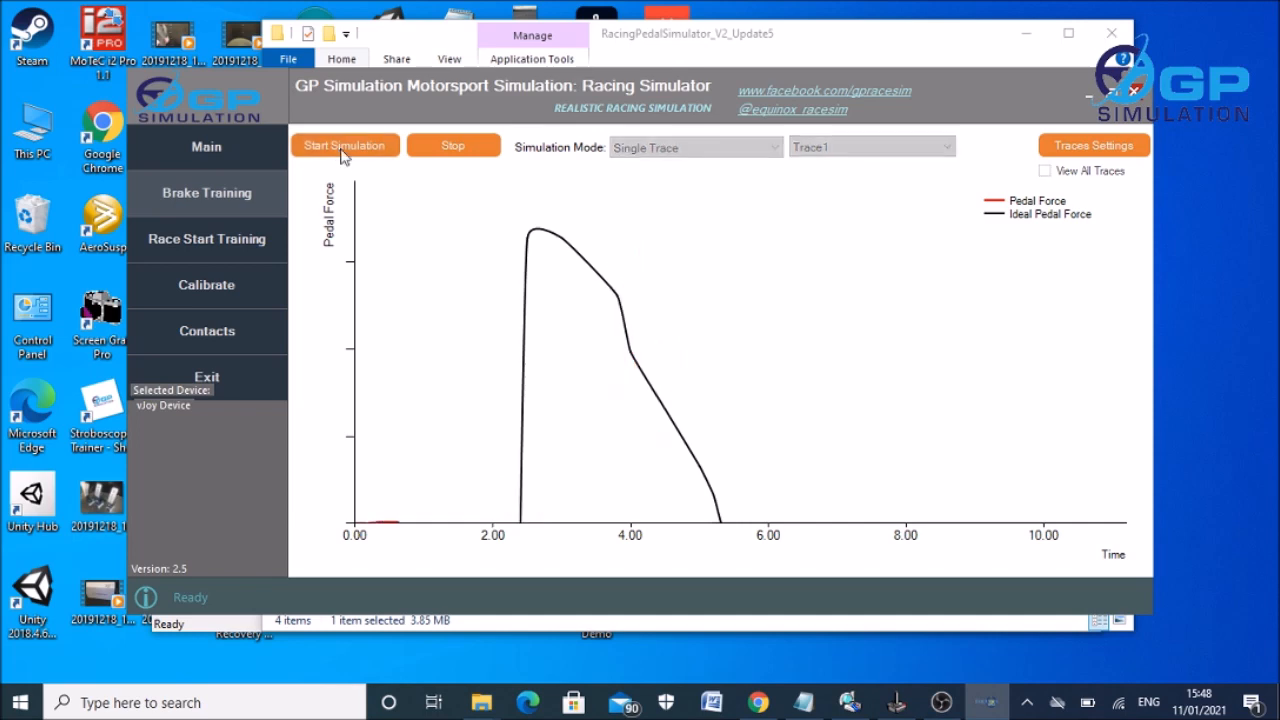
left_click(344, 144)
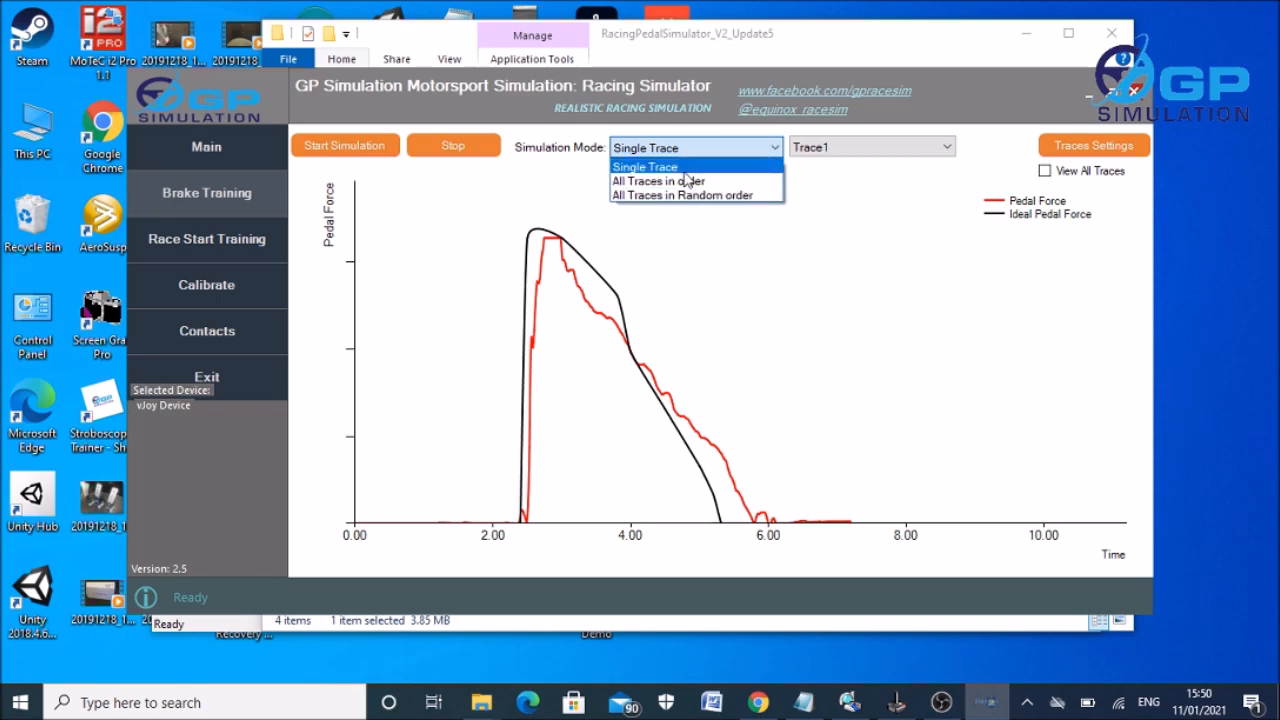
Set Simulation Mode to All Traces in order and add Trace2 in Traces Settings, then save.
left_click(644, 166)
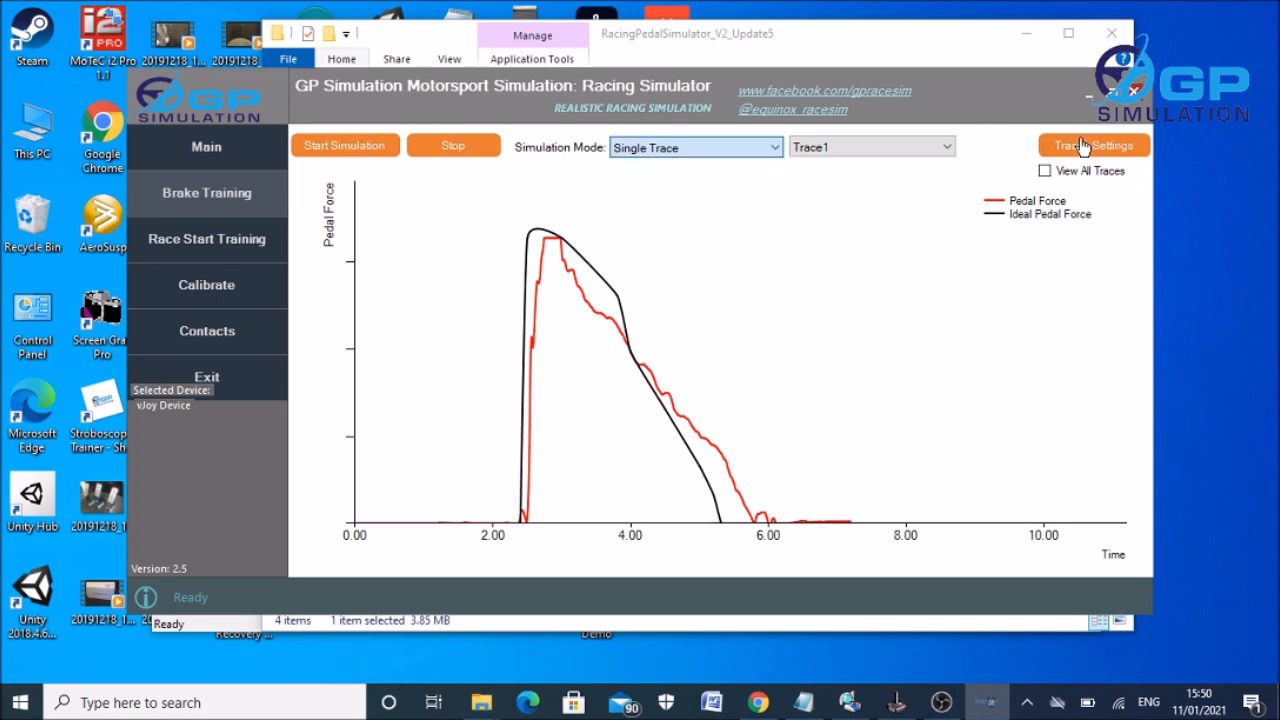
left_click(1092, 144)
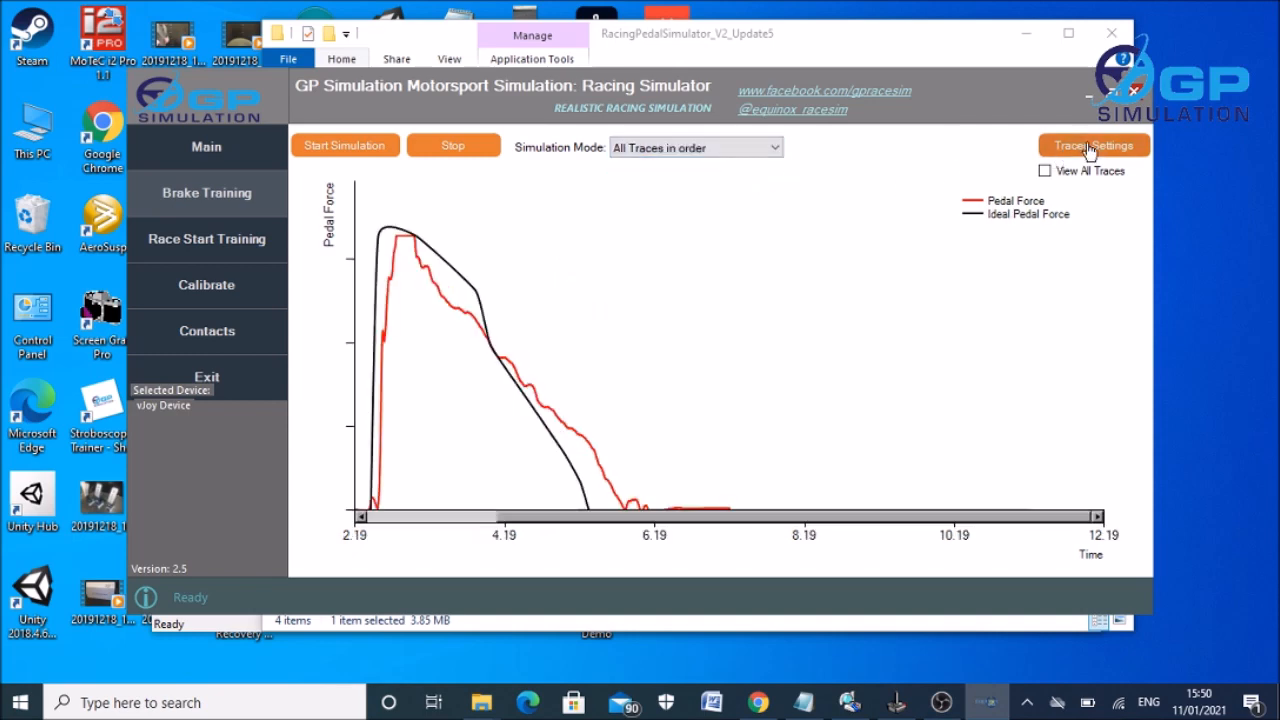
left_click(1092, 144)
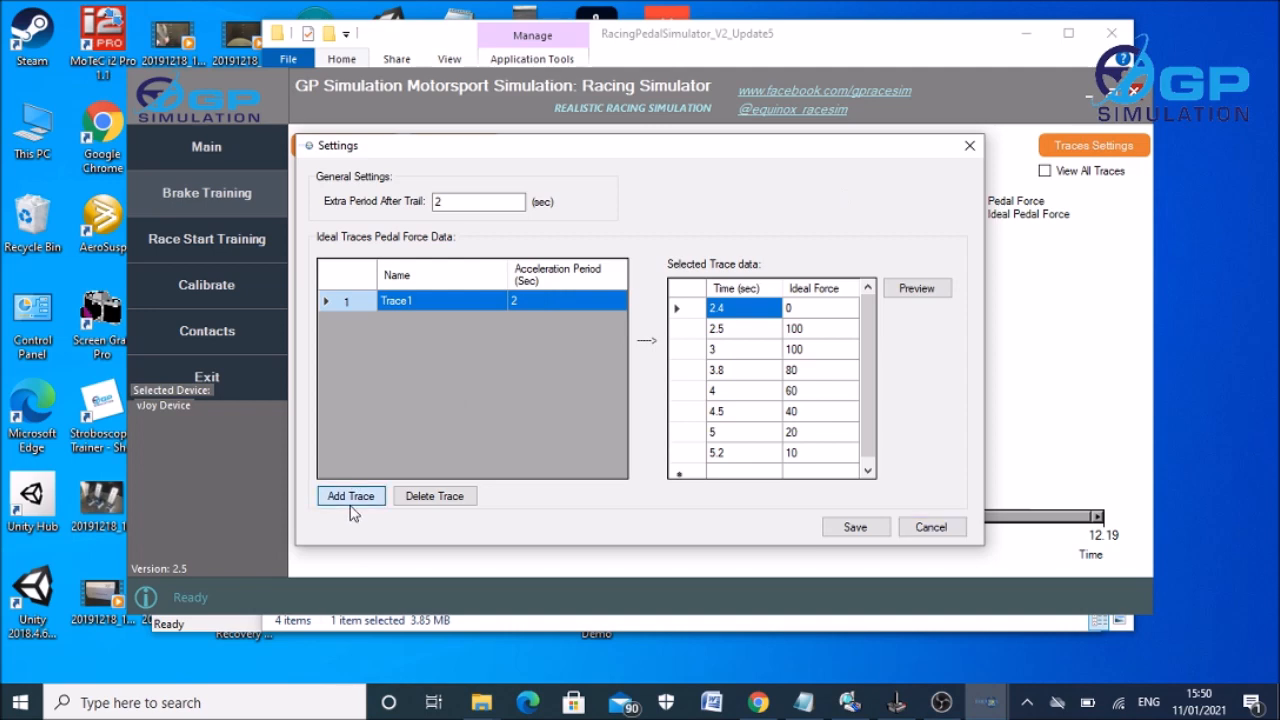
left_click(350, 496)
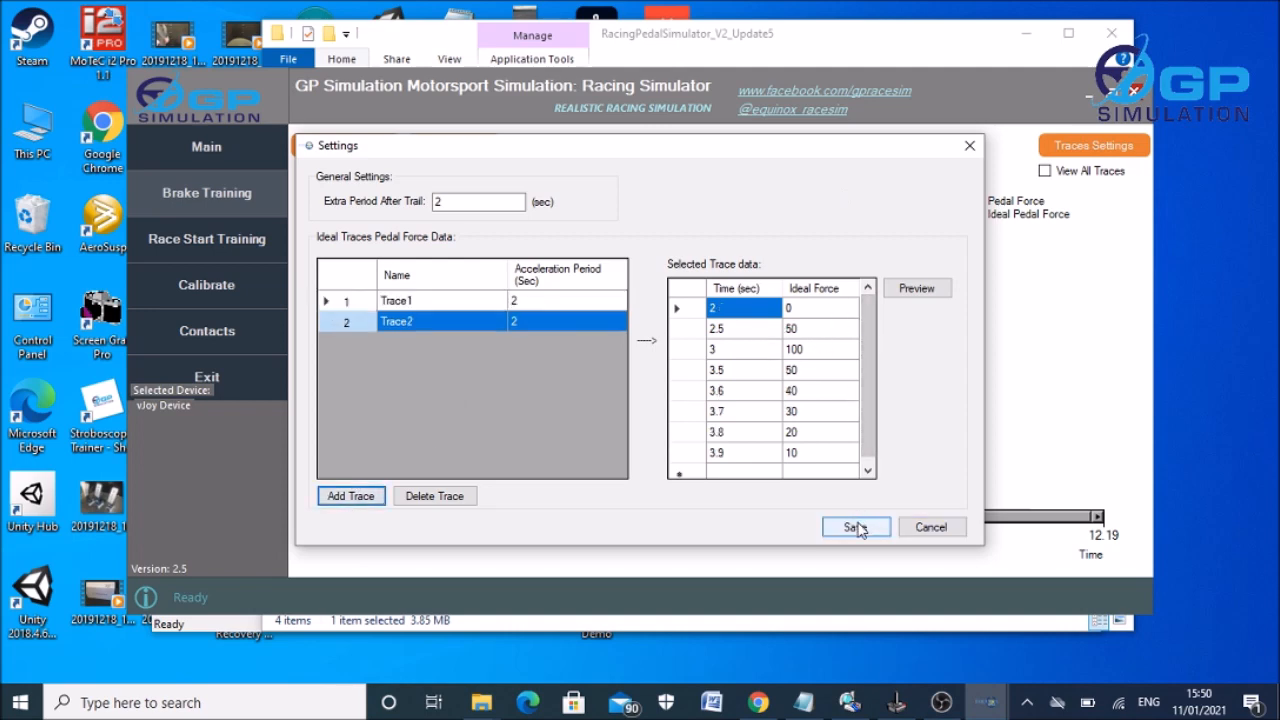
left_click(854, 528)
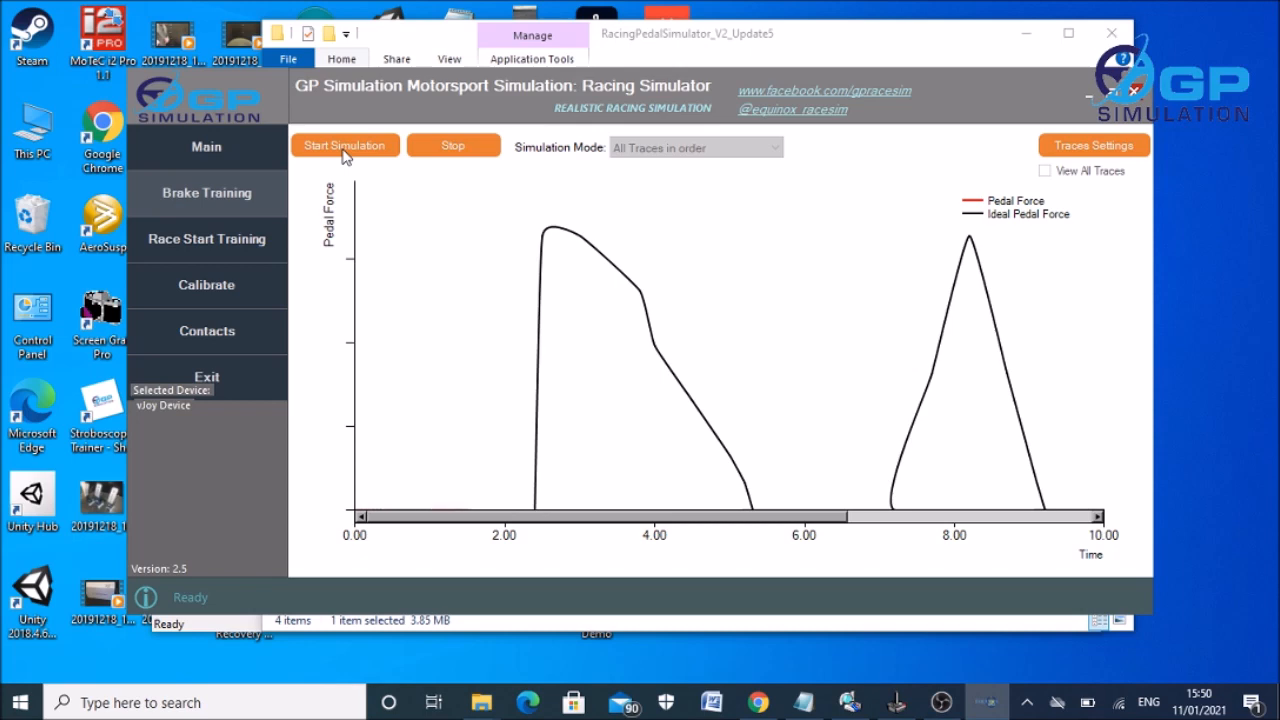
Run both ideal traces in order, following the triangular Trace2 with the pedal.
left_click(344, 144)
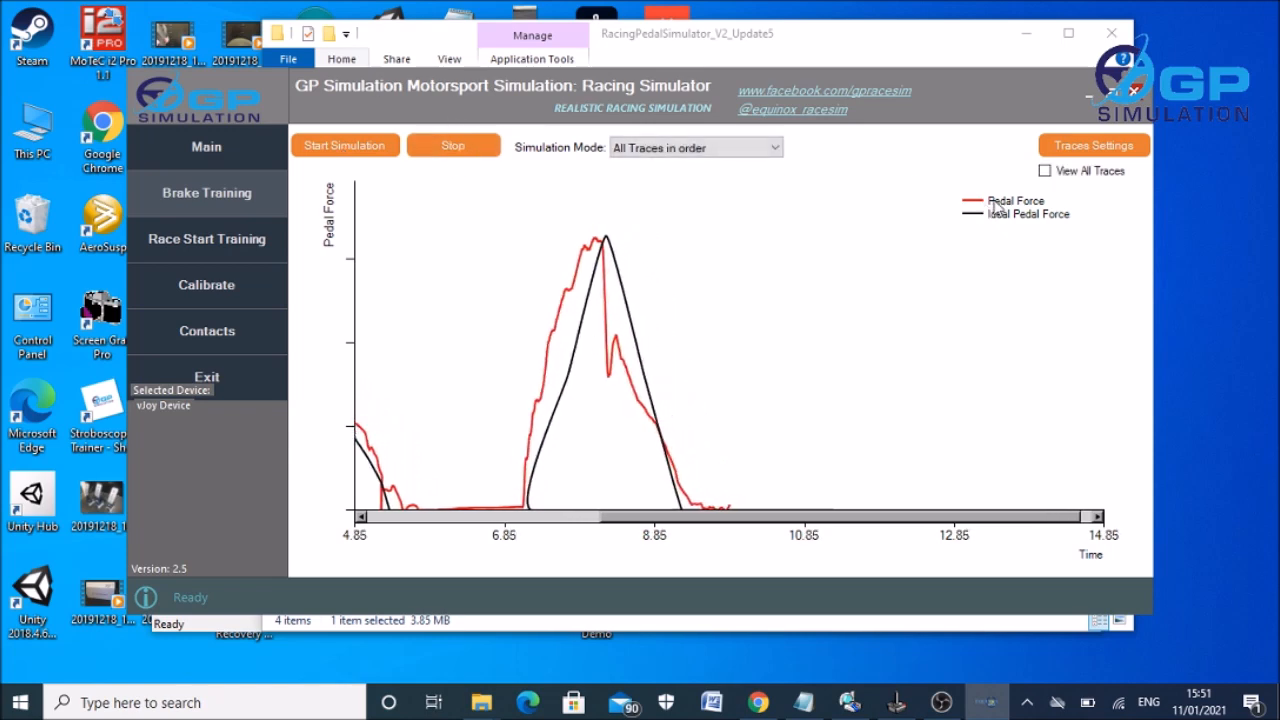
mouse_move(930, 378)
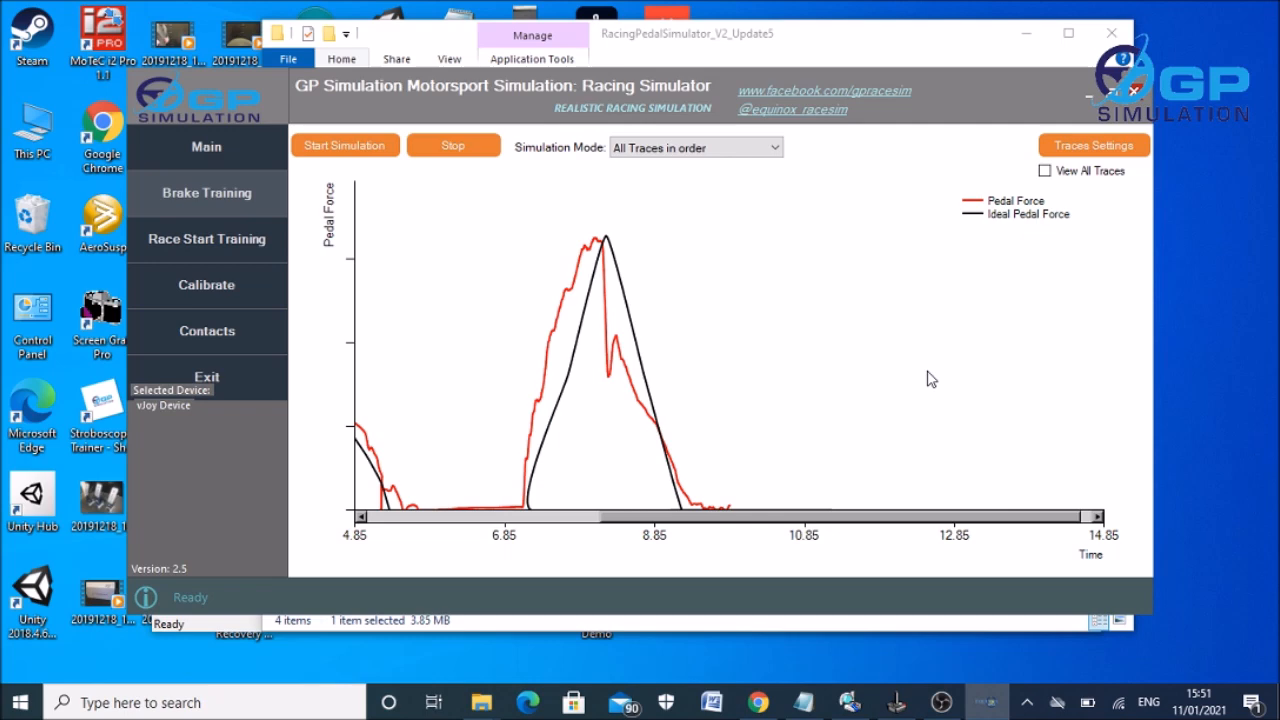
mouse_move(764, 440)
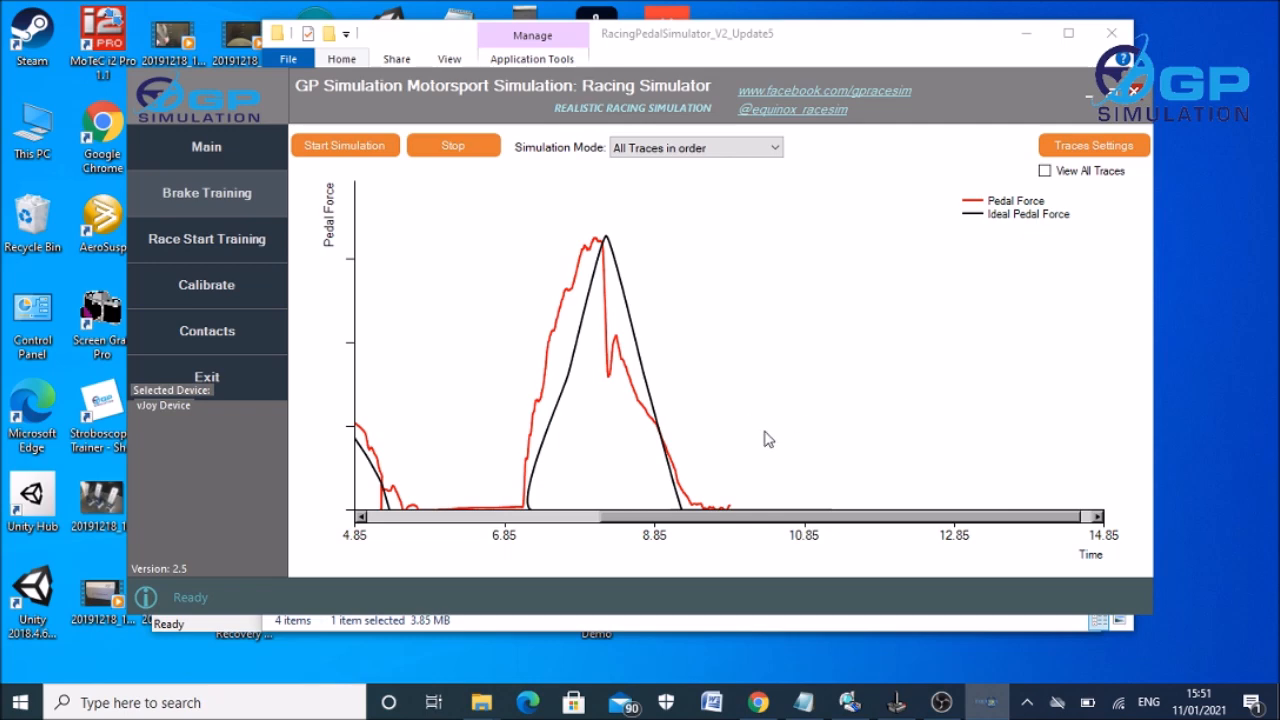
mouse_move(612, 160)
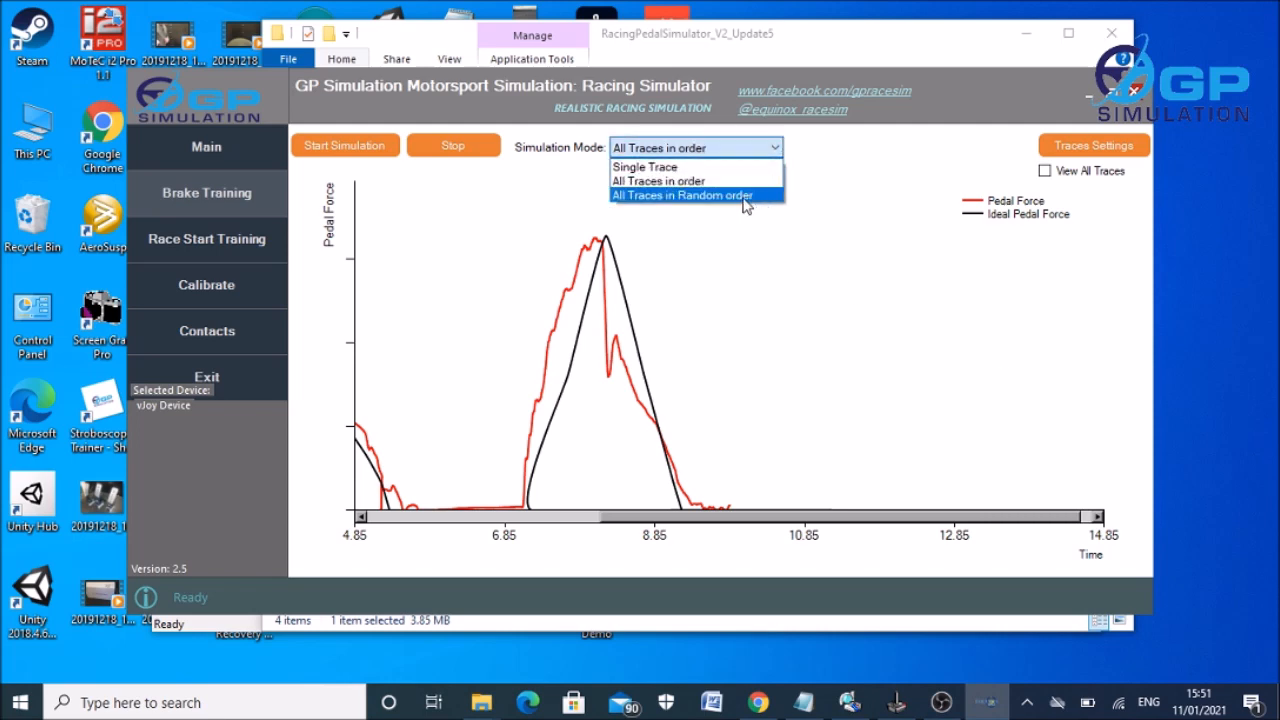
Play all traces in random order, match the first descending curve, then stop the run.
left_click(680, 196)
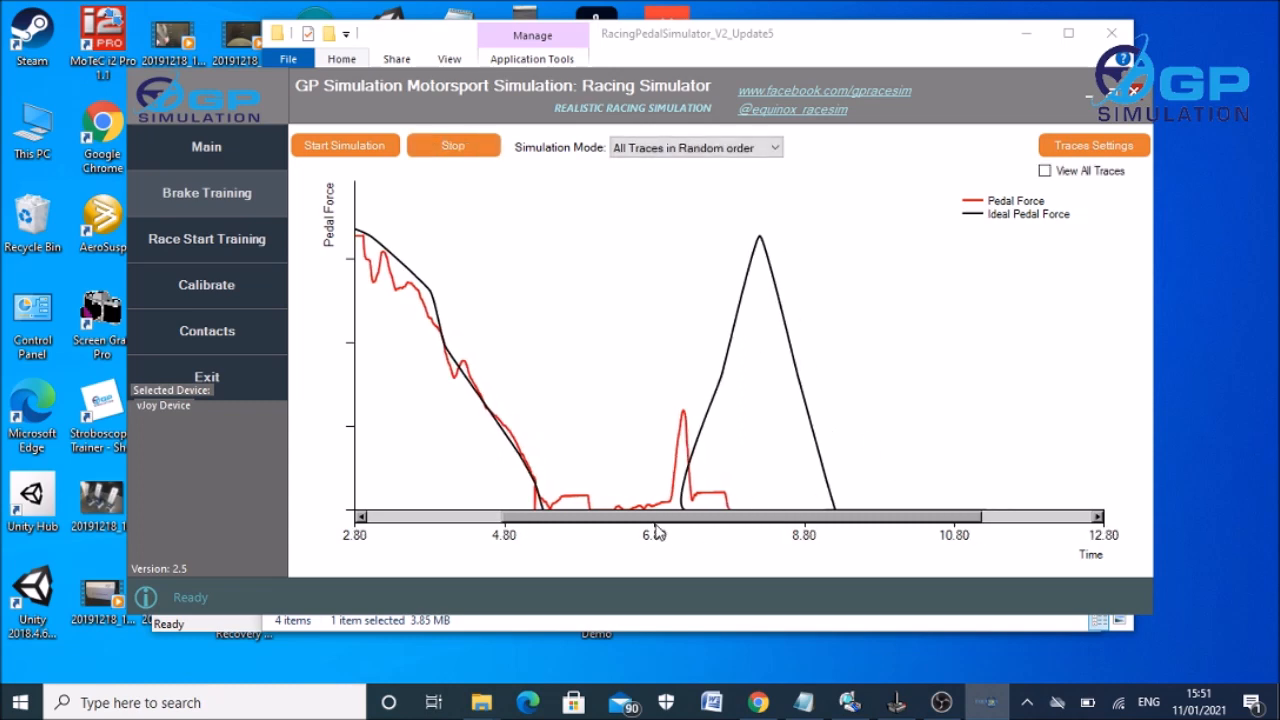
mouse_move(772, 528)
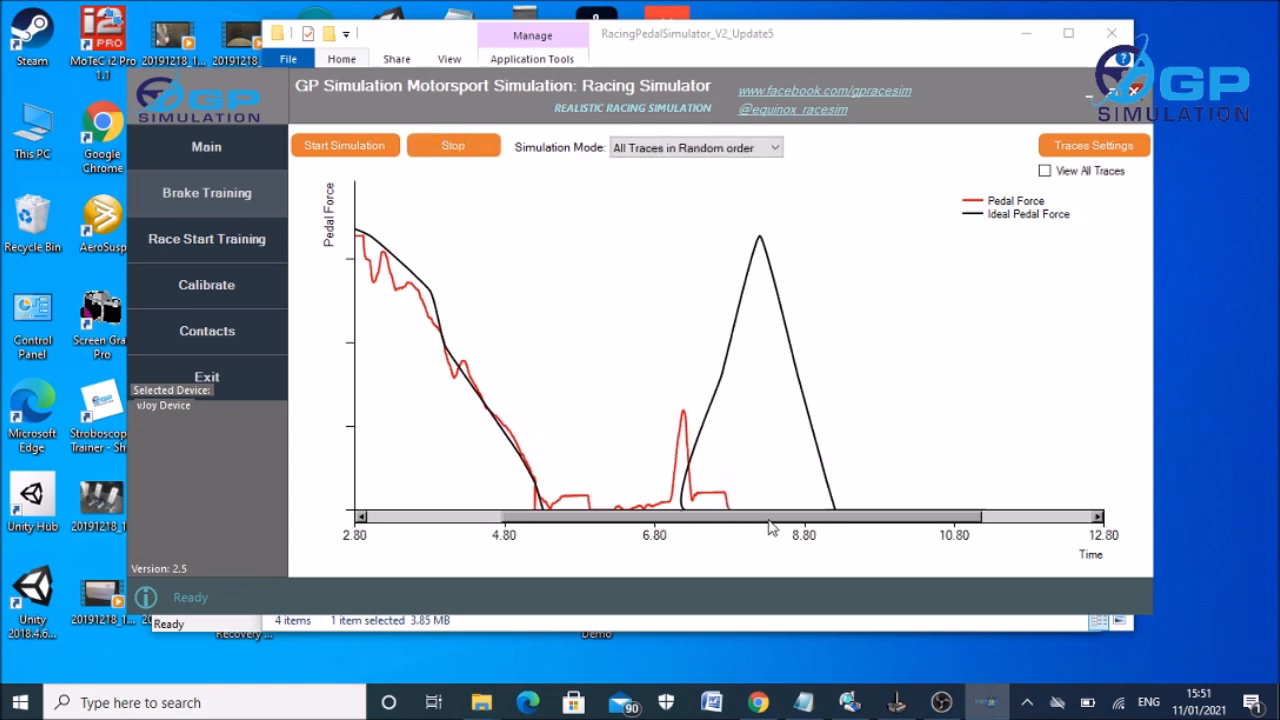
mouse_move(658, 334)
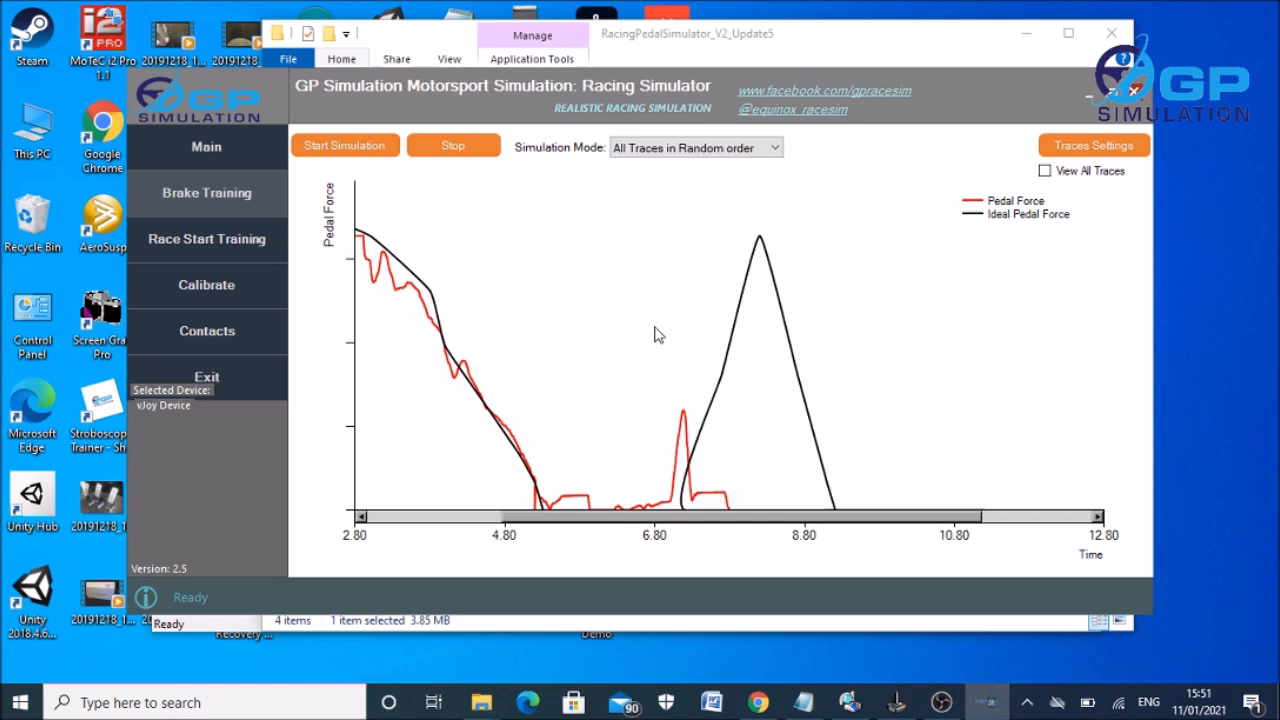
mouse_move(736, 320)
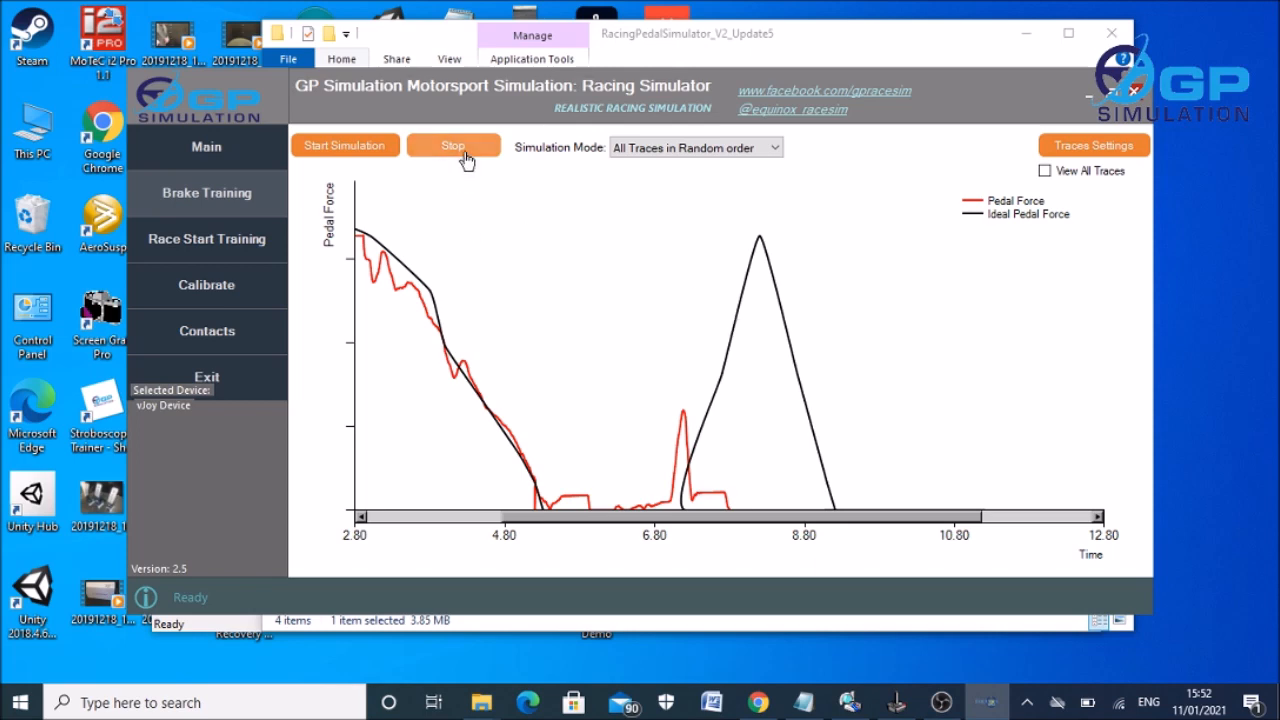
left_click(452, 144)
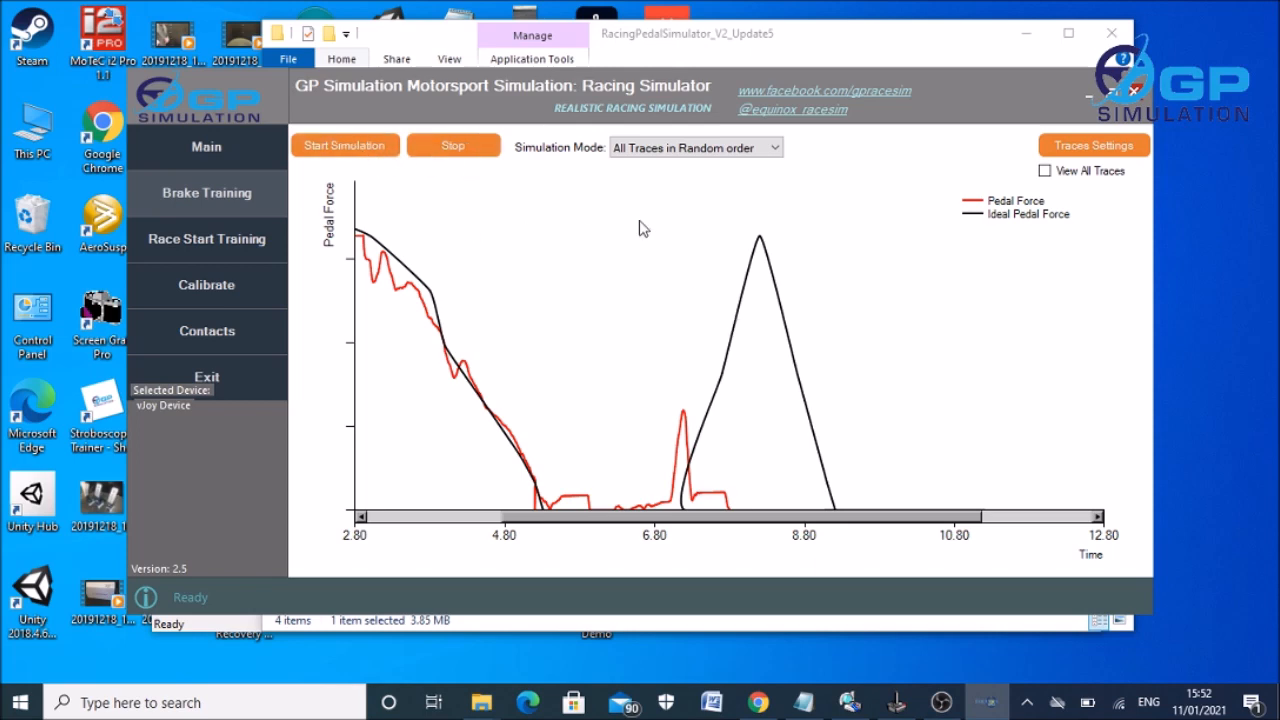
Return to the main page, viewing the contacts (email, Facebook, Twitter) on the way.
left_click(206, 148)
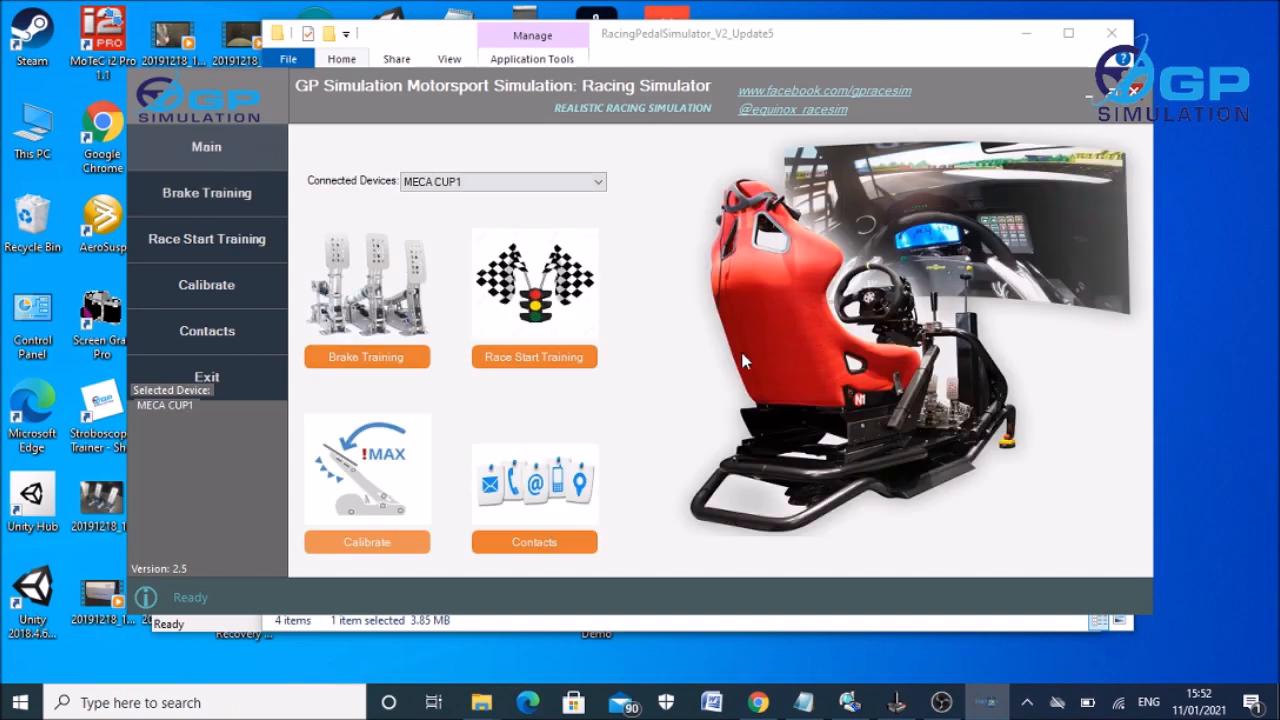
mouse_move(556, 302)
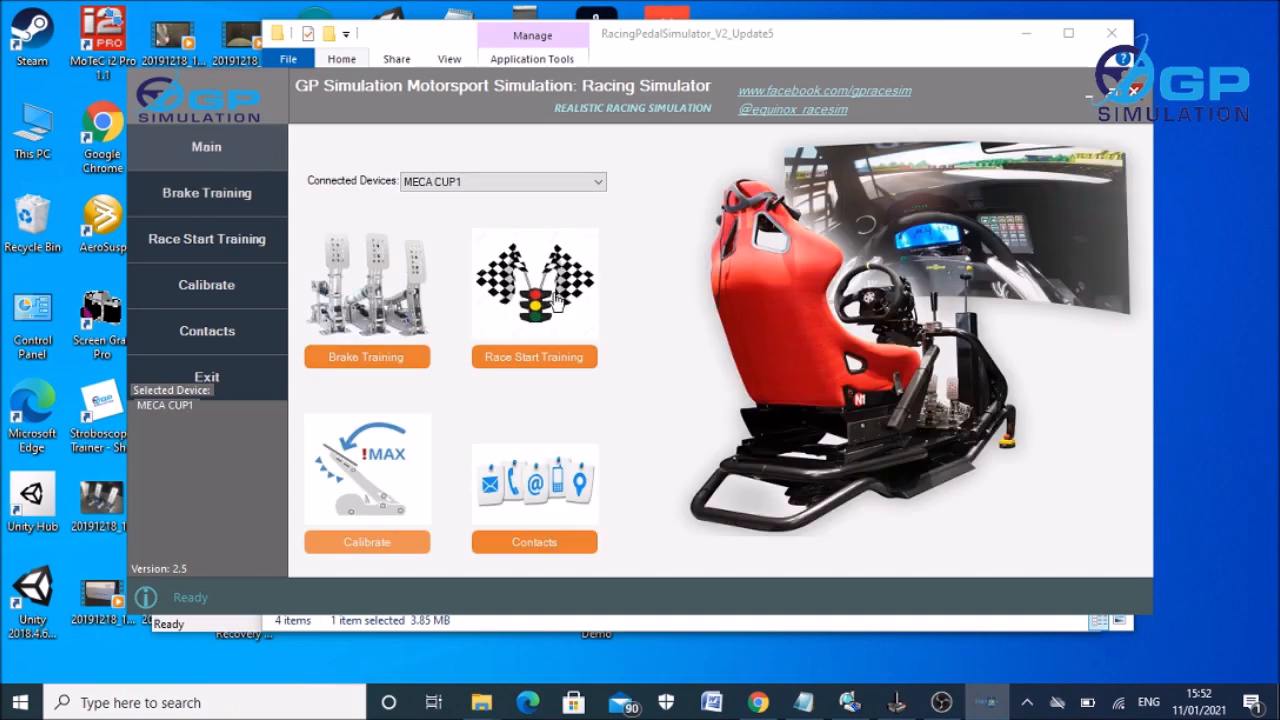
mouse_move(572, 318)
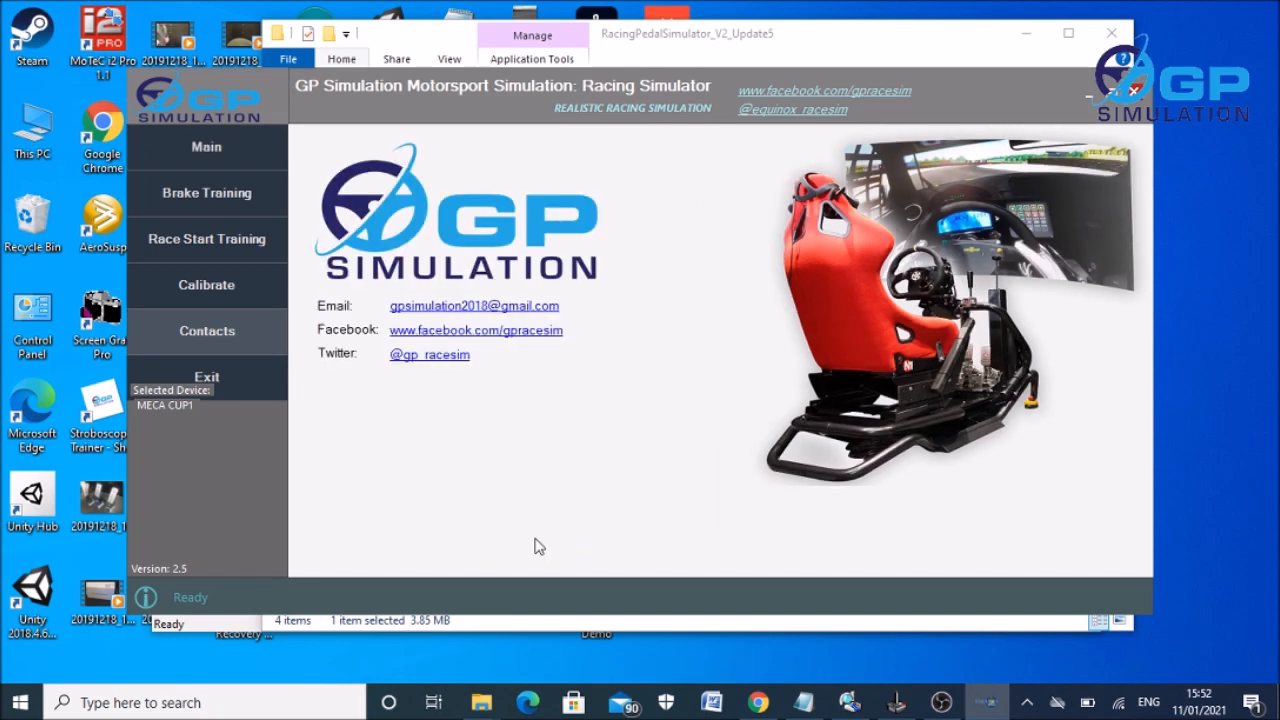
mouse_move(480, 242)
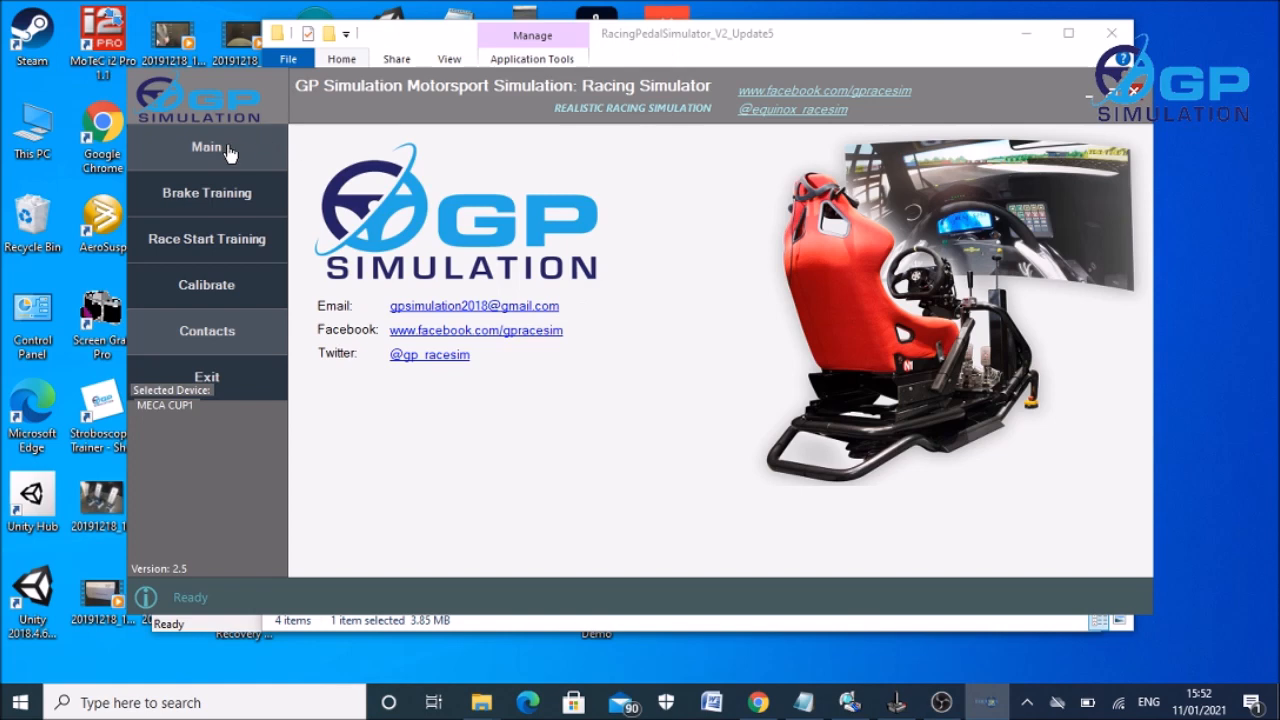
left_click(206, 148)
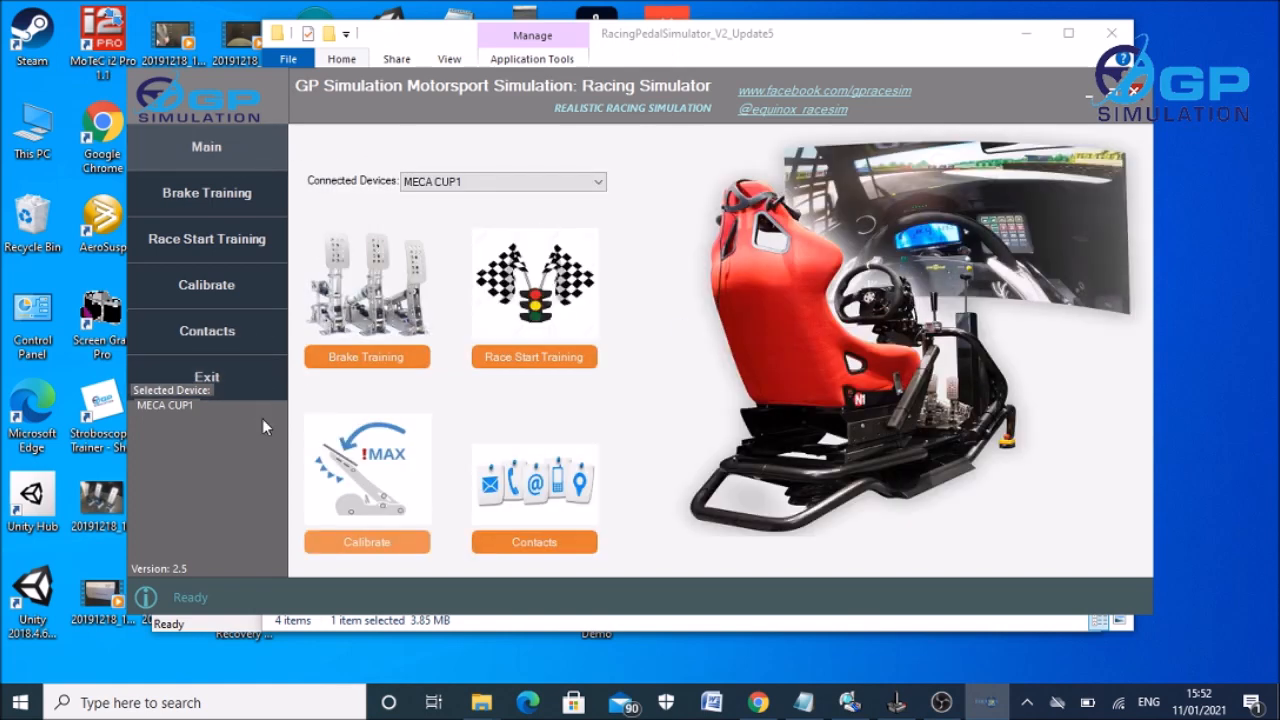
mouse_move(236, 380)
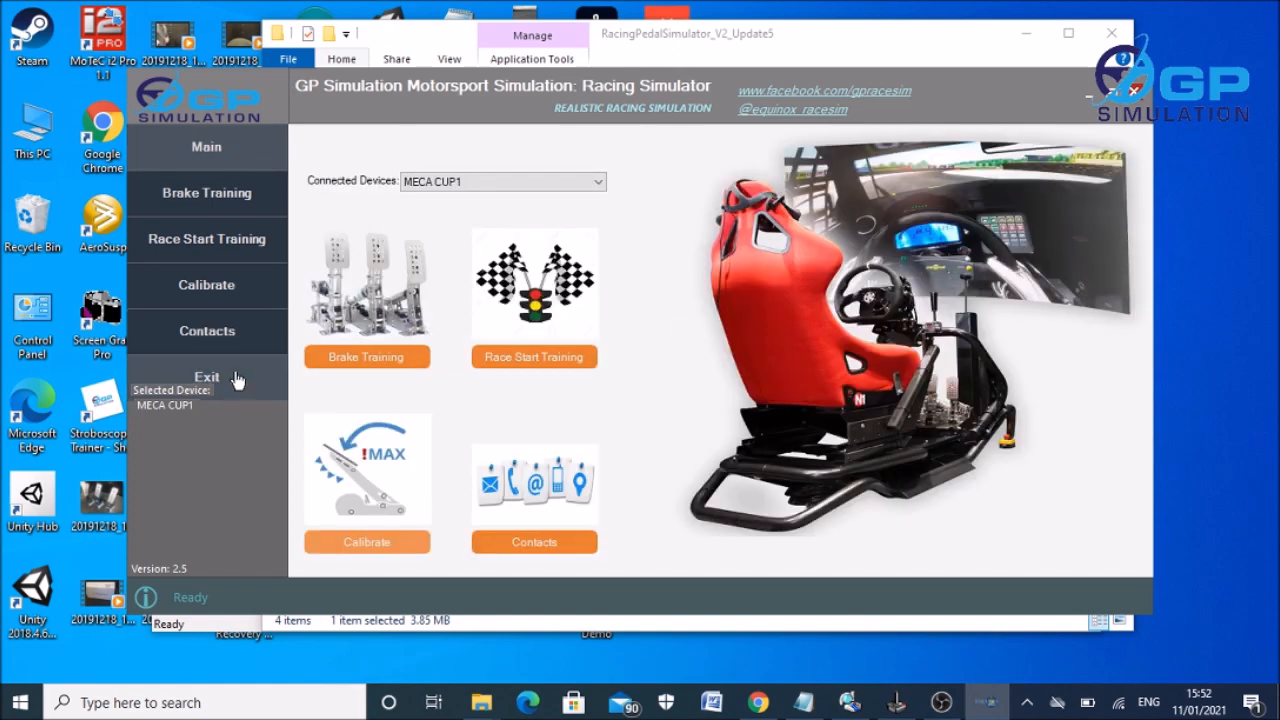